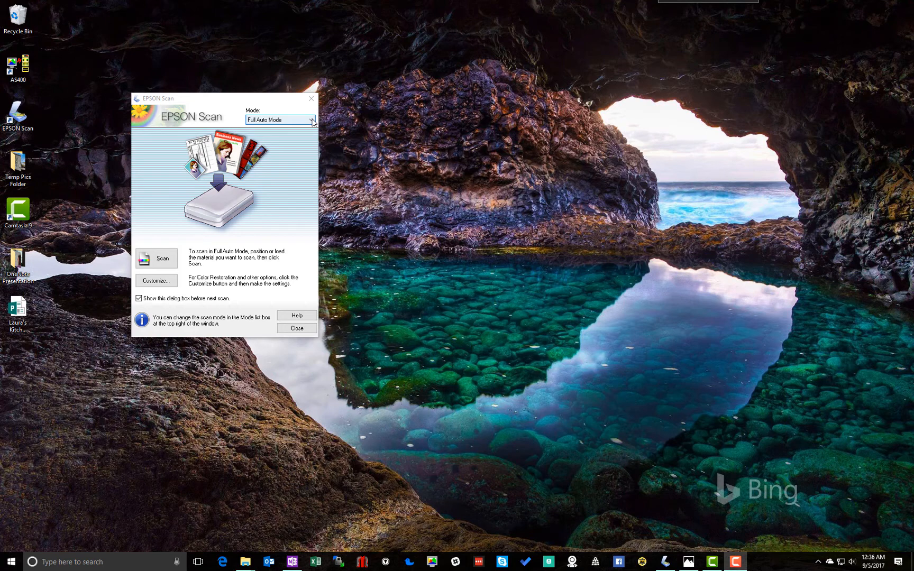
# Step: Set Epson Scan to Professional Mode, colour negative film, 48-bit, 6400 dpi
pyautogui.click(296, 328)
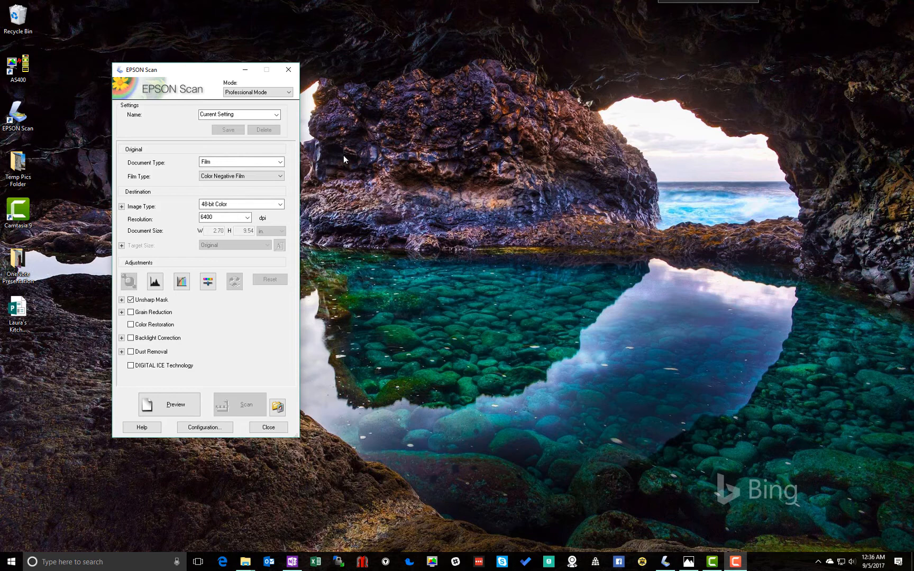
pyautogui.moveTo(307, 82)
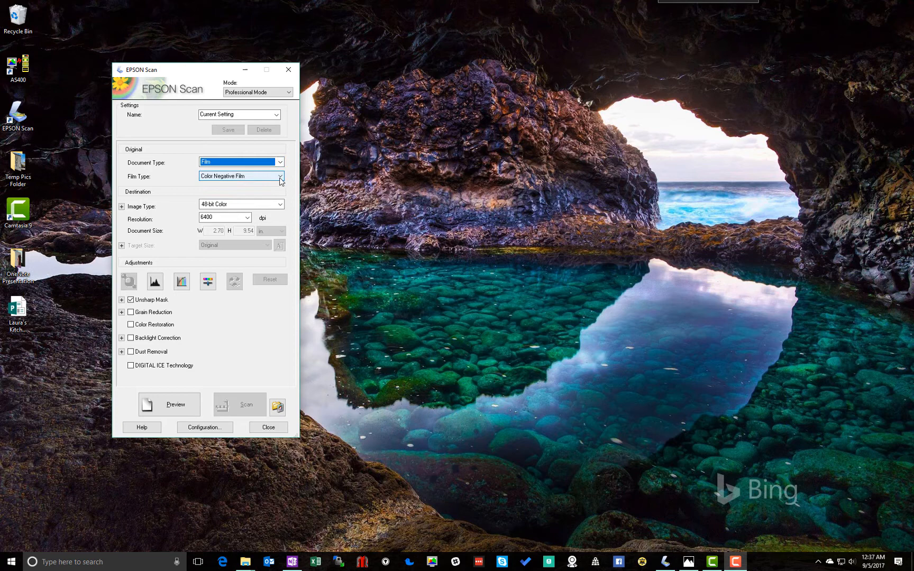
pyautogui.click(279, 176)
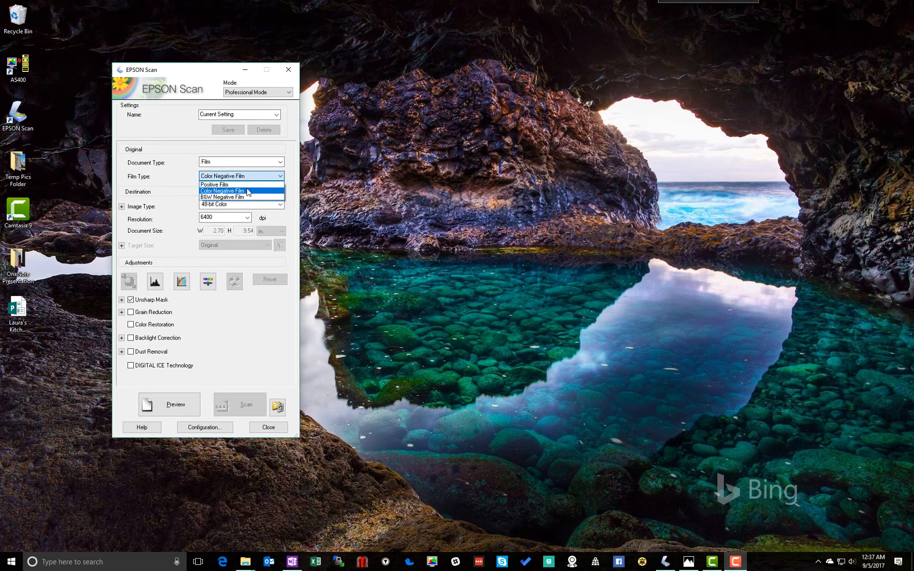
pyautogui.click(241, 191)
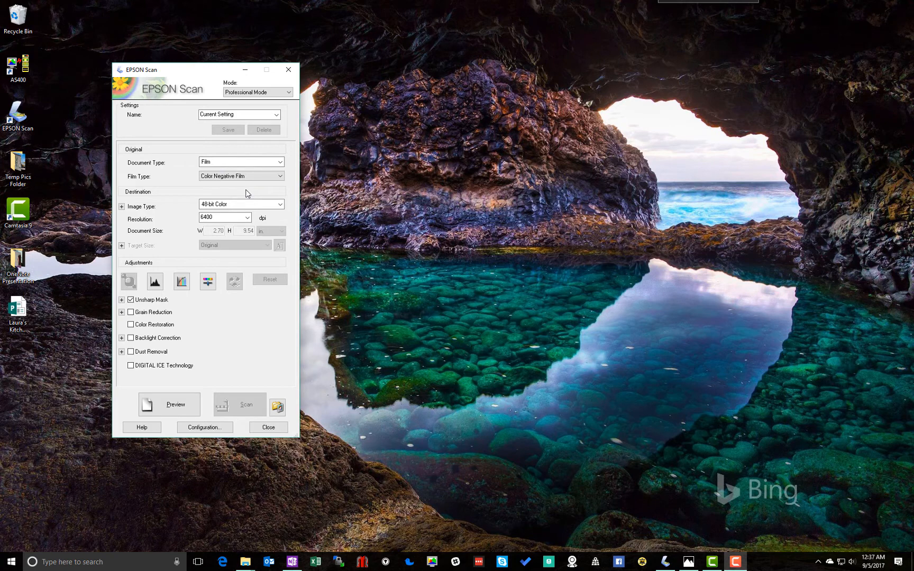
pyautogui.click(278, 206)
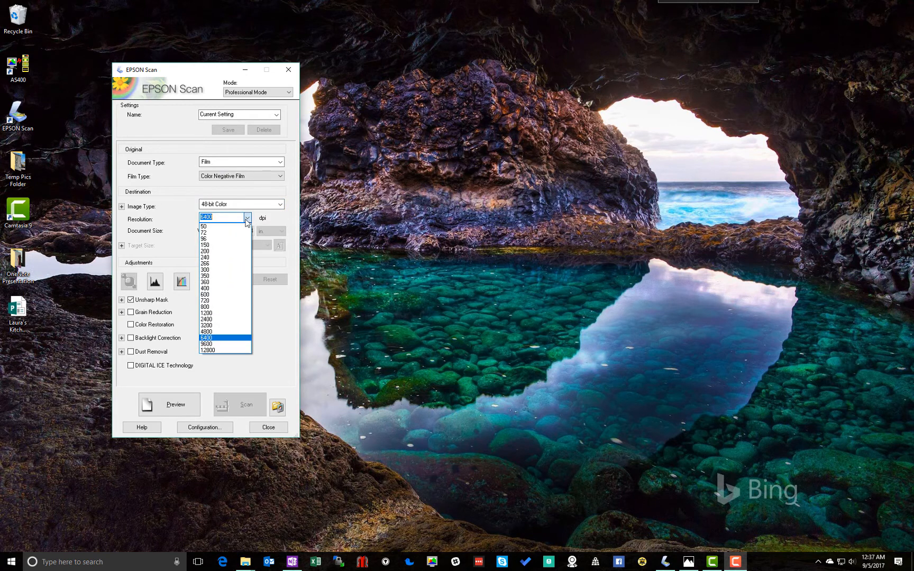
pyautogui.moveTo(207, 343)
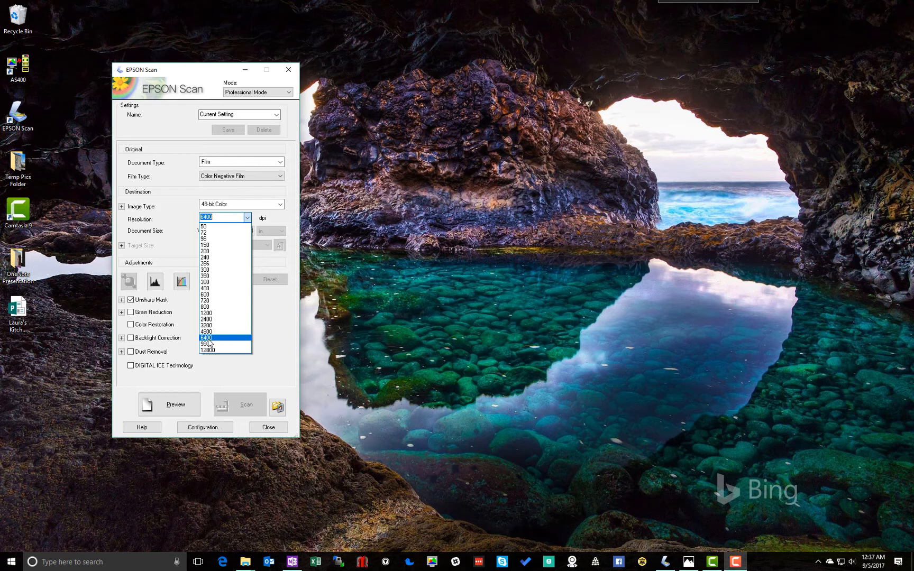
pyautogui.click(206, 338)
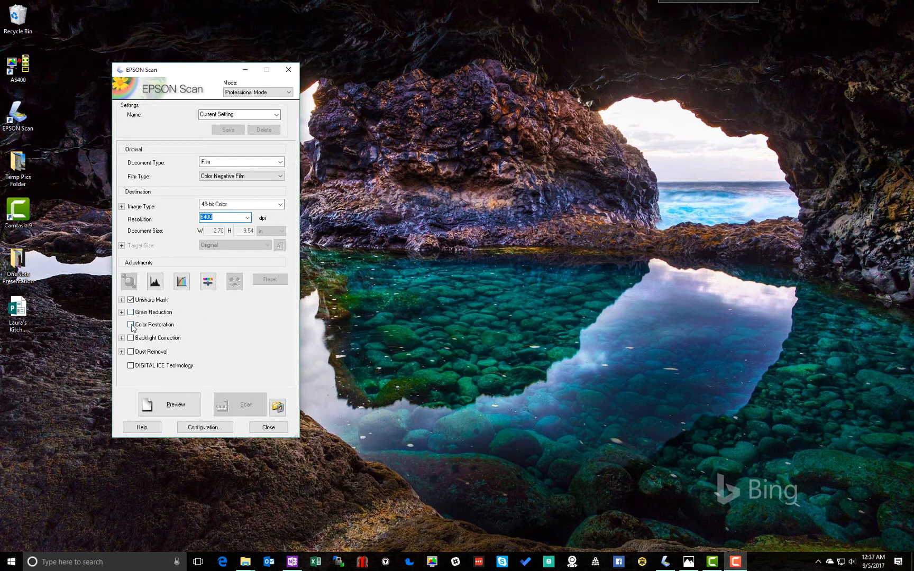
pyautogui.moveTo(131, 341)
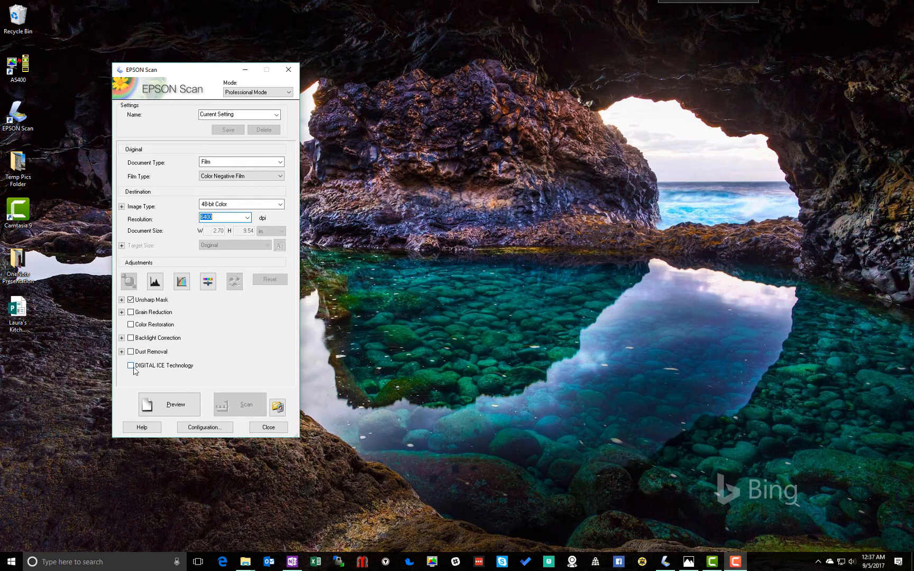
pyautogui.moveTo(278, 404)
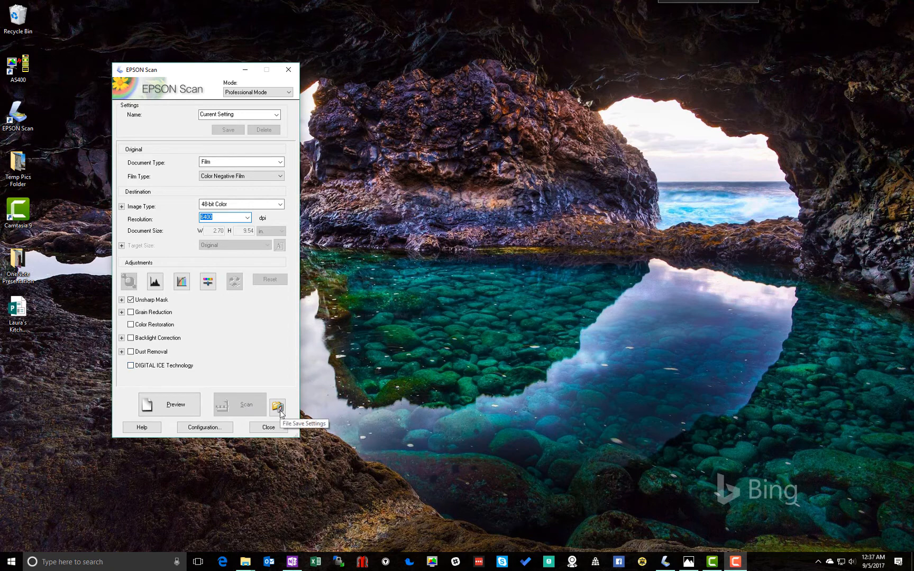
# Step: Save scans to Pictures as 'Scanning Demo' JPEGs at compression level 1
pyautogui.click(278, 404)
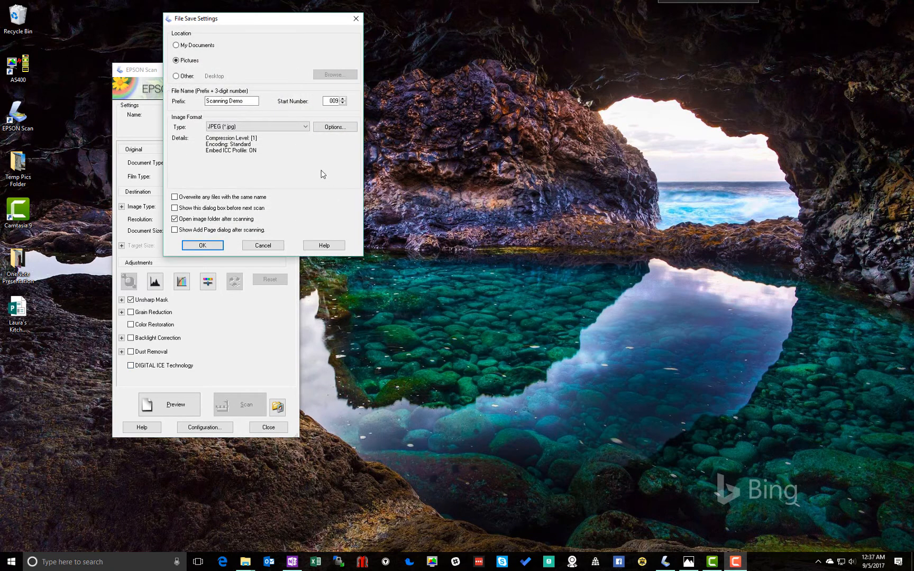
pyautogui.click(257, 126)
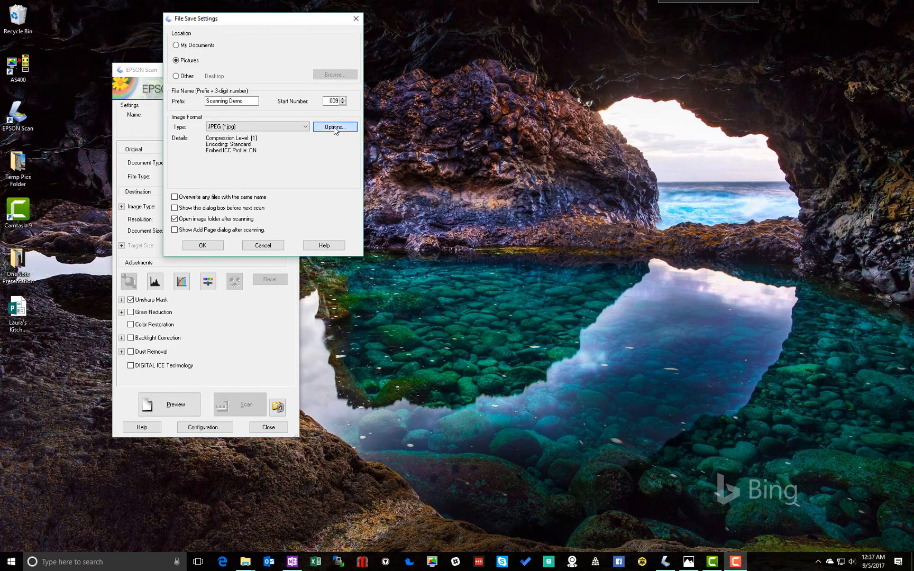
pyautogui.click(335, 126)
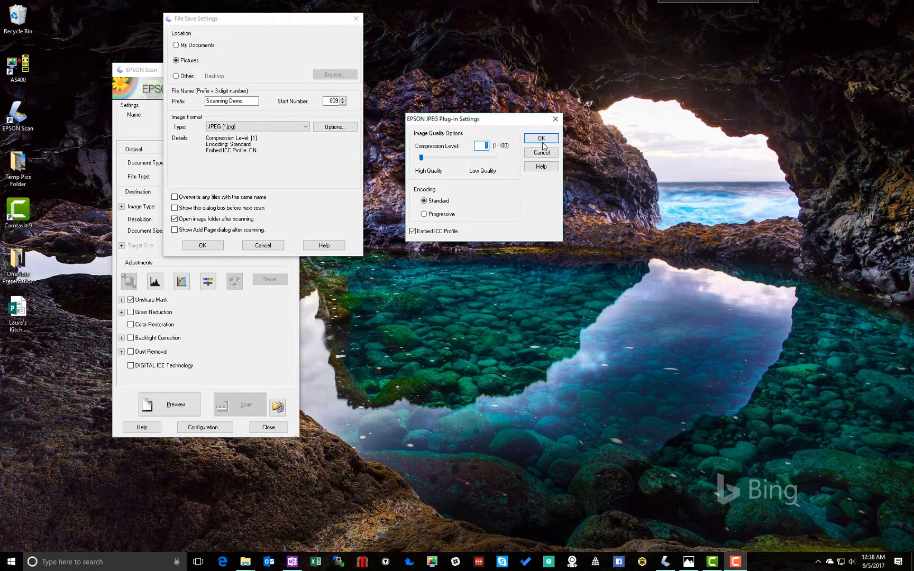
pyautogui.click(539, 138)
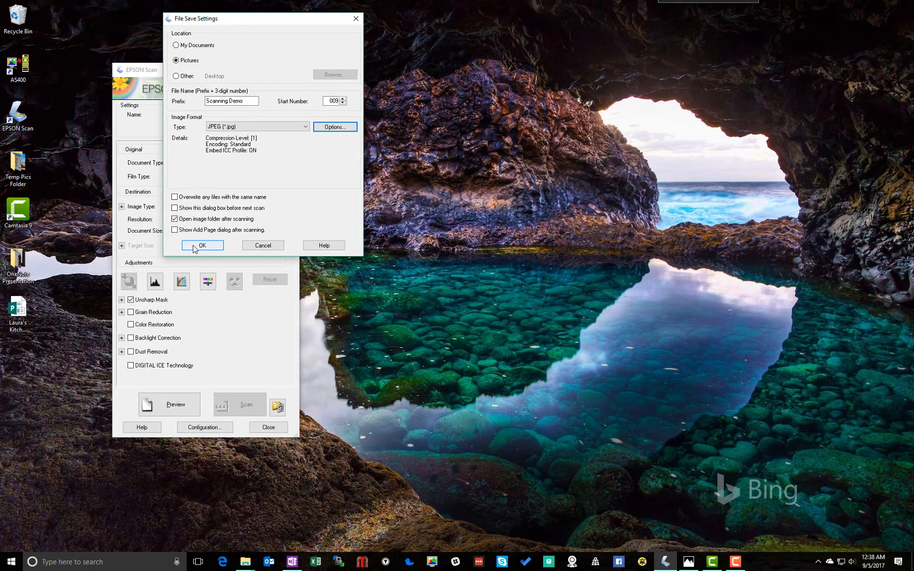
pyautogui.click(202, 246)
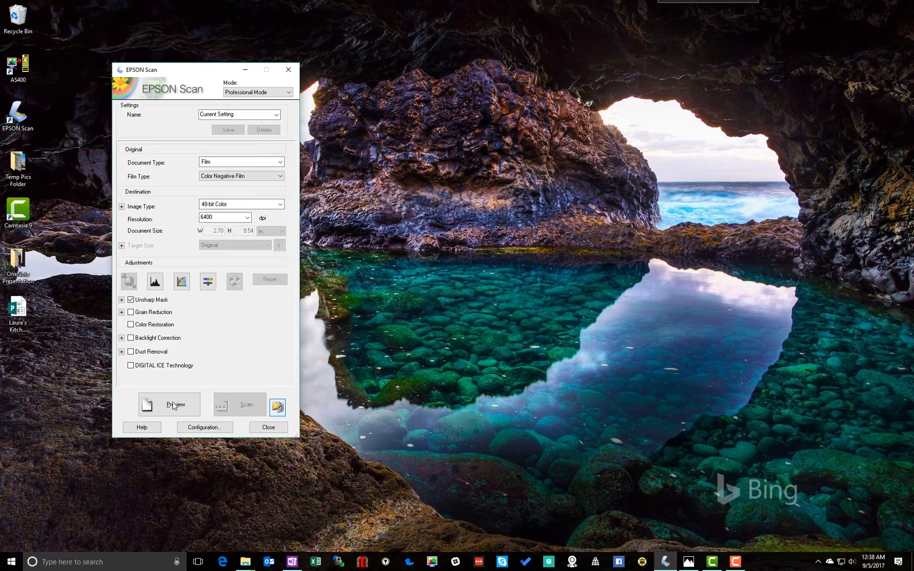
# Step: Preview the eight frames, exclude blurry frame 1, and test-rotate frame 2 back
pyautogui.click(169, 404)
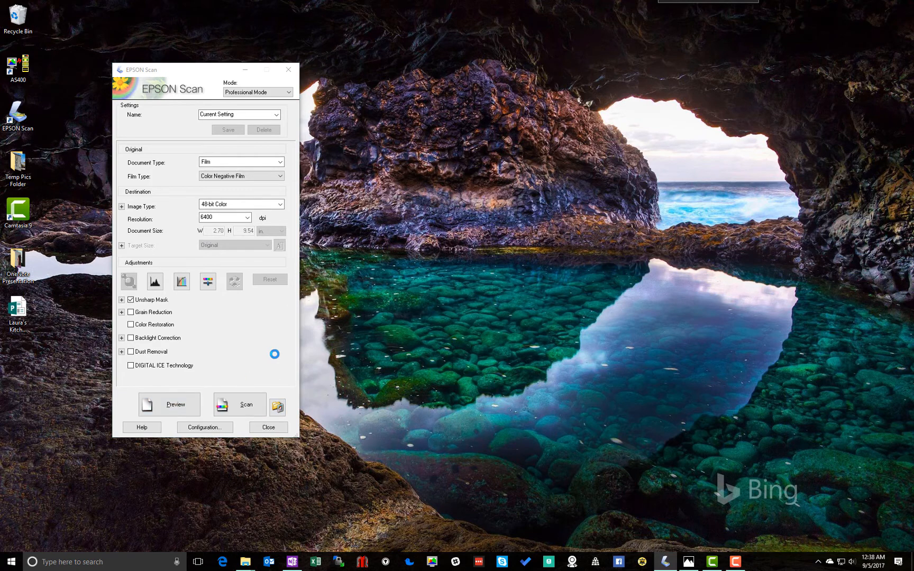
pyautogui.click(168, 404)
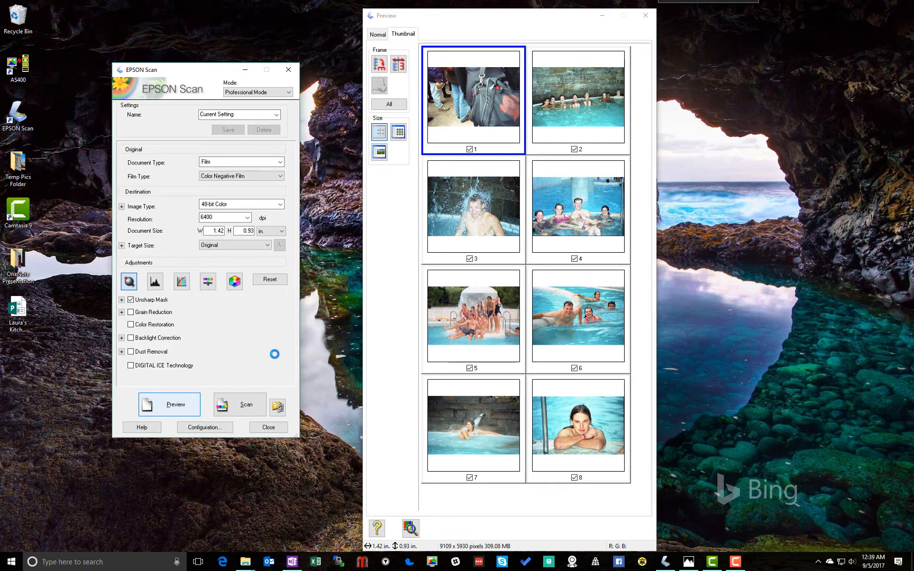
pyautogui.moveTo(558, 342)
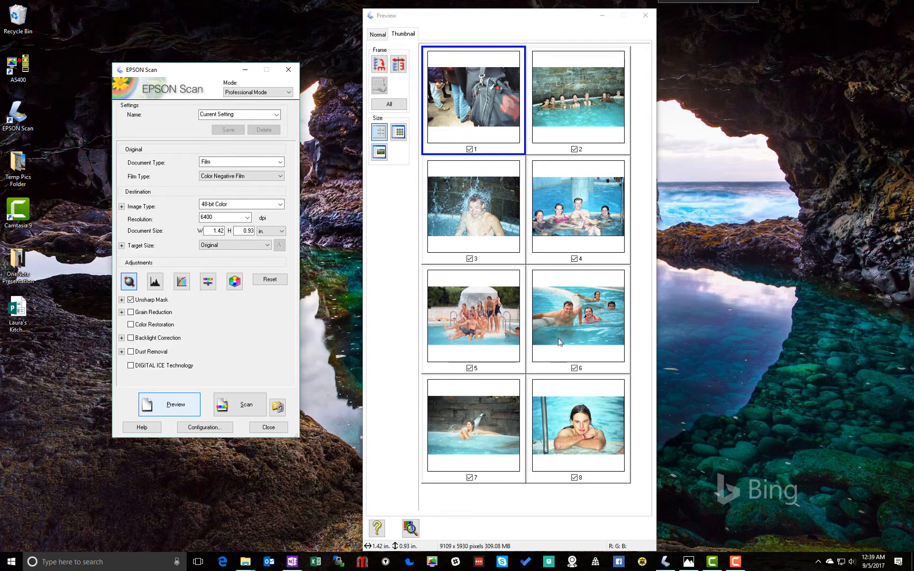
pyautogui.moveTo(498, 185)
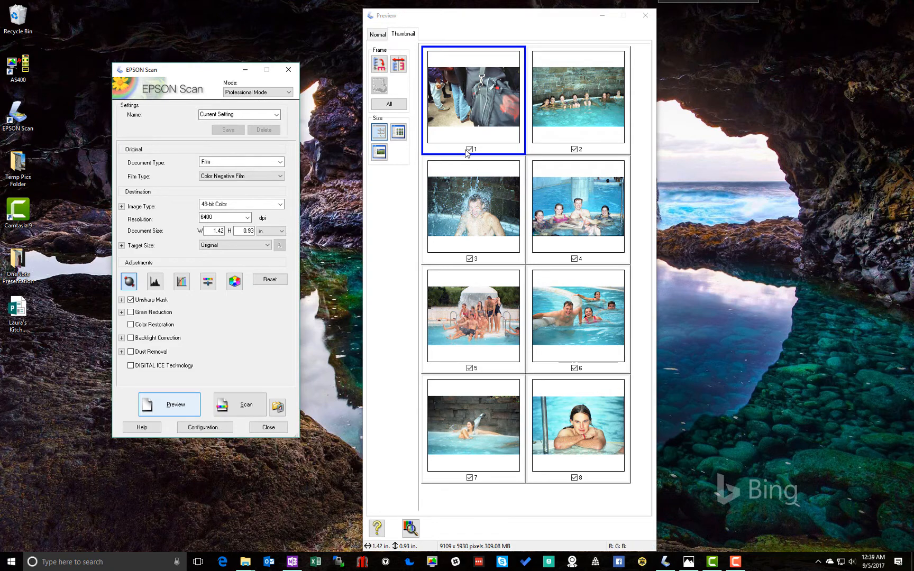
pyautogui.click(468, 149)
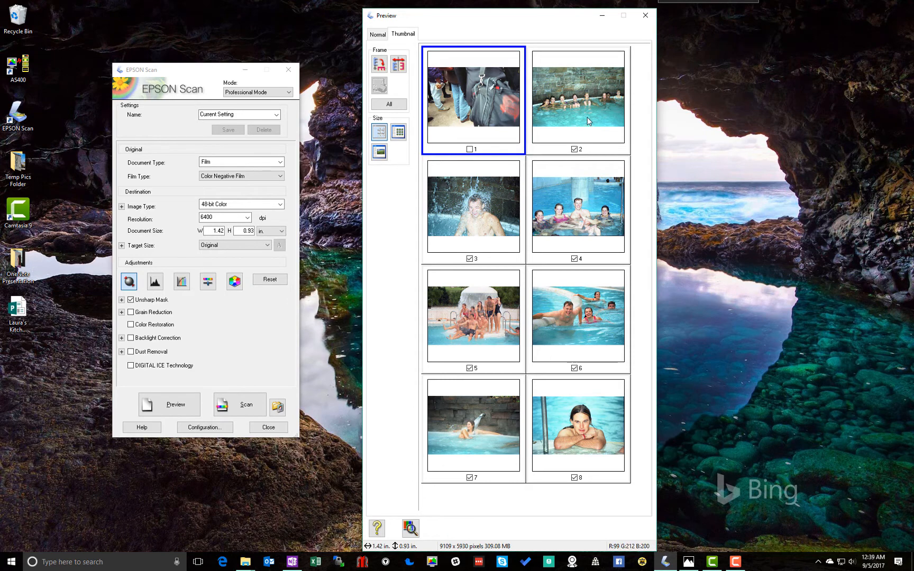
pyautogui.click(577, 99)
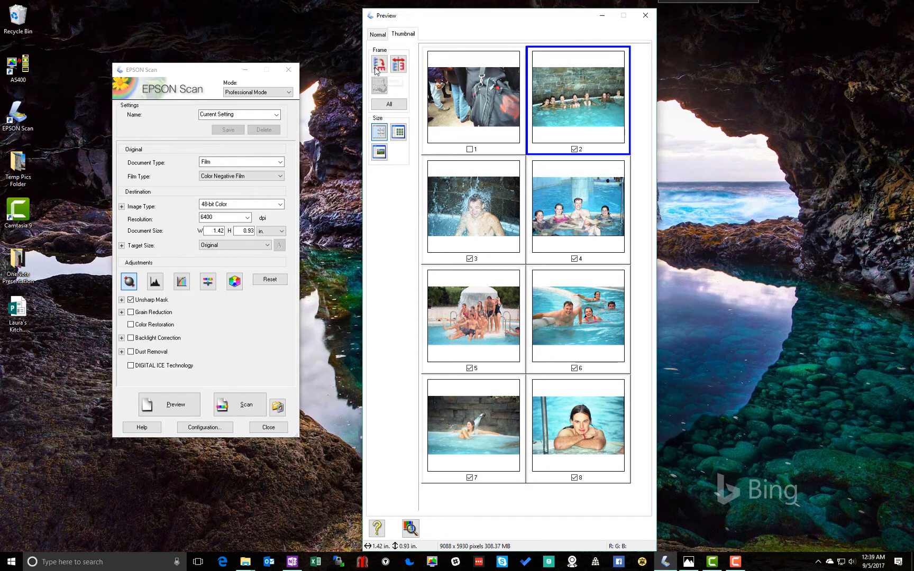
pyautogui.click(378, 64)
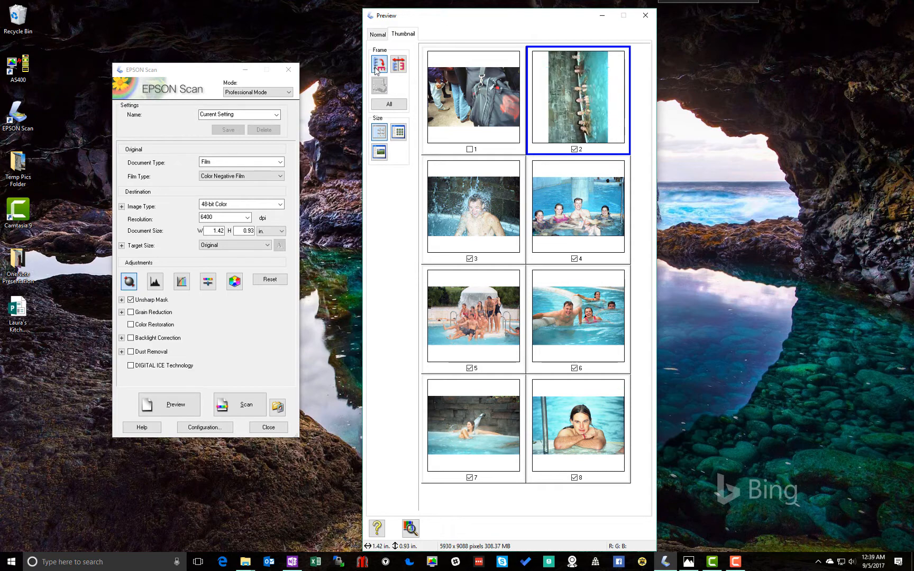
pyautogui.click(378, 64)
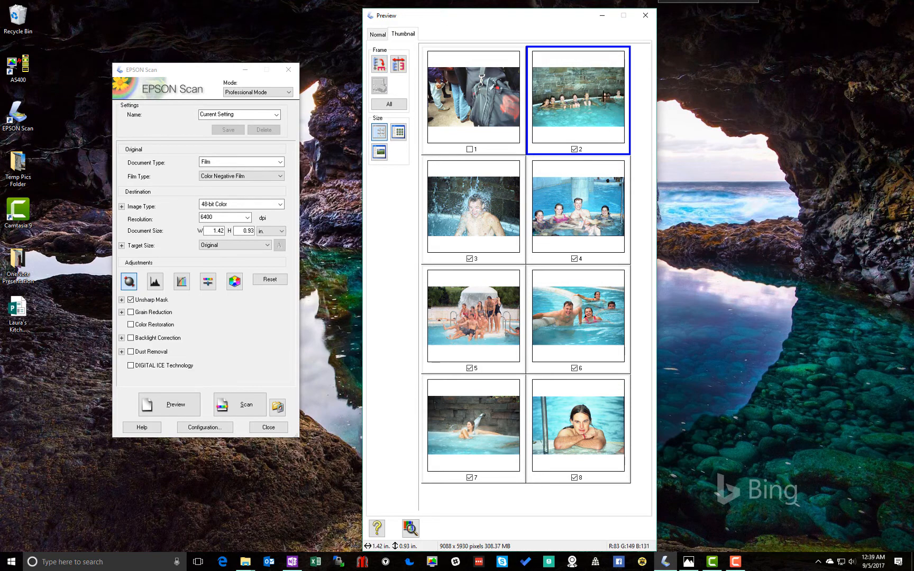
pyautogui.moveTo(564, 110)
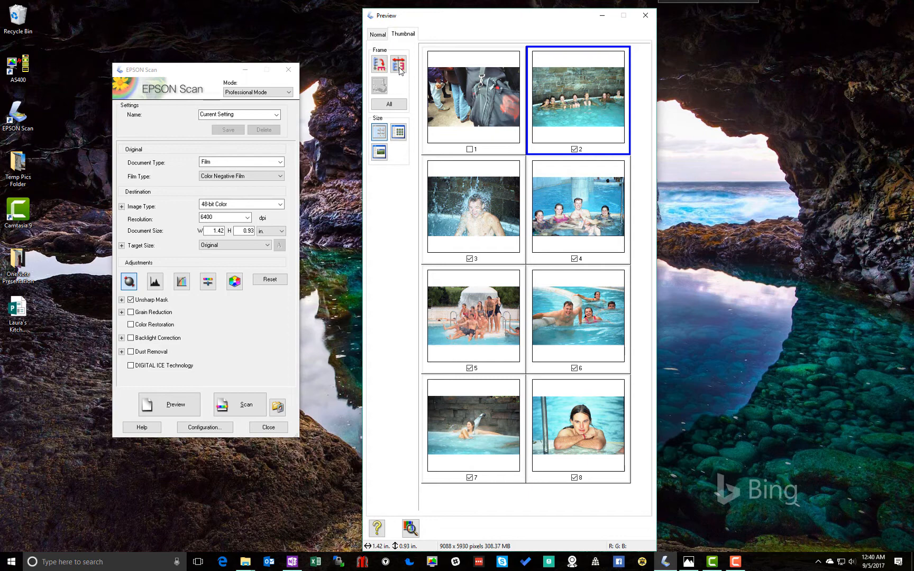
pyautogui.moveTo(544, 78)
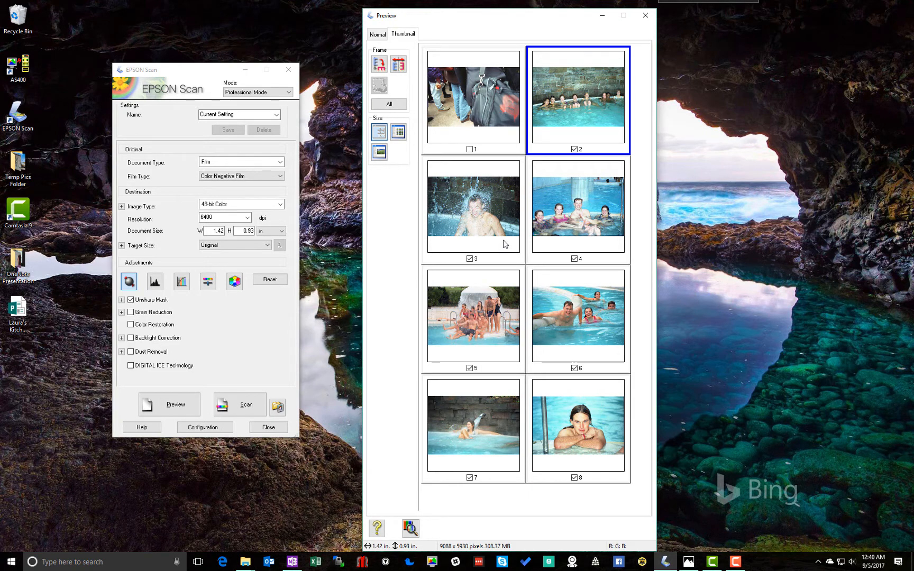
# Step: Select all checked frames and scan them as Scanning Demo009–015
pyautogui.click(388, 104)
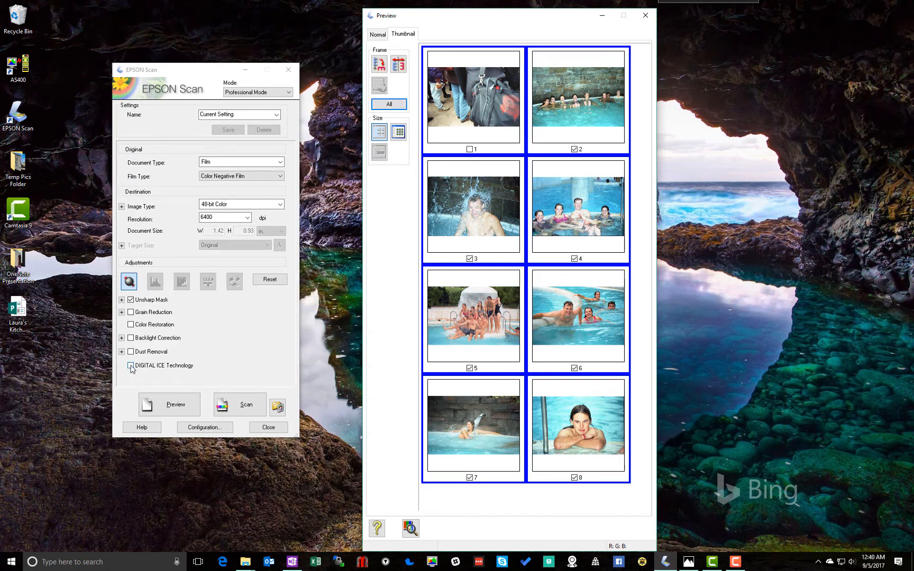
pyautogui.click(130, 365)
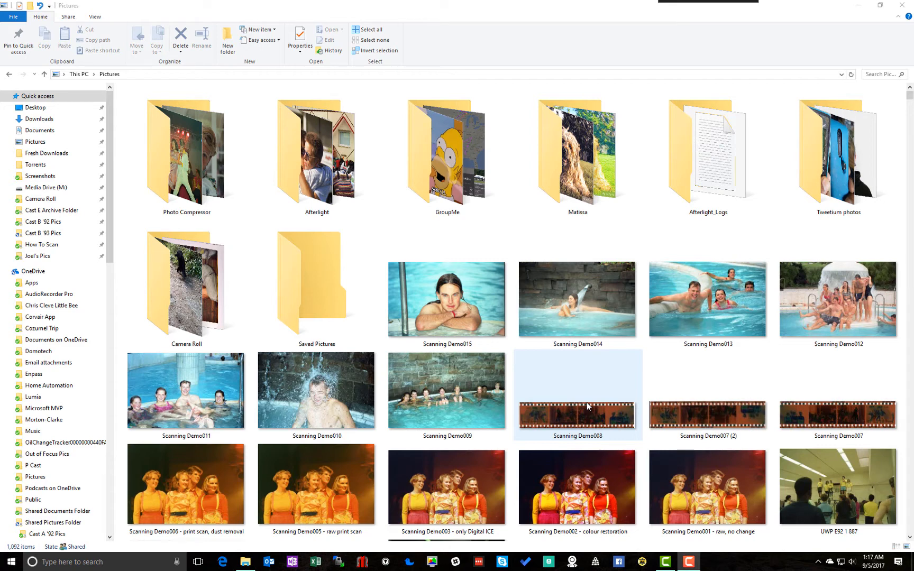
# Step: Open 'Scanning Demo001 - raw, no change' from Pictures in Photos
pyautogui.click(576, 489)
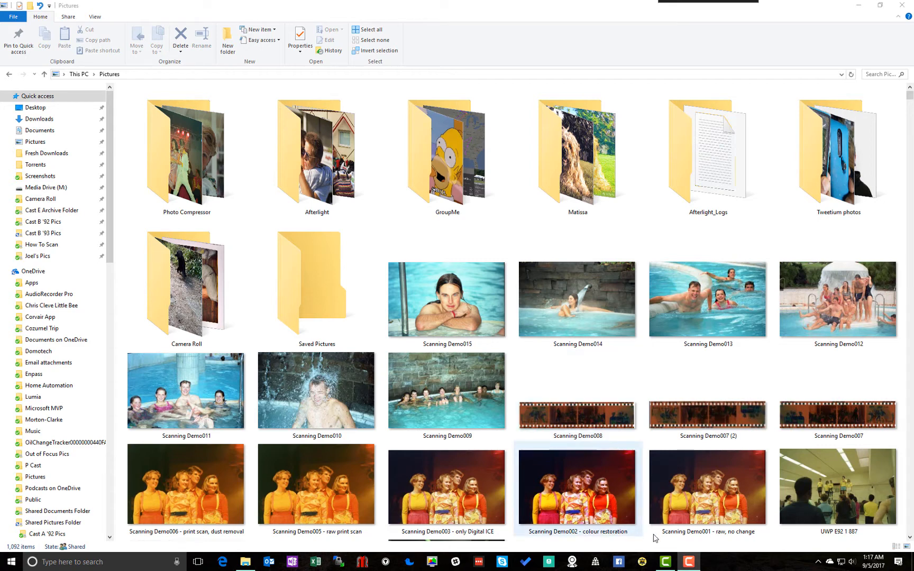
pyautogui.click(837, 486)
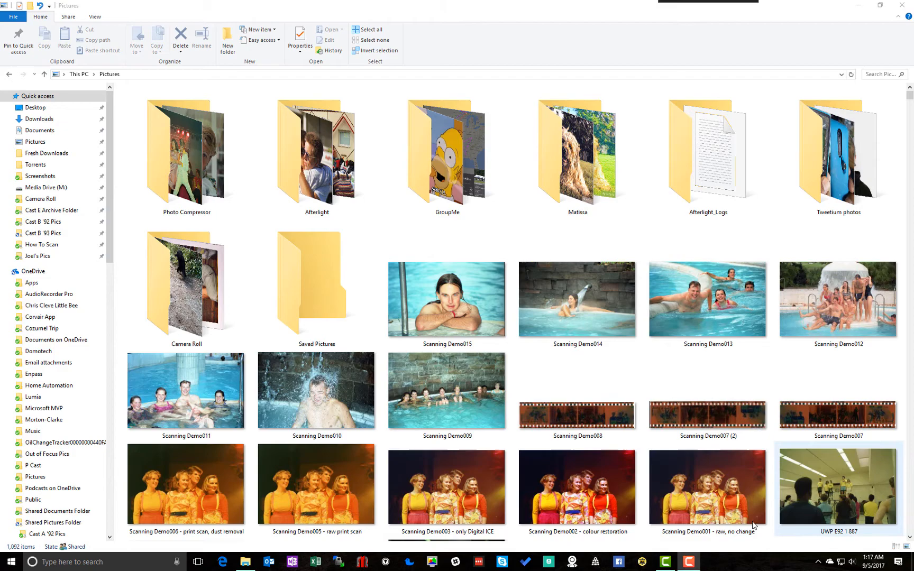
pyautogui.click(707, 487)
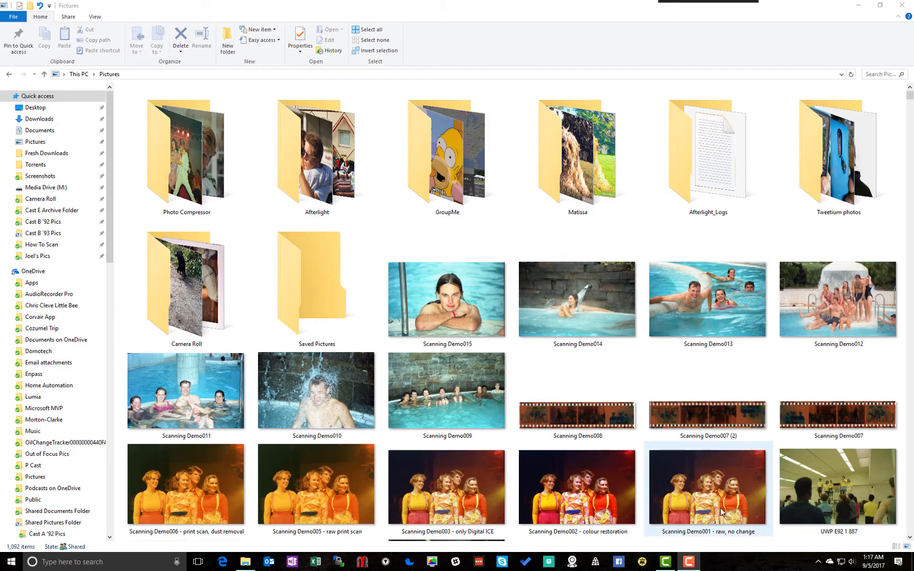
pyautogui.doubleClick(707, 486)
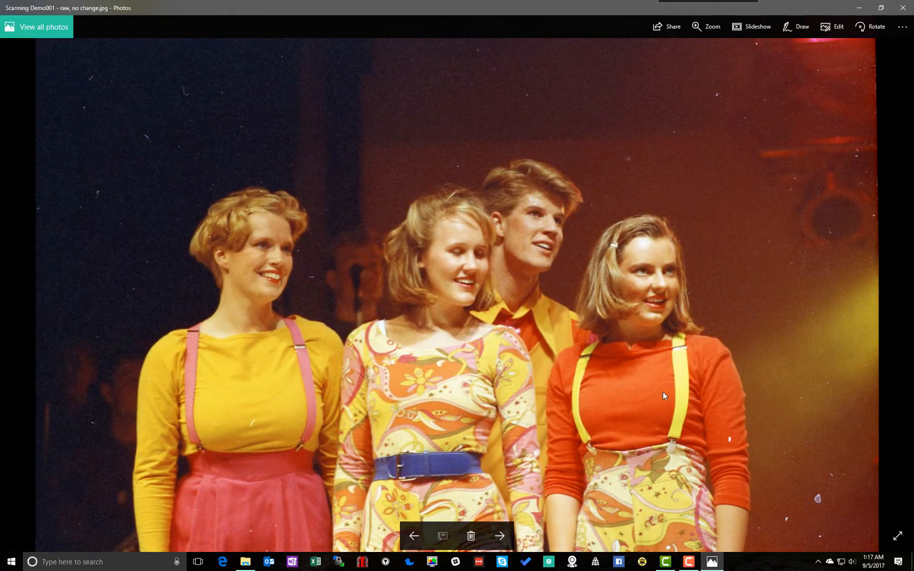
pyautogui.moveTo(627, 387)
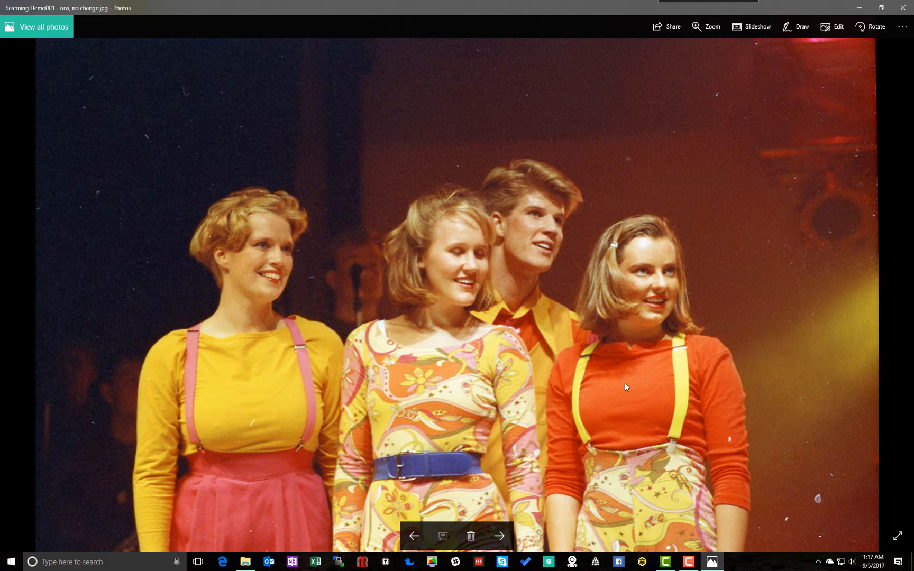
# Step: Step through Demo002 colour restoration to Demo003 only Digital ICE
pyautogui.click(498, 536)
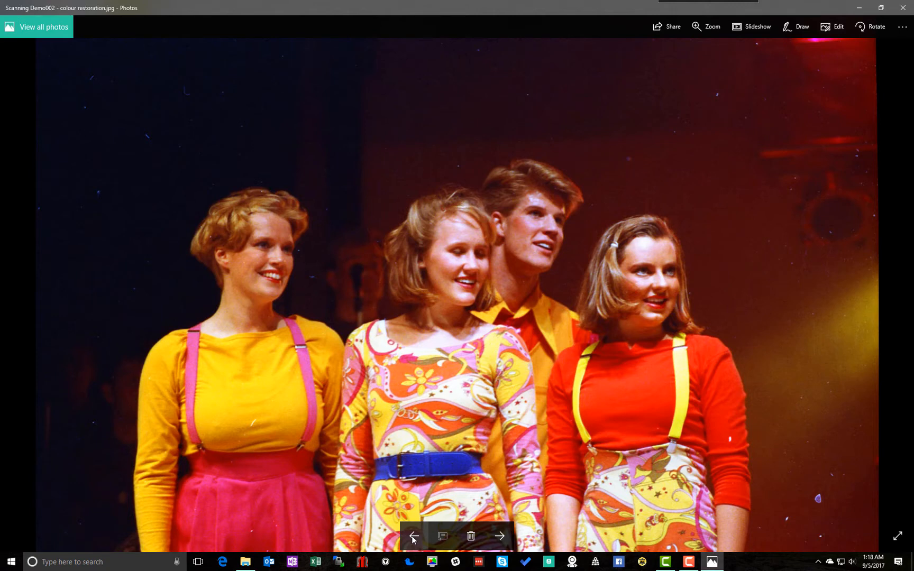
pyautogui.click(499, 536)
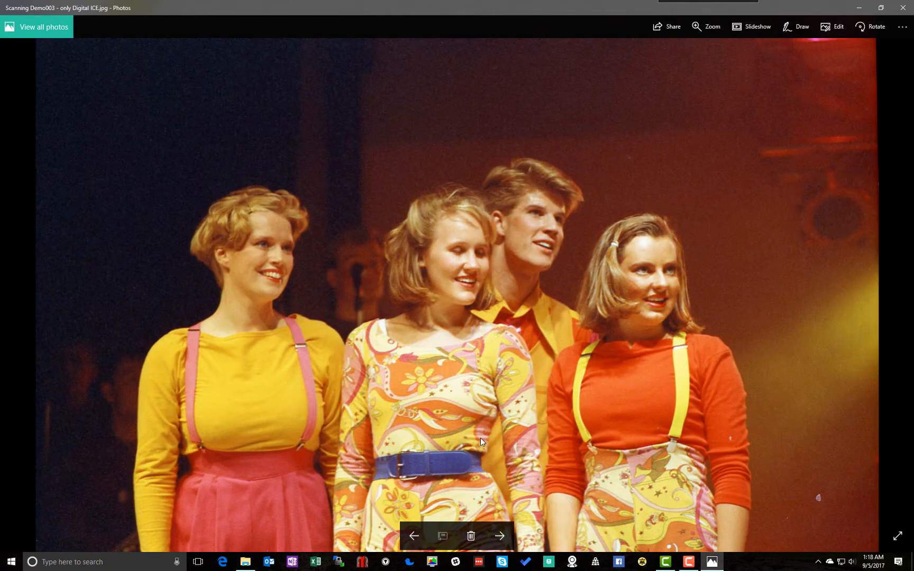
pyautogui.moveTo(438, 366)
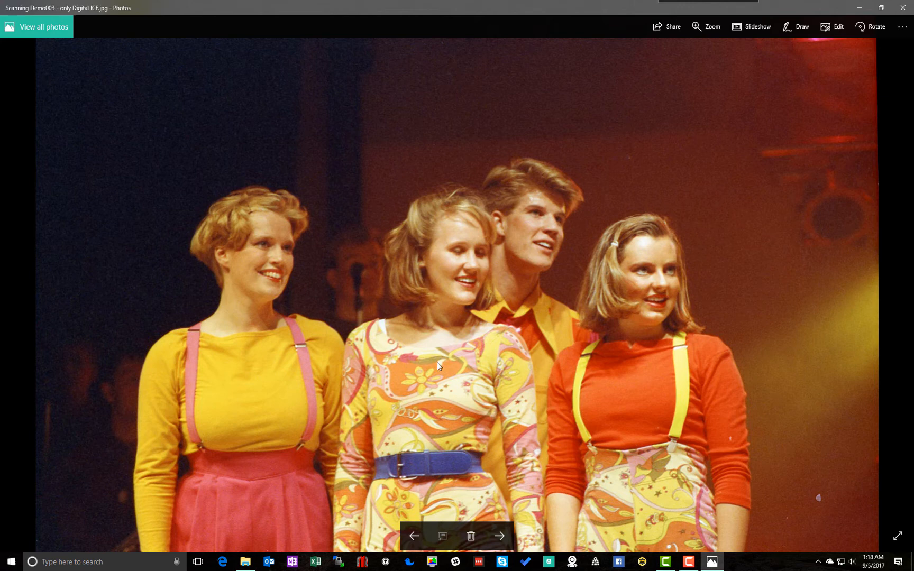
pyautogui.moveTo(742, 434)
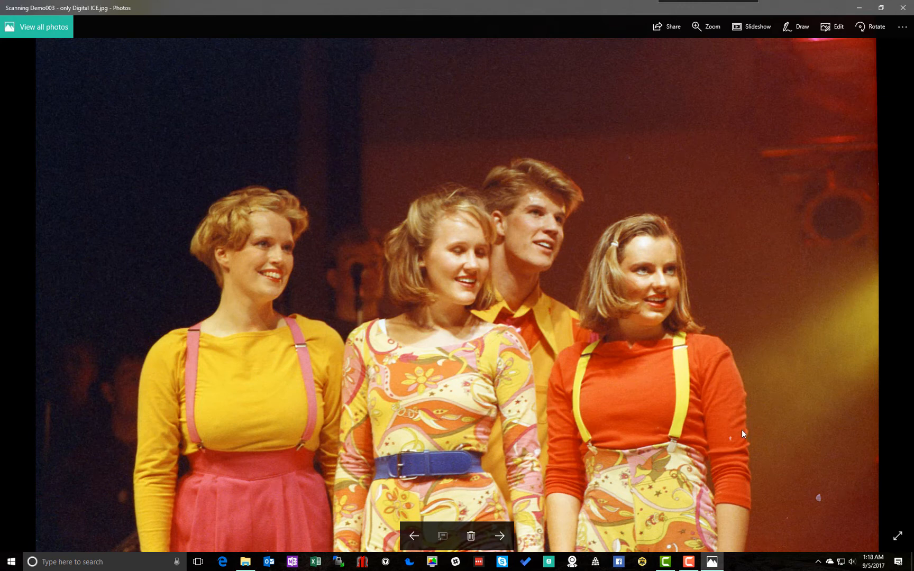
pyautogui.moveTo(734, 441)
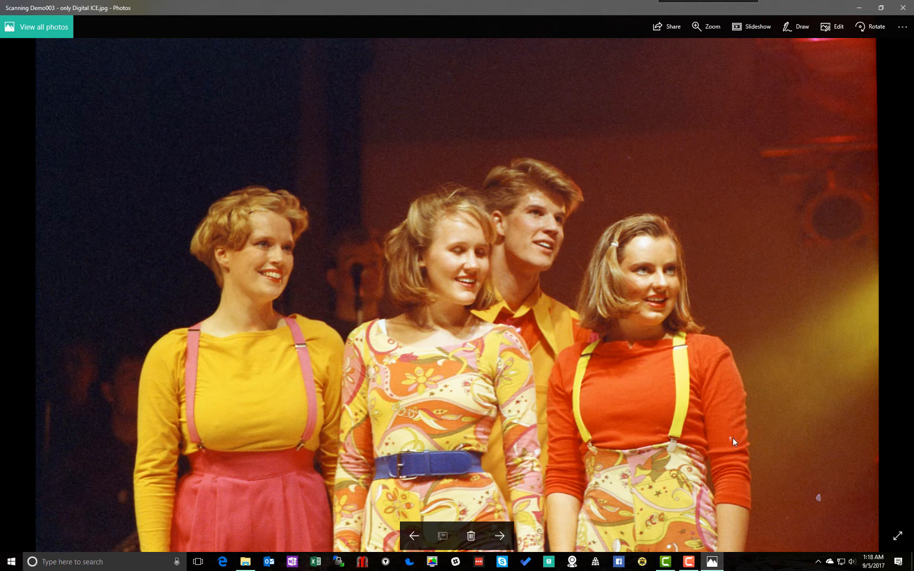
pyautogui.moveTo(803, 496)
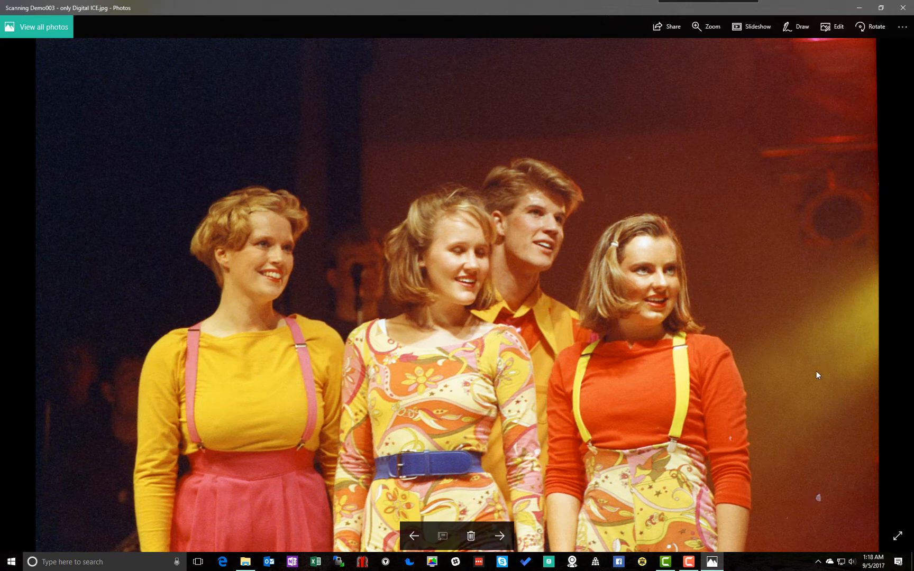
pyautogui.moveTo(832, 27)
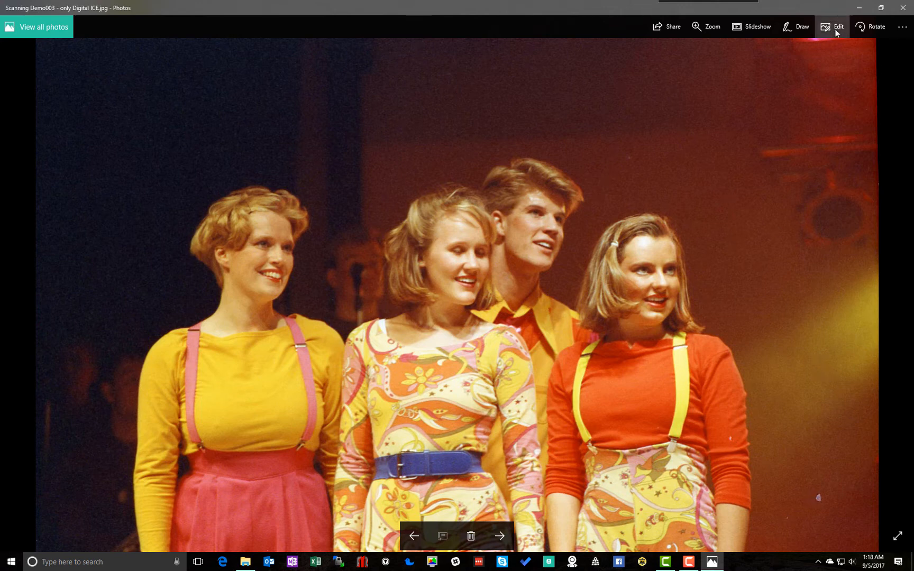
# Step: Apply Enhance your photo to Demo003 and lower its strength below 29
pyautogui.click(833, 26)
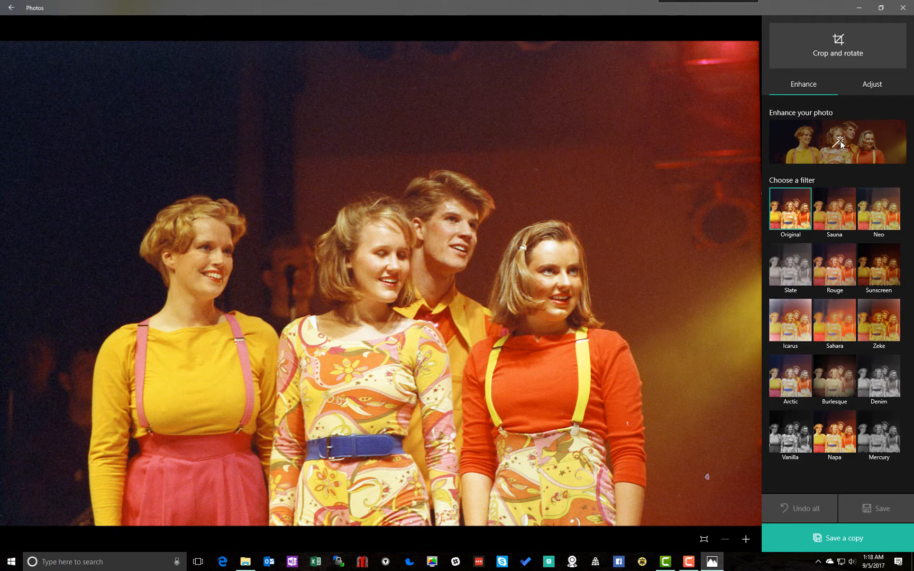
pyautogui.click(837, 142)
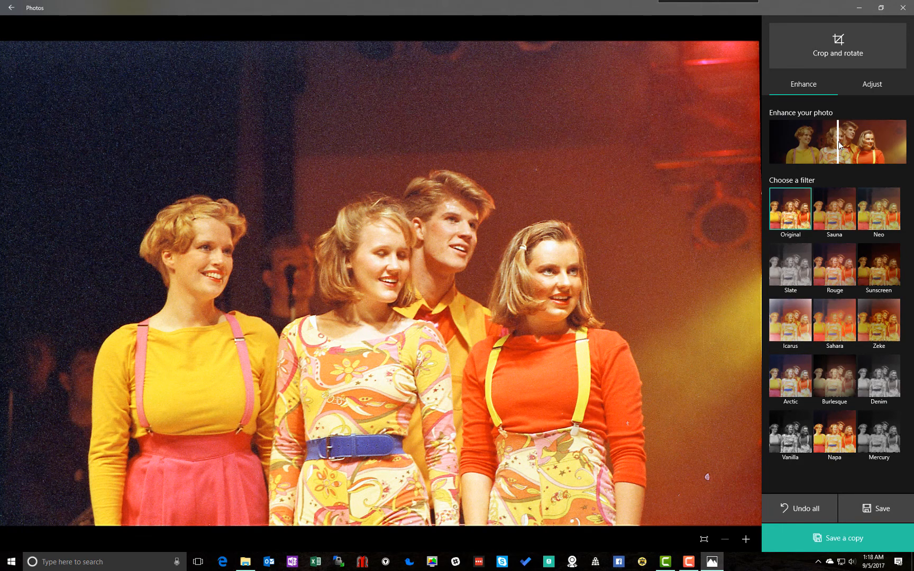
pyautogui.moveTo(839, 146); pyautogui.dragTo(808, 146)
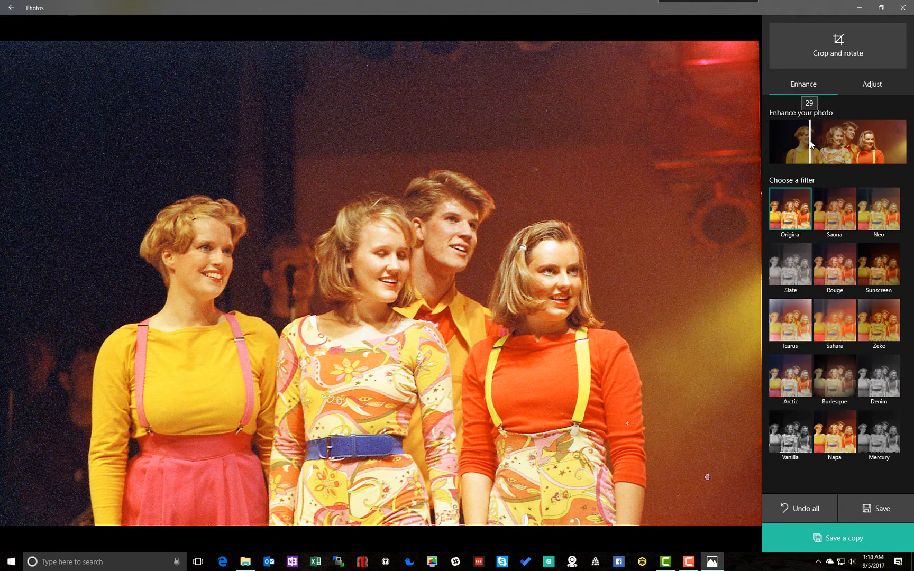
pyautogui.moveTo(810, 143); pyautogui.dragTo(801, 143)
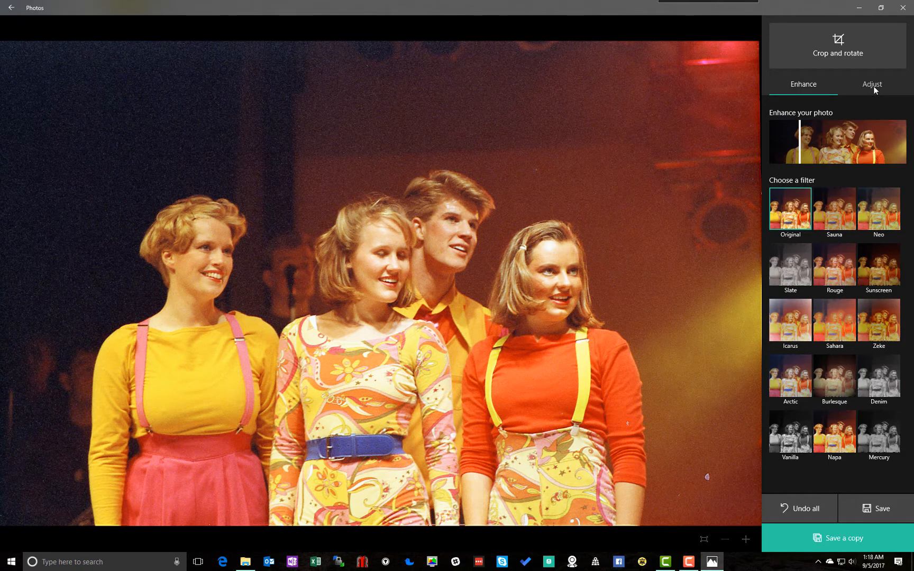
# Step: Activate Spot fix under Adjust to remove dust from the dark background
pyautogui.click(872, 84)
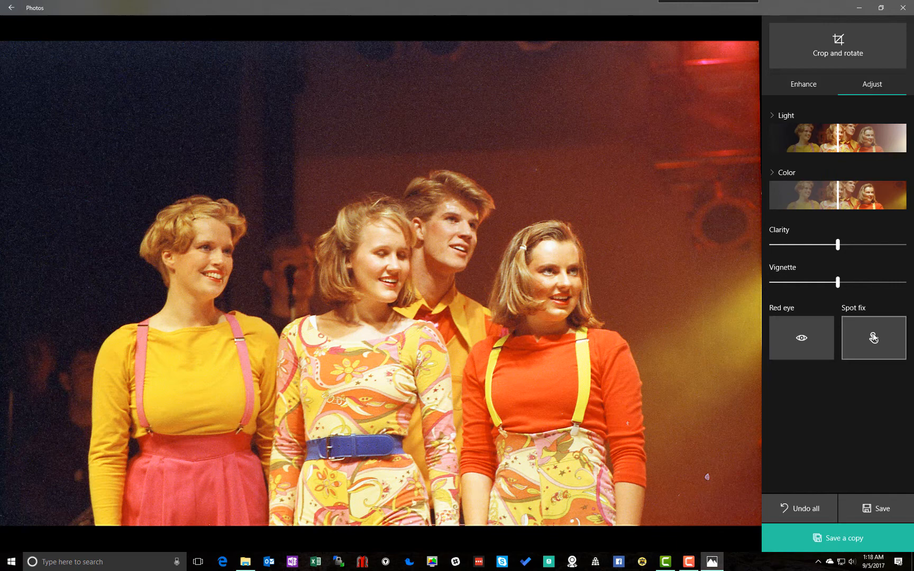
pyautogui.click(872, 338)
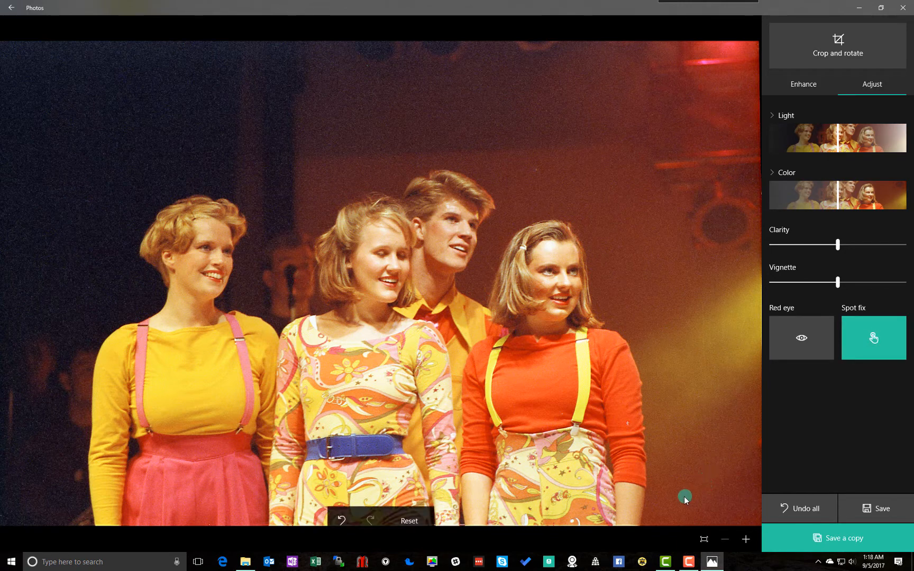
pyautogui.moveTo(680, 498)
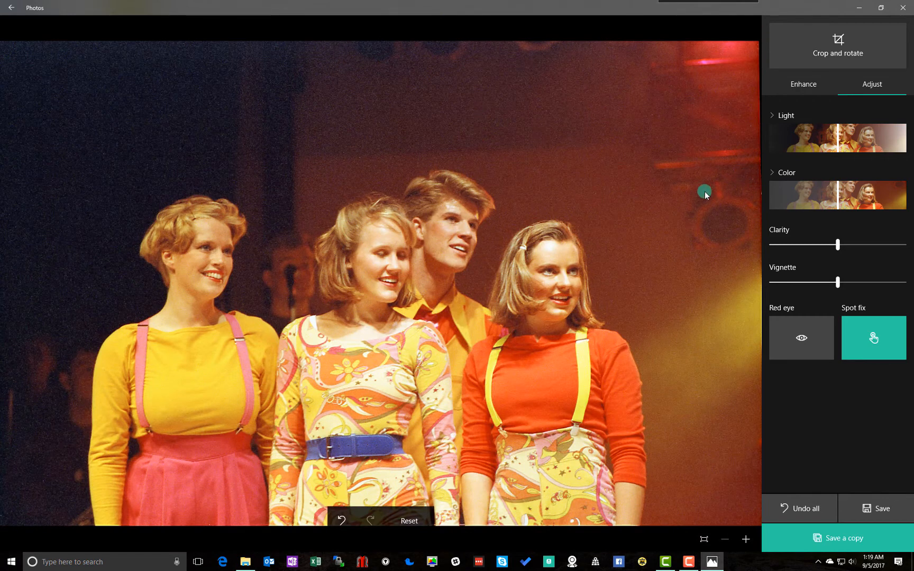
pyautogui.moveTo(674, 252)
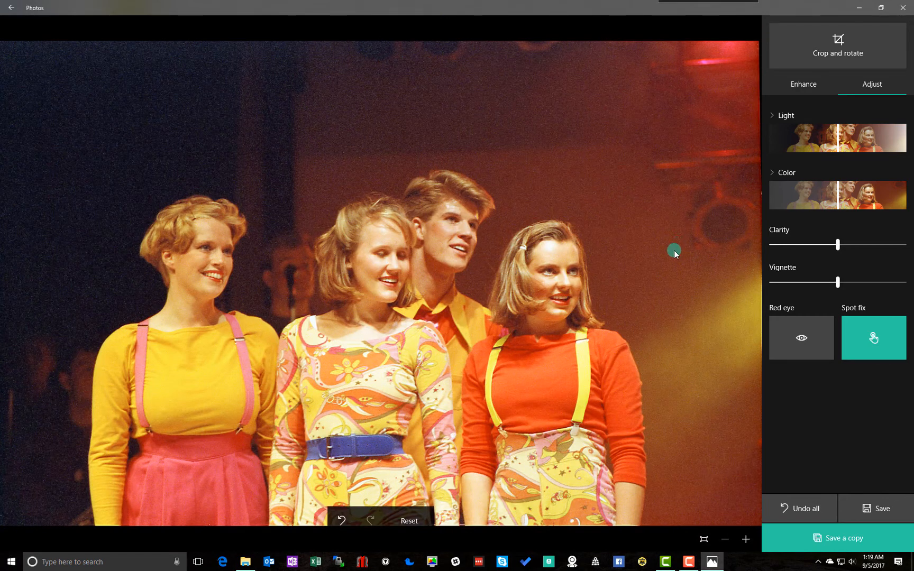
pyautogui.moveTo(808, 99)
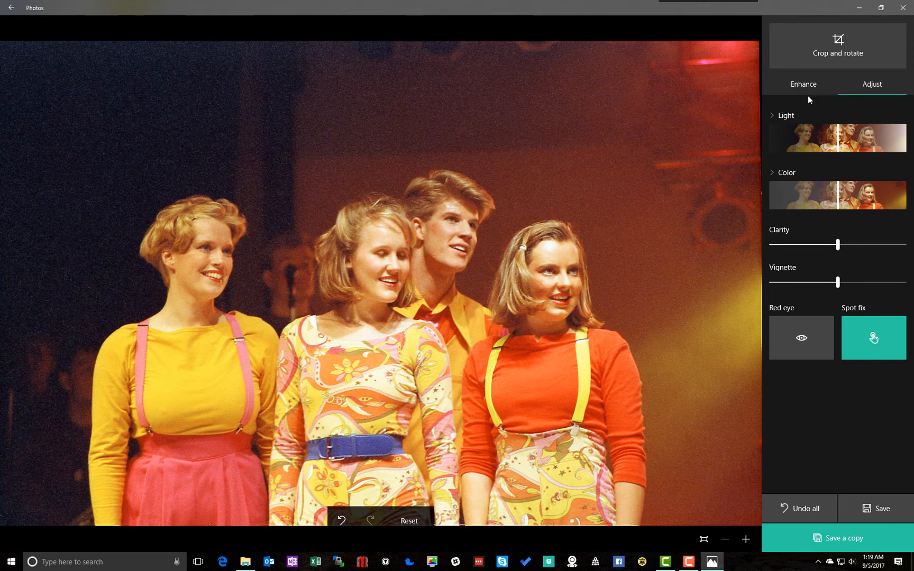
# Step: Darken the shadows using the Light adjustment slider
pyautogui.click(785, 115)
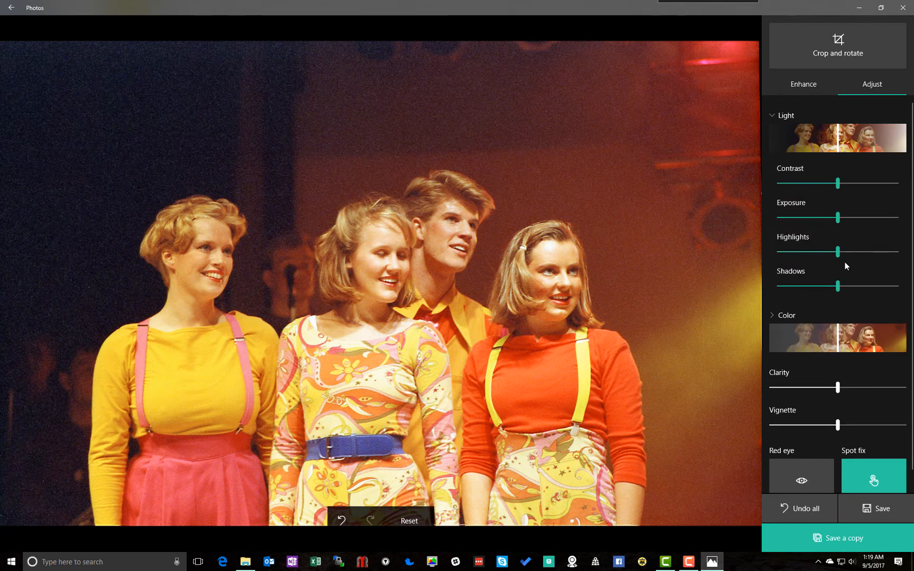
pyautogui.moveTo(838, 285); pyautogui.dragTo(848, 286)
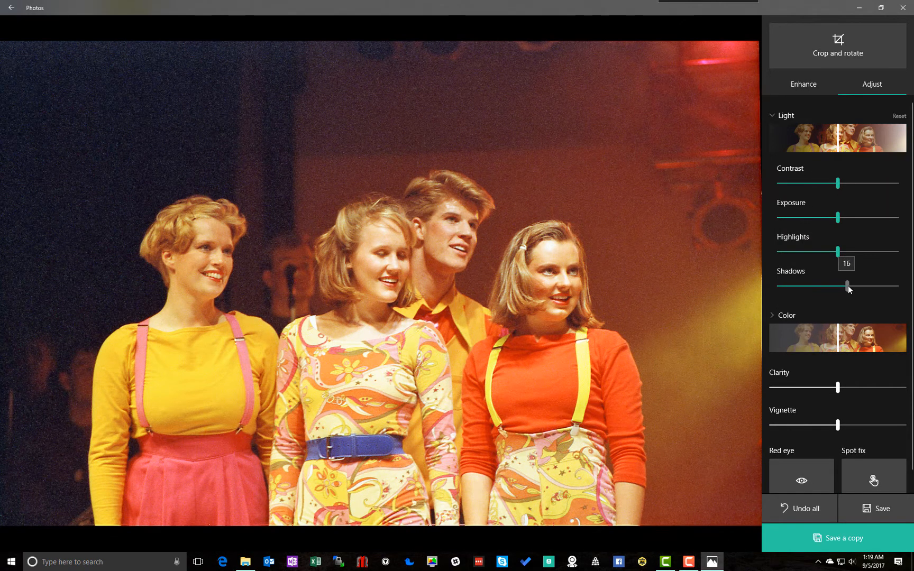
pyautogui.moveTo(846, 285); pyautogui.dragTo(827, 285)
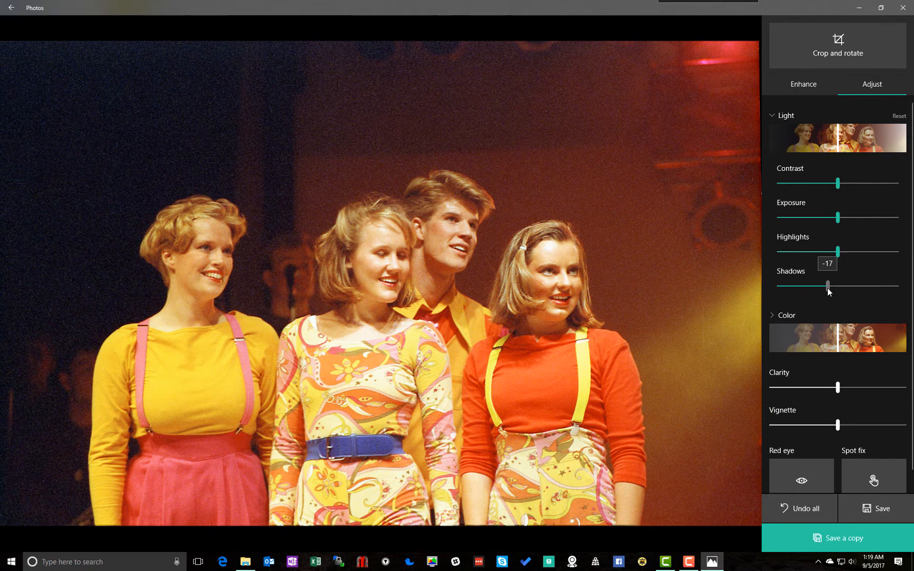
pyautogui.moveTo(827, 285); pyautogui.dragTo(818, 286)
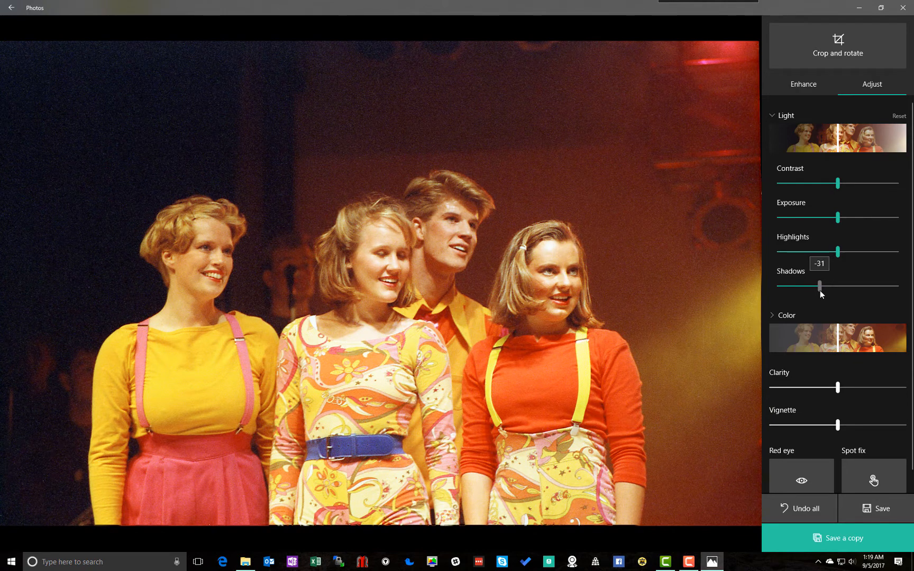
pyautogui.moveTo(821, 285); pyautogui.dragTo(816, 285)
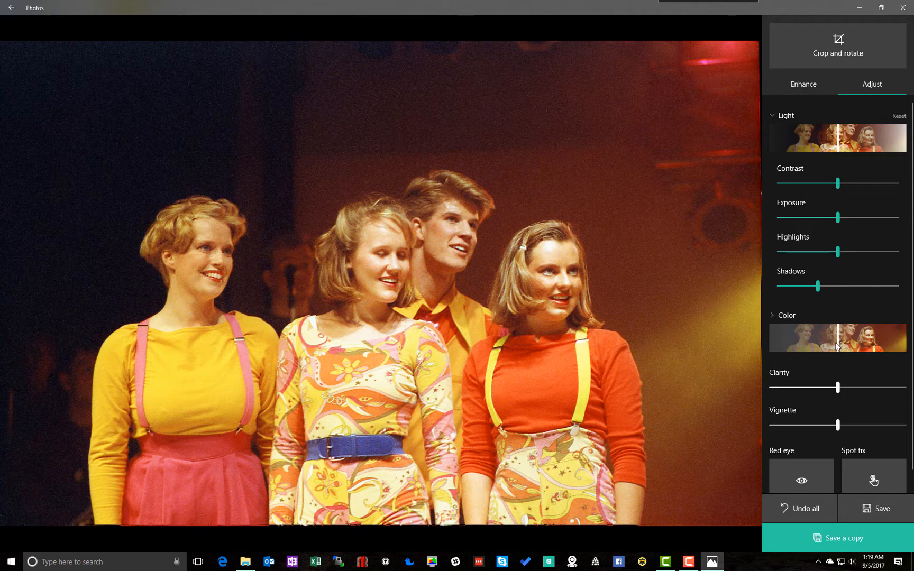
pyautogui.moveTo(839, 348)
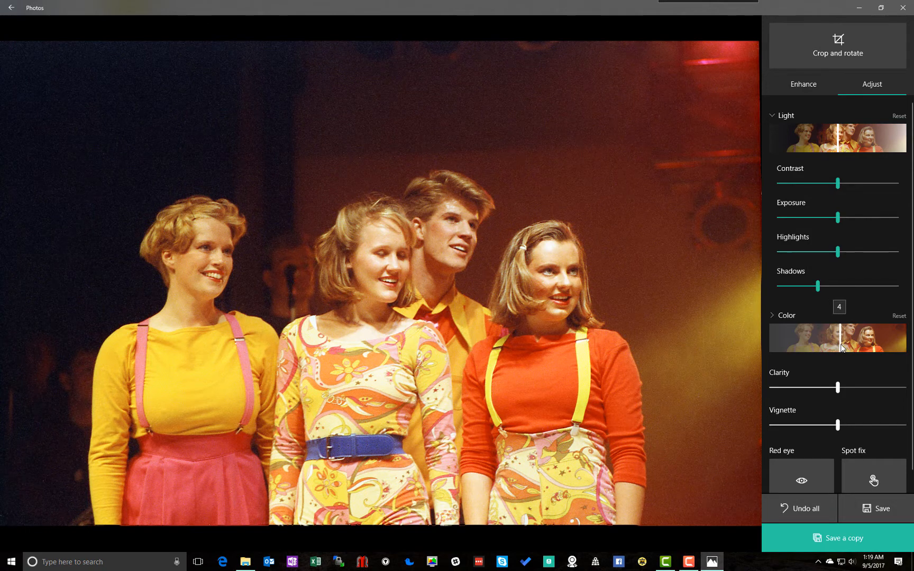
# Step: Slightly boost the colour and turn the warmth down a little
pyautogui.moveTo(838, 341); pyautogui.dragTo(851, 341)
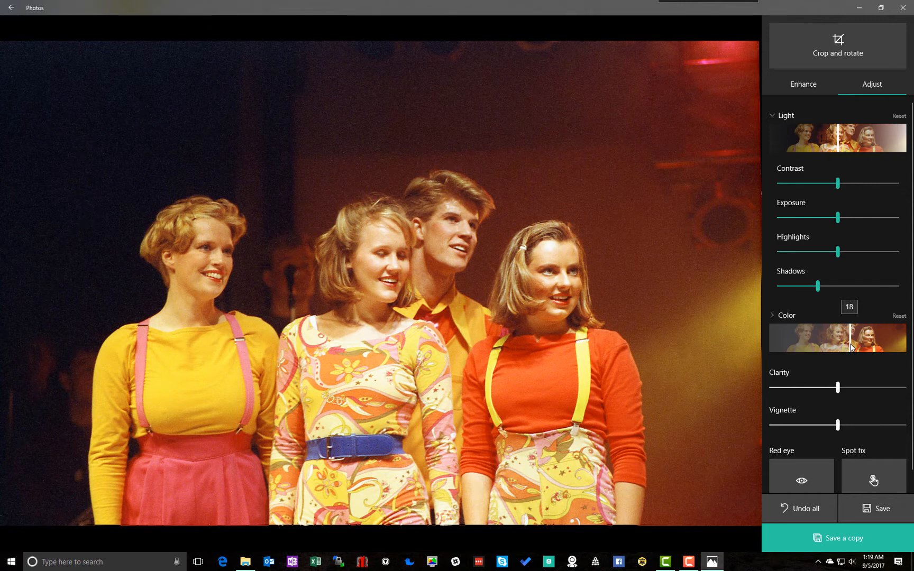
pyautogui.moveTo(851, 337); pyautogui.dragTo(860, 337)
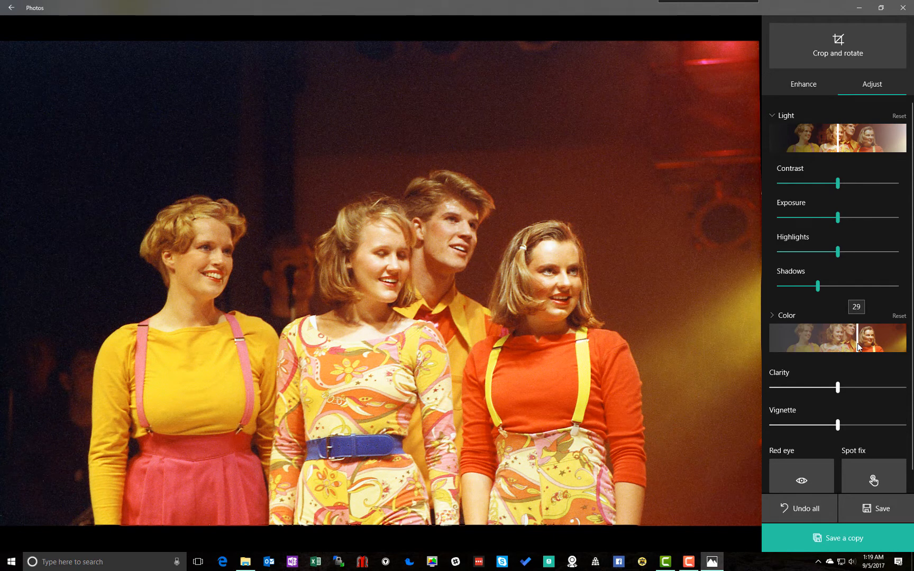
pyautogui.moveTo(856, 344); pyautogui.dragTo(861, 343)
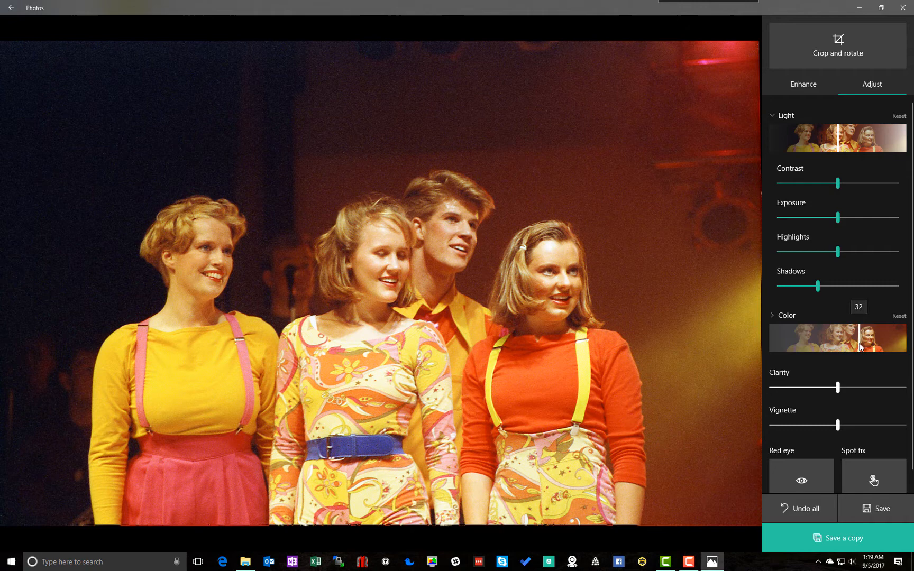
pyautogui.moveTo(837, 339); pyautogui.dragTo(894, 339)
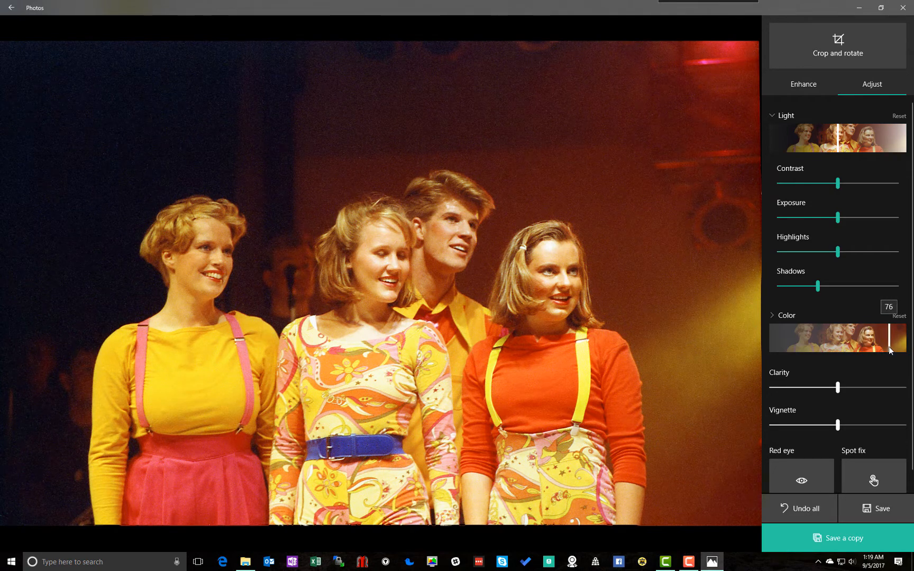
pyautogui.moveTo(906, 339); pyautogui.dragTo(900, 340)
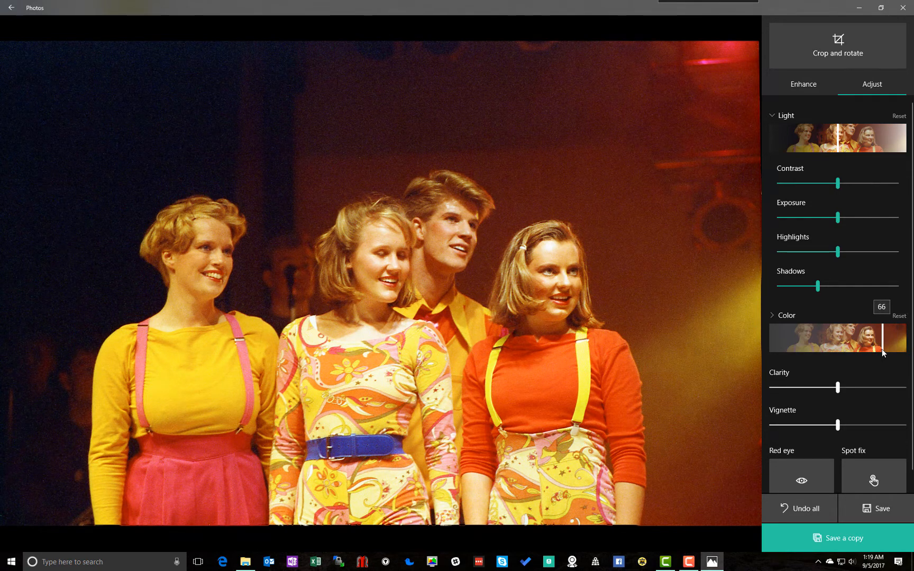
pyautogui.moveTo(895, 346); pyautogui.dragTo(866, 347)
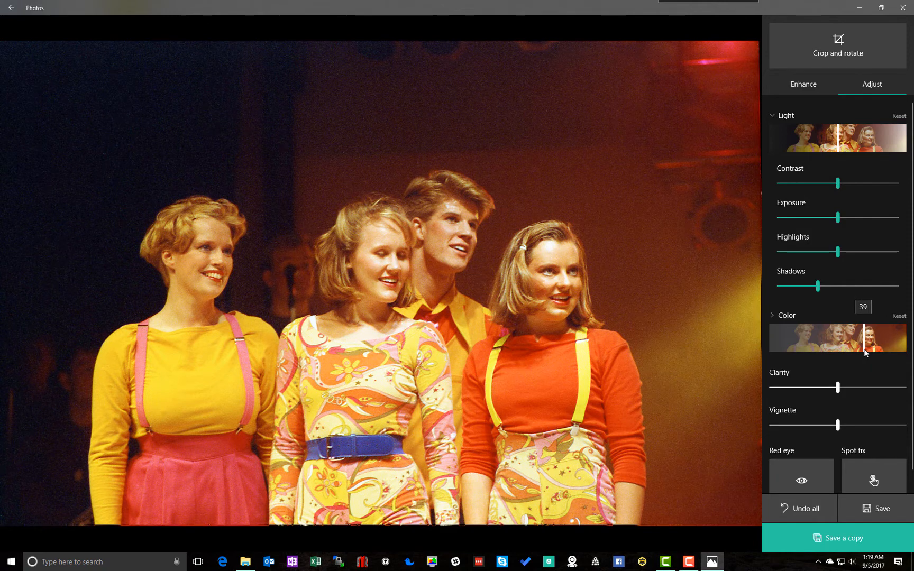
pyautogui.moveTo(865, 351); pyautogui.dragTo(839, 351)
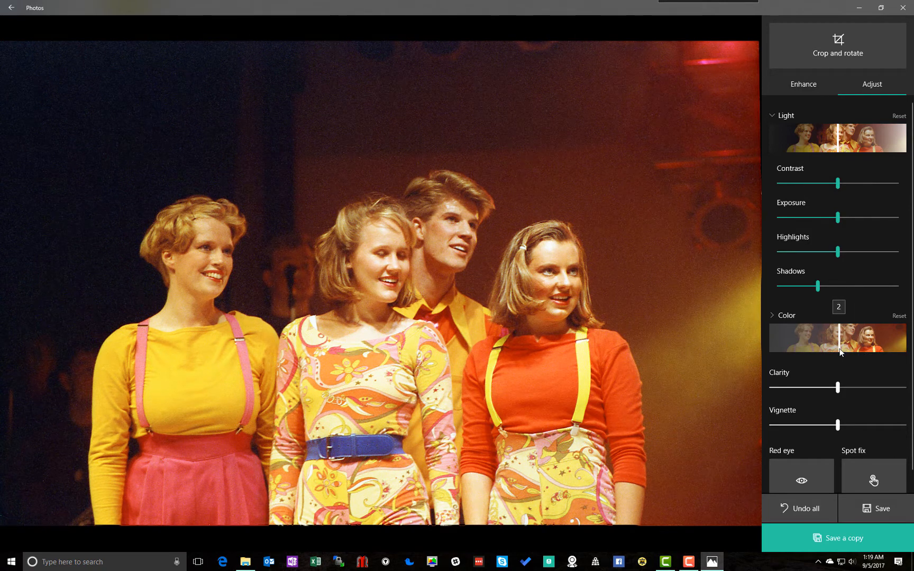
pyautogui.moveTo(835, 354); pyautogui.dragTo(818, 354)
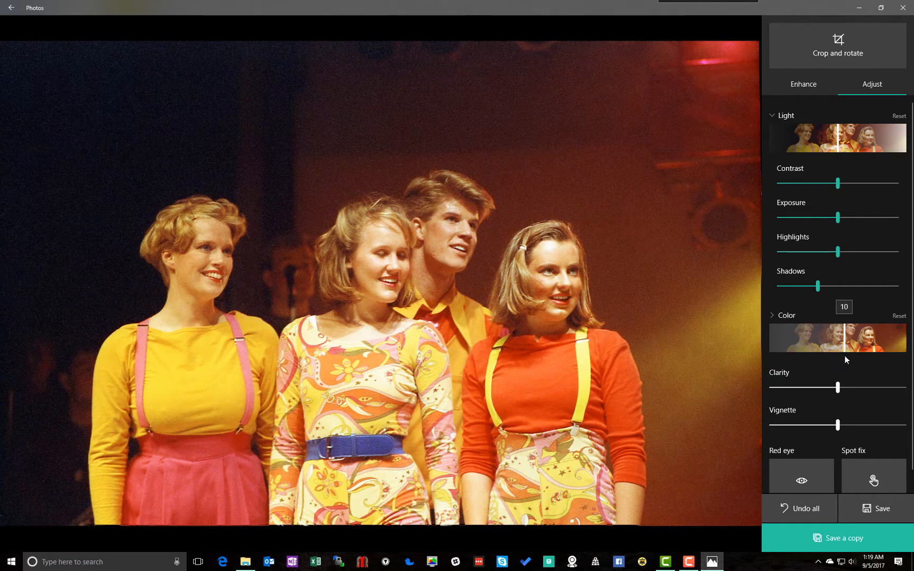
pyautogui.moveTo(818, 337); pyautogui.dragTo(839, 338)
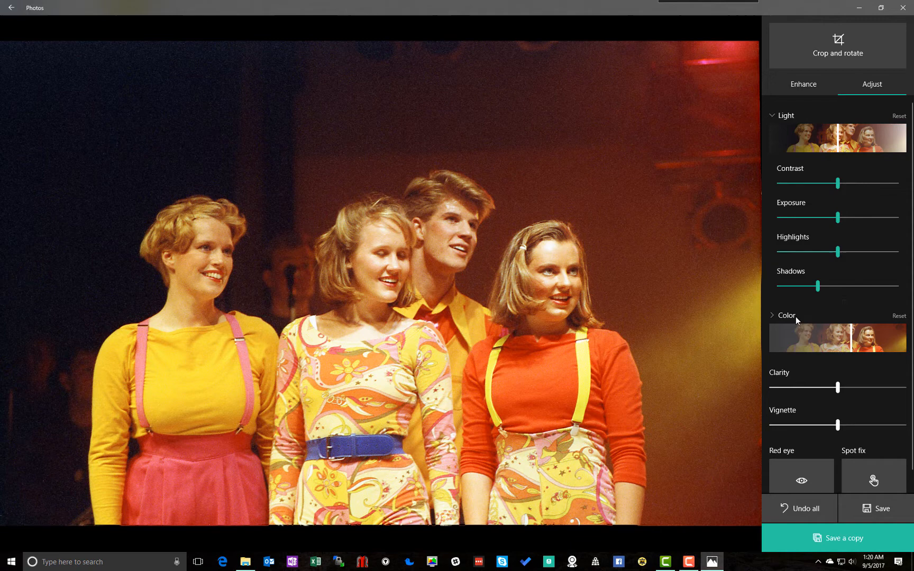
pyautogui.click(786, 315)
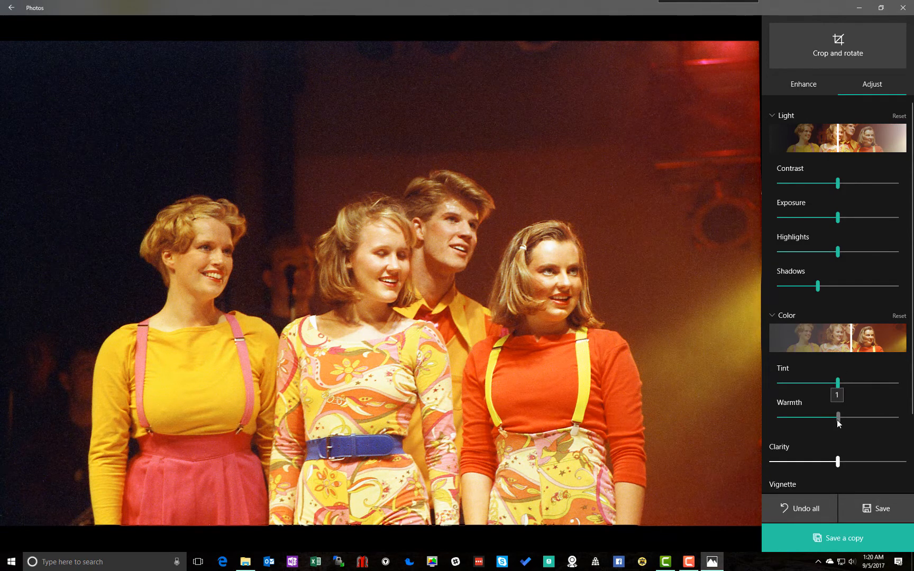
pyautogui.moveTo(837, 416); pyautogui.dragTo(831, 416)
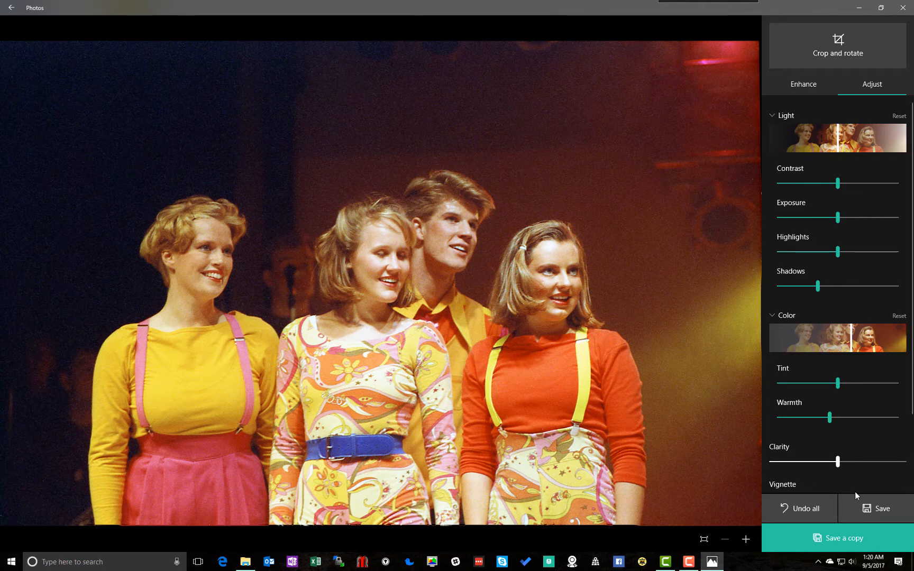
pyautogui.moveTo(882, 508)
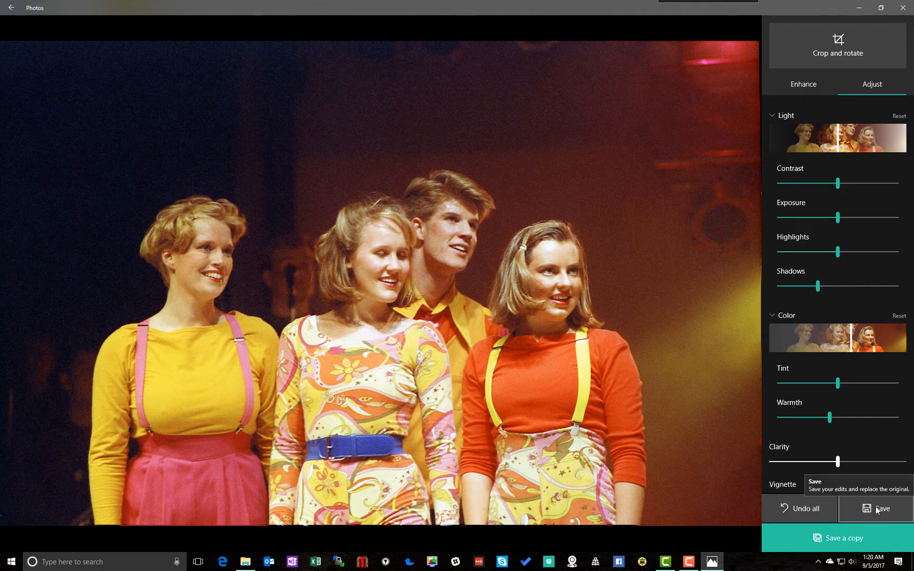
# Step: Save the stage photo over the original and advance to Scanning Demo010
pyautogui.click(881, 509)
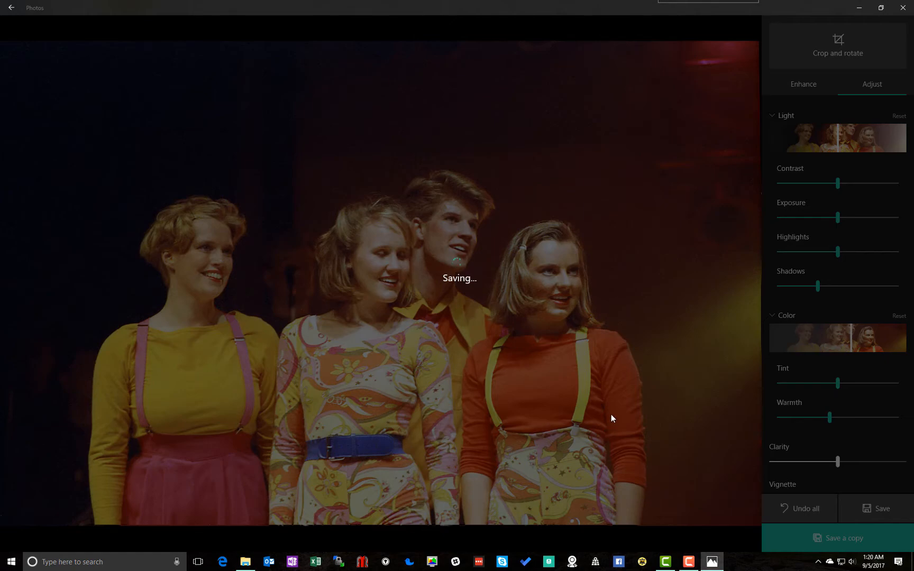
pyautogui.click(876, 508)
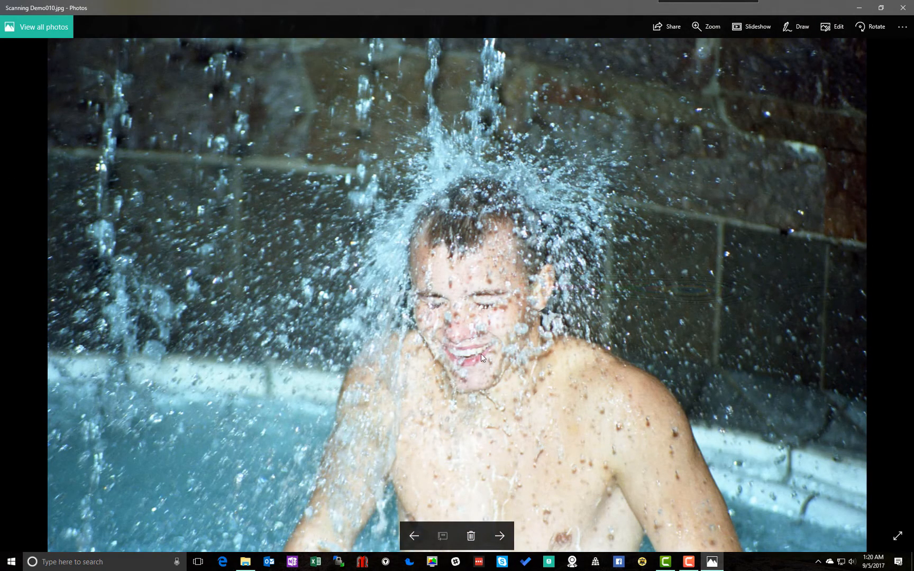
pyautogui.moveTo(601, 265)
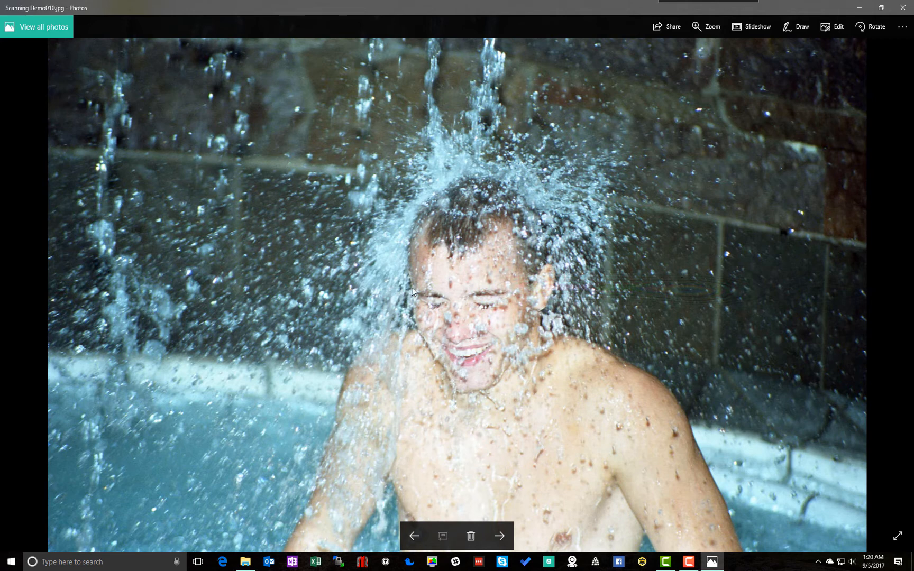
pyautogui.moveTo(488, 298)
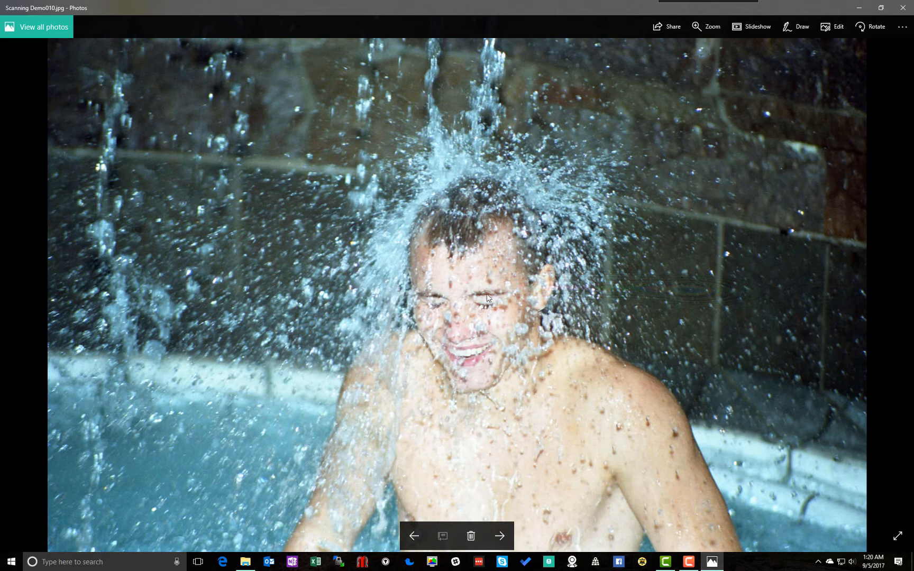
pyautogui.moveTo(393, 153)
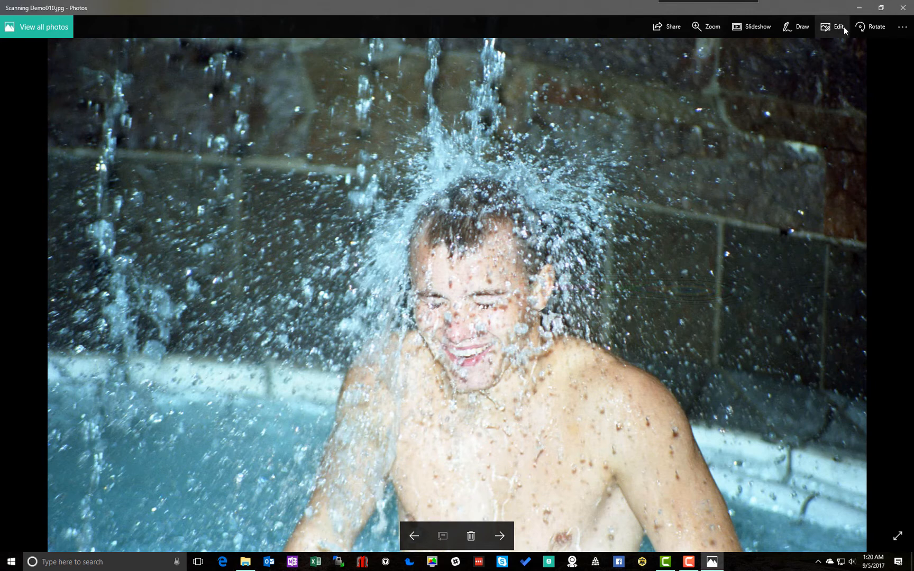
pyautogui.moveTo(722, 255)
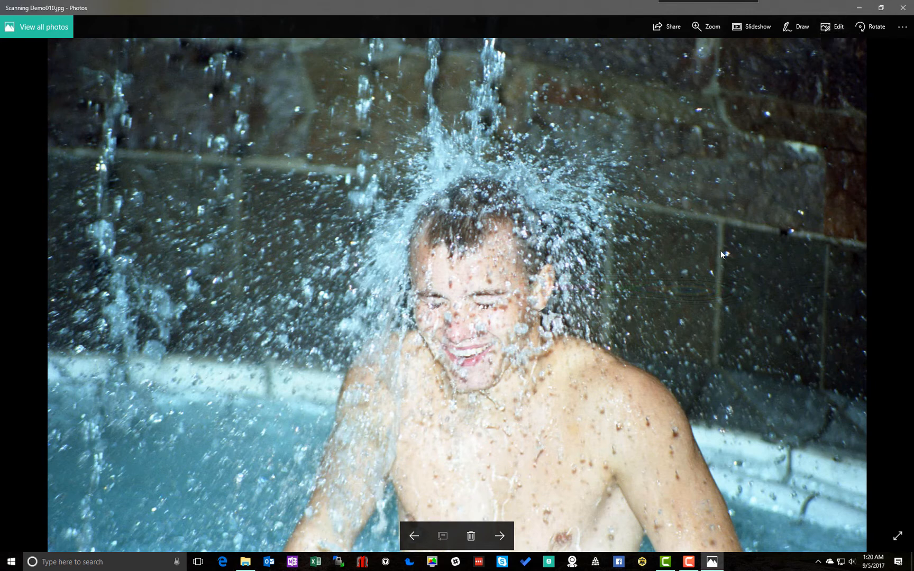
pyautogui.moveTo(753, 115)
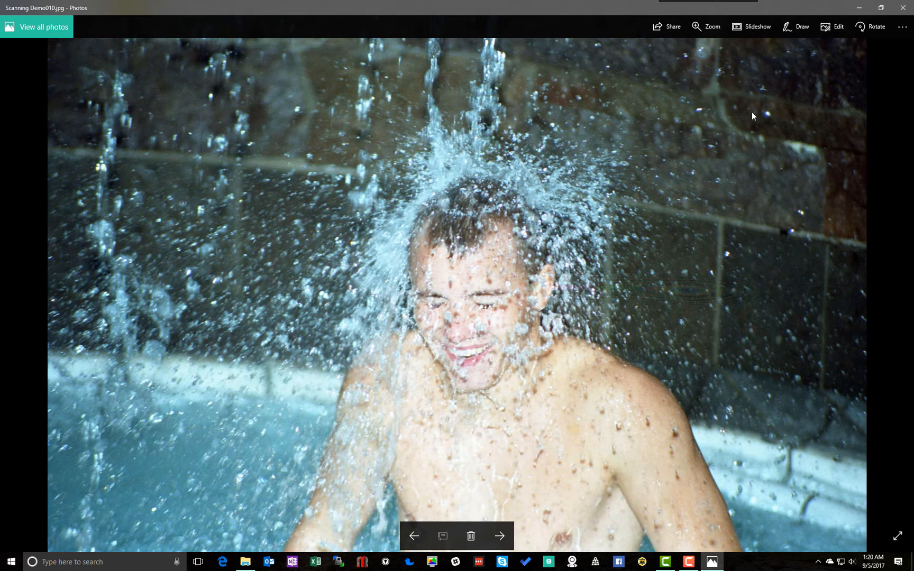
pyautogui.moveTo(832, 26)
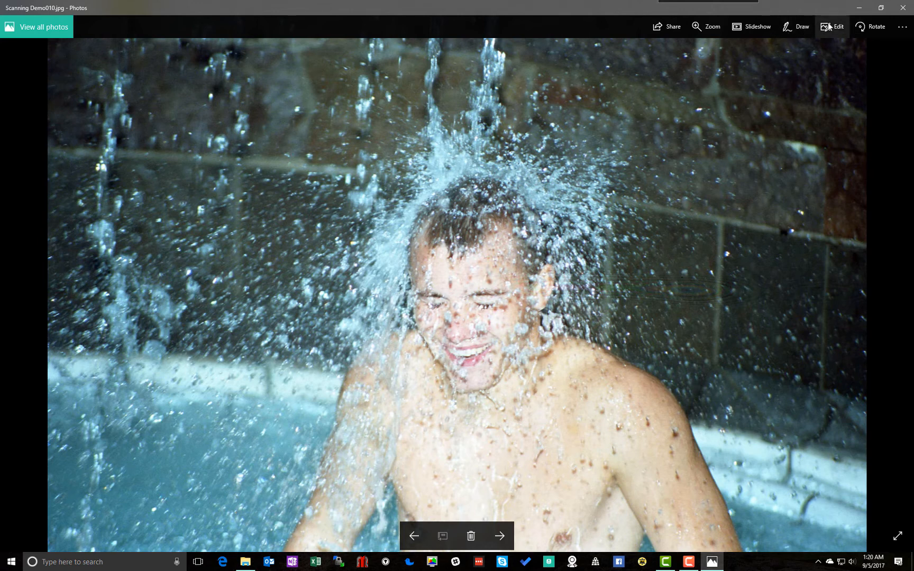
pyautogui.moveTo(831, 27)
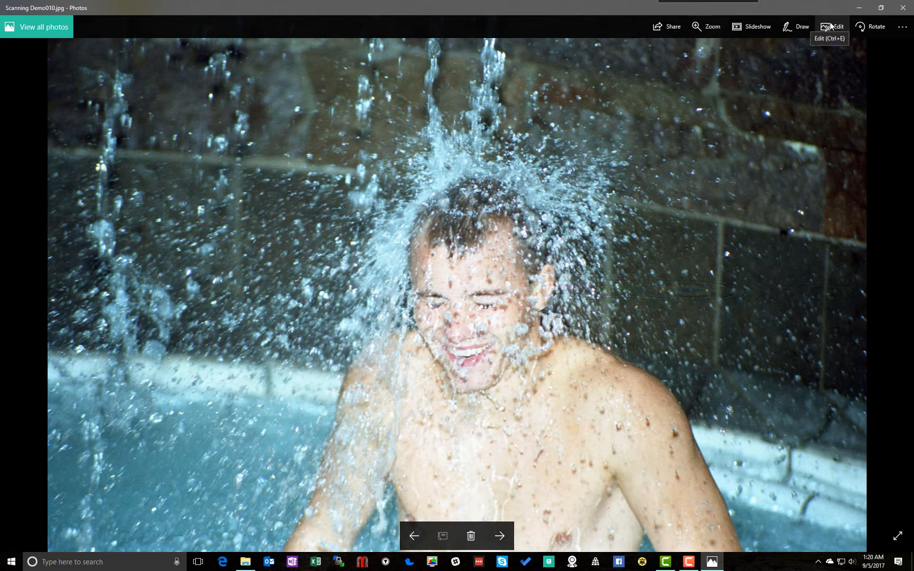
# Step: Spot-fix blemishes on the water-splash photo, then expand the Light settings
pyautogui.click(836, 26)
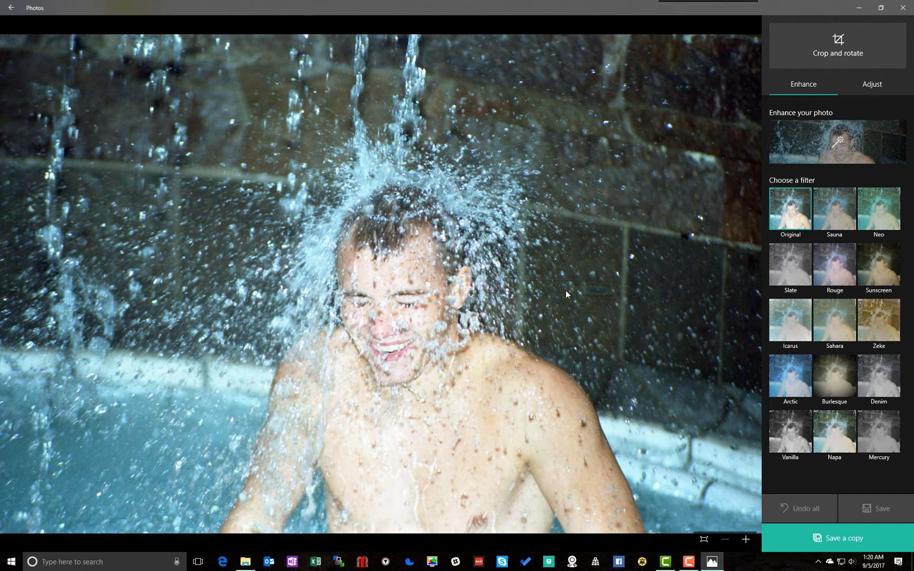
pyautogui.moveTo(480, 303)
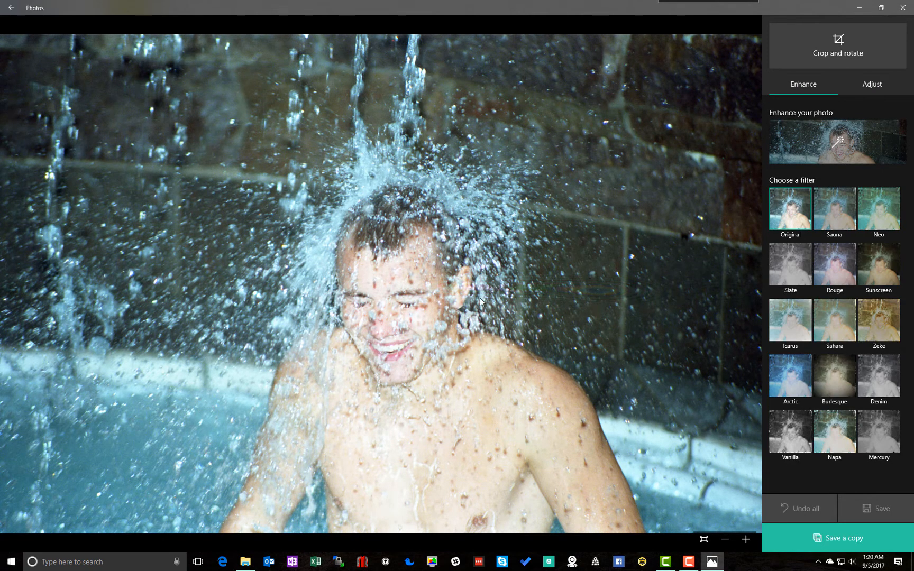
pyautogui.moveTo(508, 297)
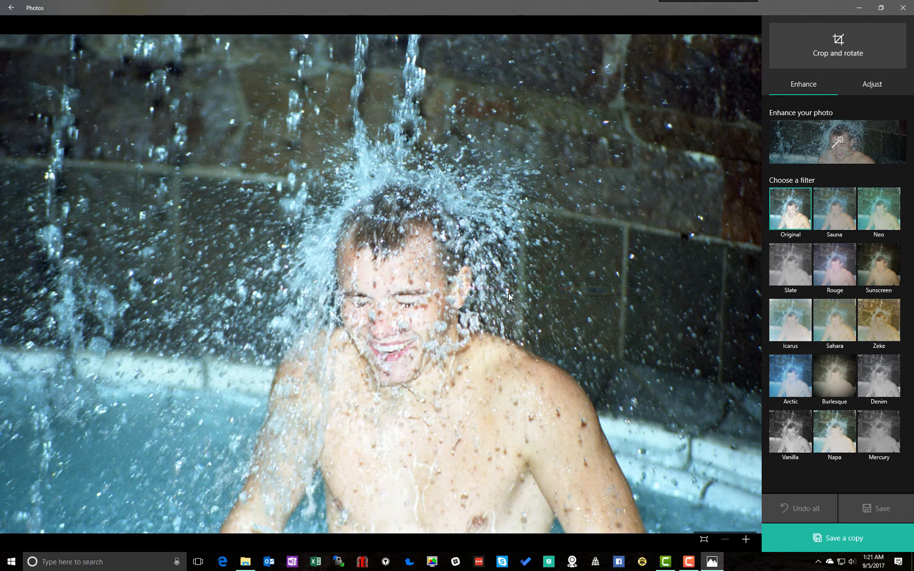
pyautogui.moveTo(871, 84)
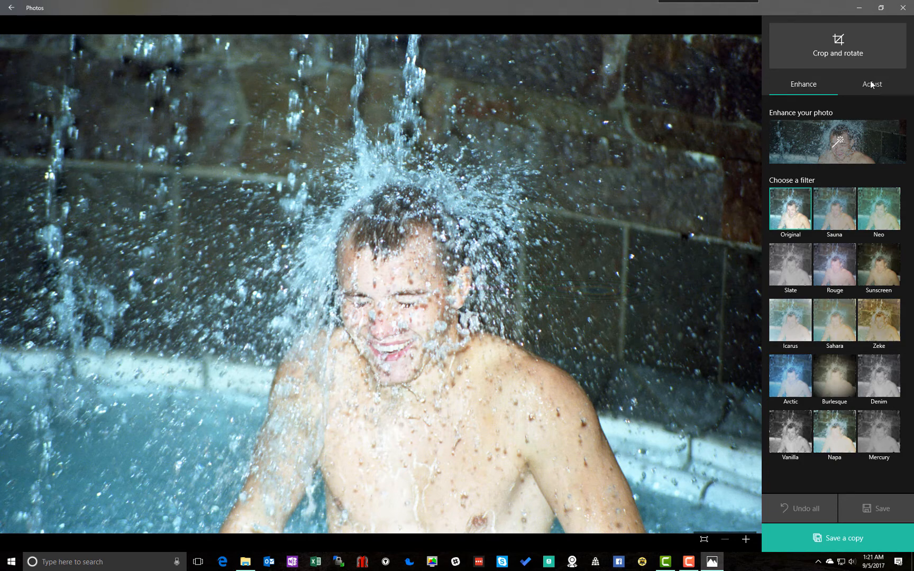
pyautogui.click(871, 84)
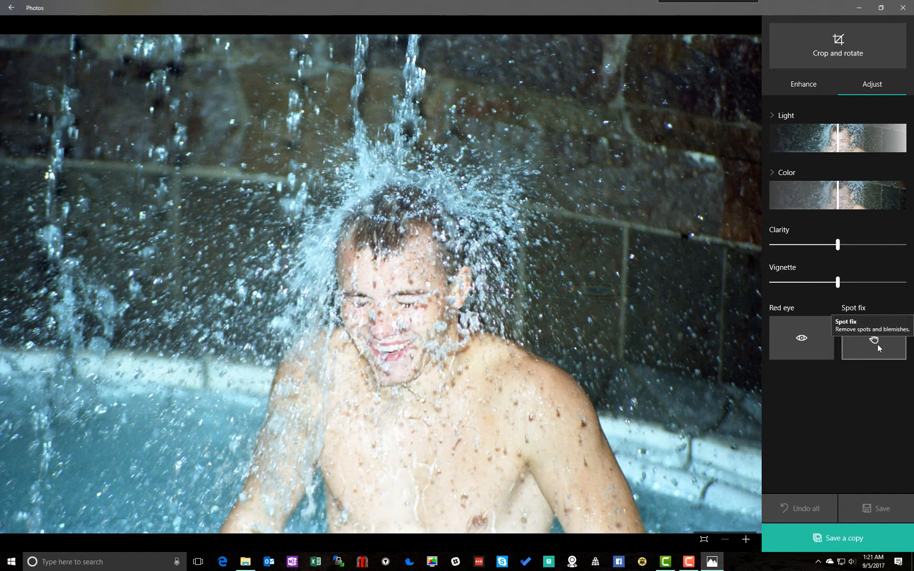
pyautogui.click(872, 338)
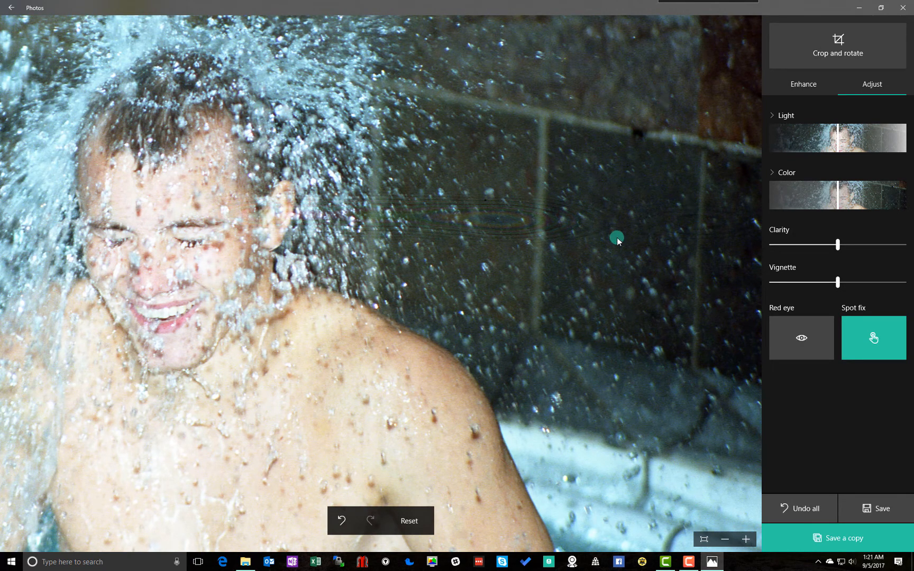
pyautogui.moveTo(418, 341)
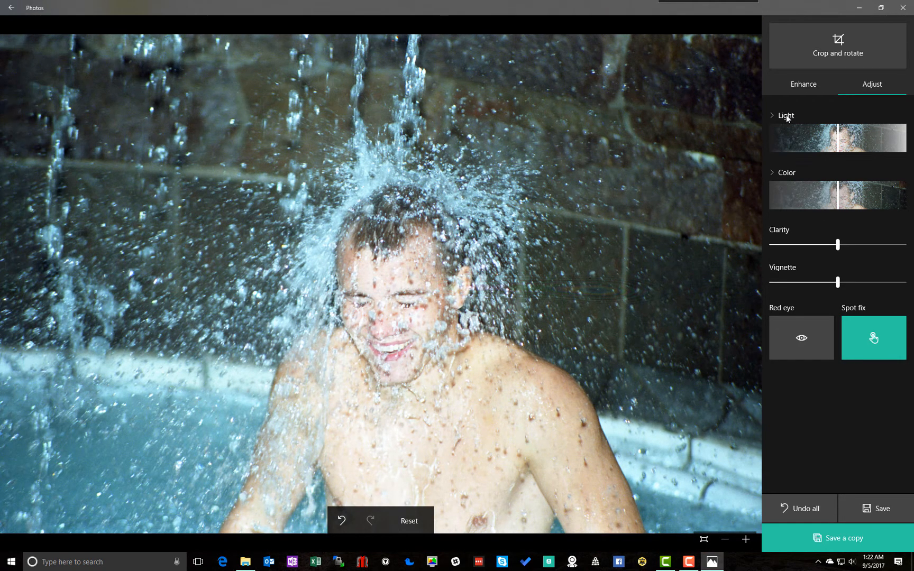
pyautogui.click(786, 115)
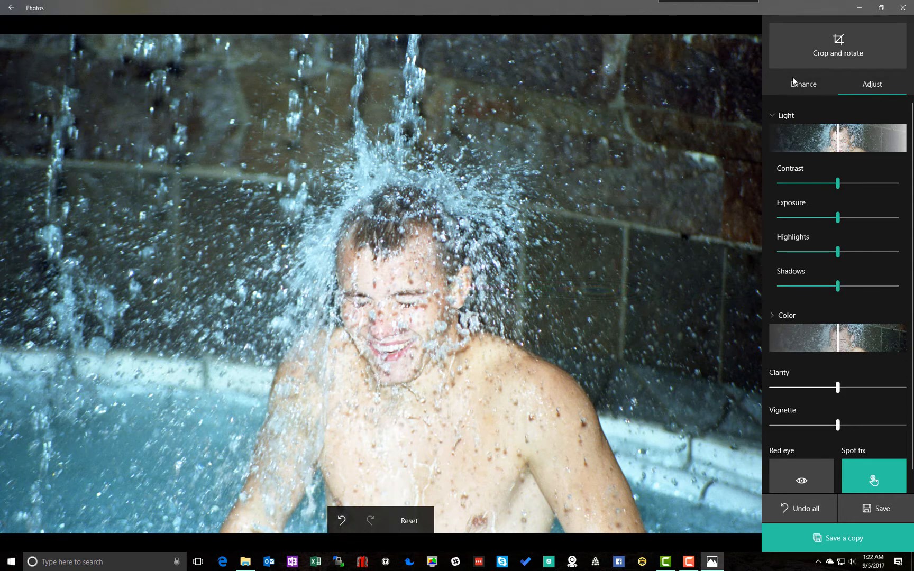
# Step: Apply automatic enhancement at strength 42, then show the light and colour adjustments again
pyautogui.click(803, 84)
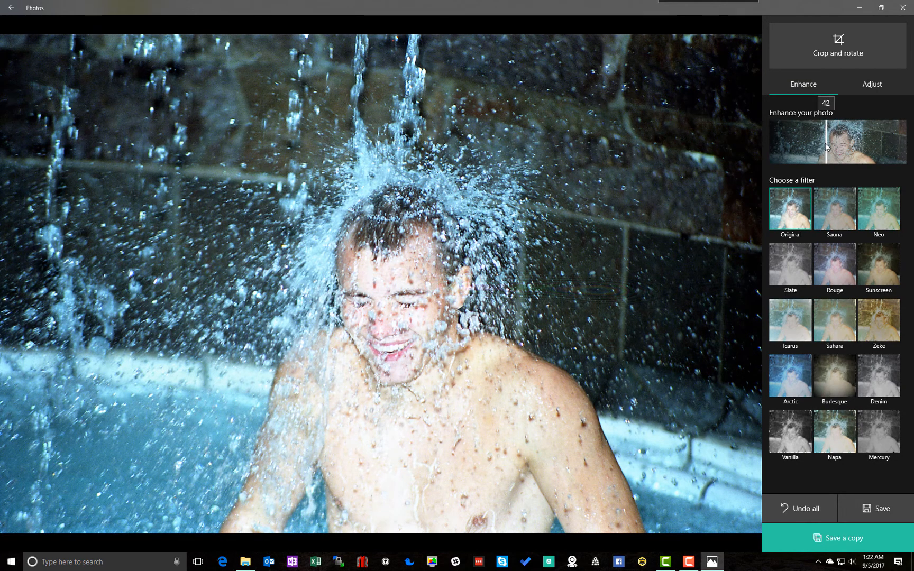
pyautogui.moveTo(826, 147); pyautogui.dragTo(816, 150)
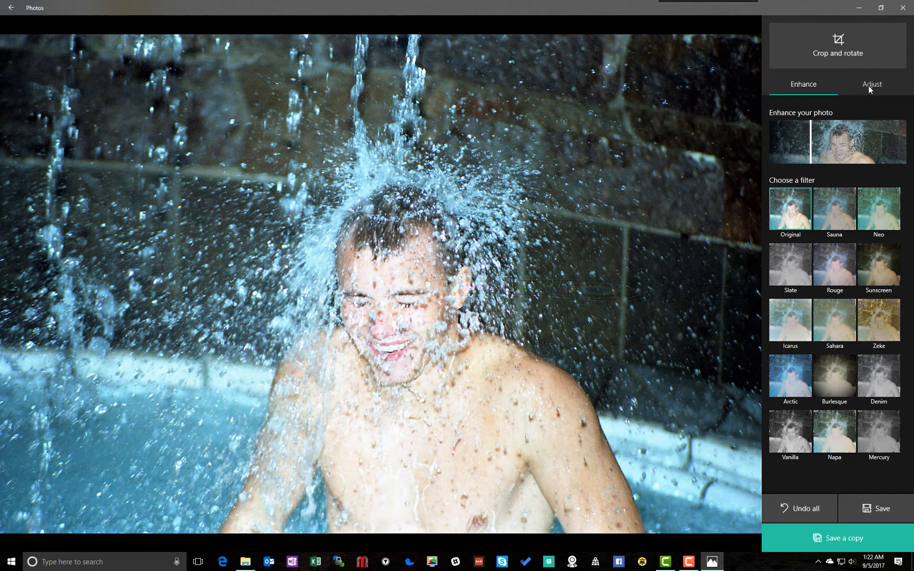
pyautogui.click(871, 84)
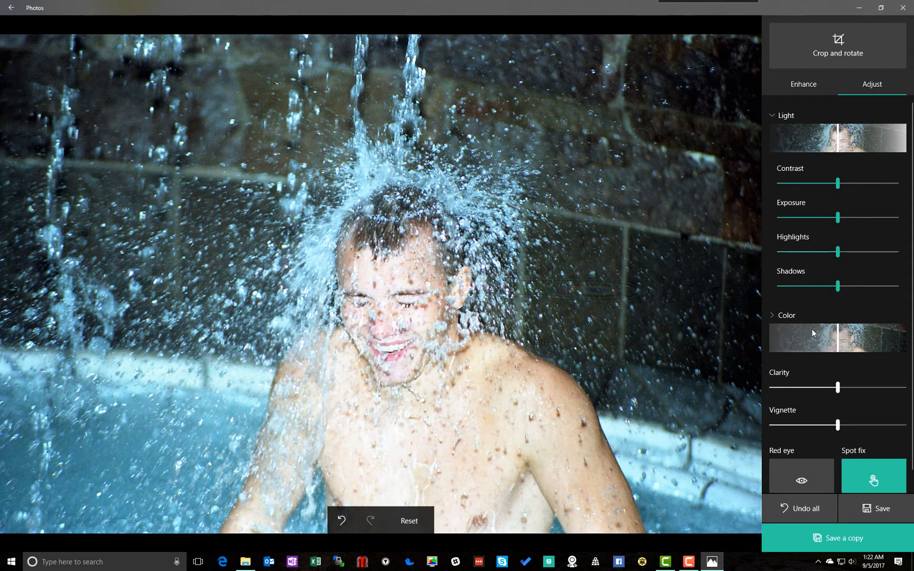
# Step: Compare Shadows at both extremes, then settle on a mild darkening just left of centre
pyautogui.moveTo(836, 286); pyautogui.dragTo(826, 286)
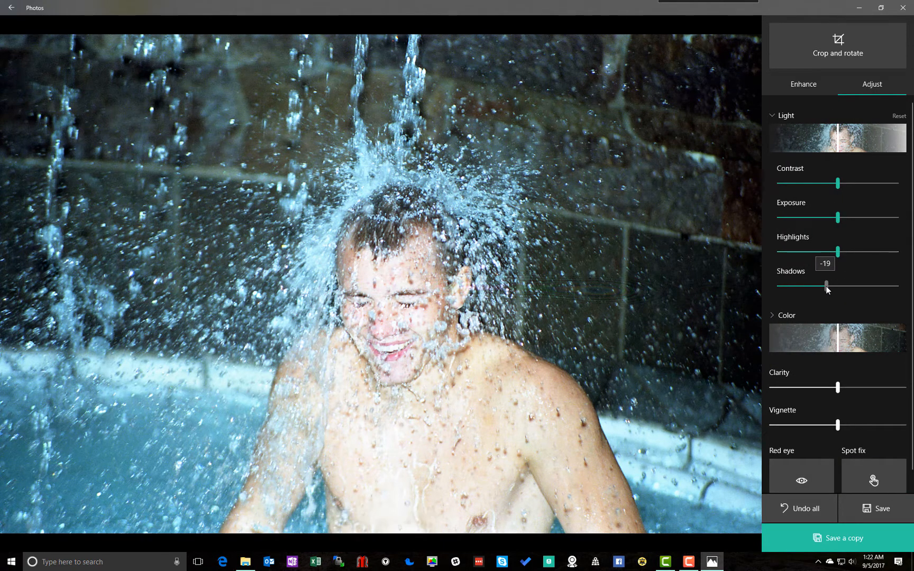
pyautogui.moveTo(826, 286); pyautogui.dragTo(778, 285)
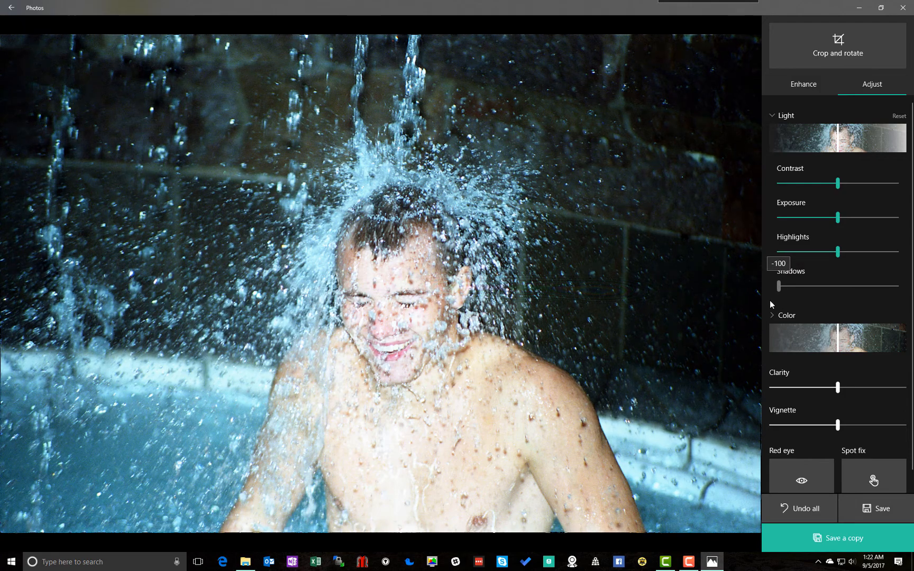
pyautogui.moveTo(778, 286); pyautogui.dragTo(889, 286)
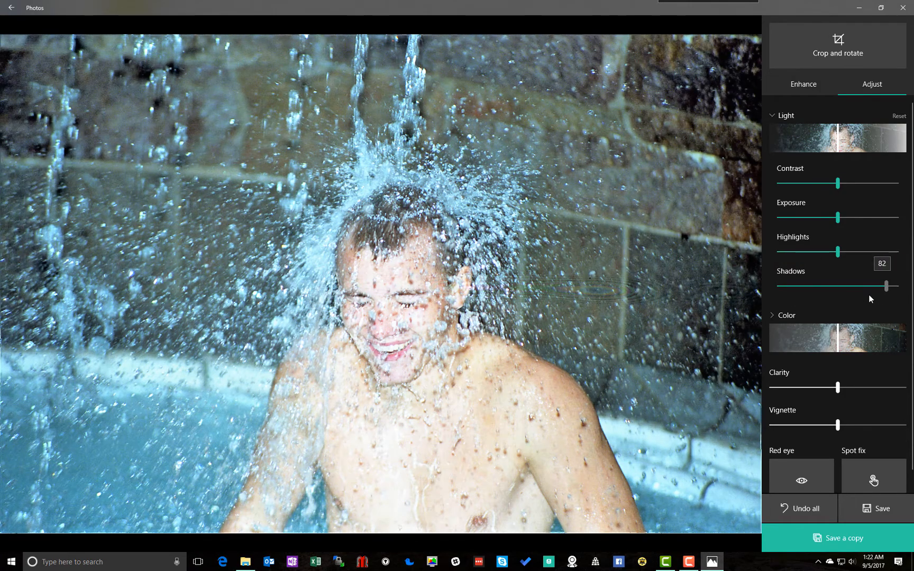
pyautogui.moveTo(889, 285); pyautogui.dragTo(819, 274)
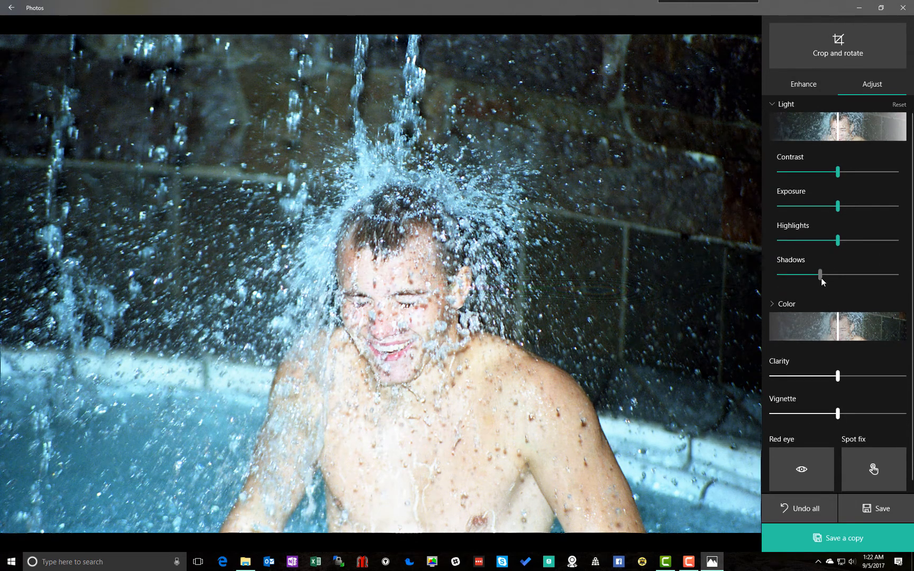
pyautogui.moveTo(820, 274); pyautogui.dragTo(814, 275)
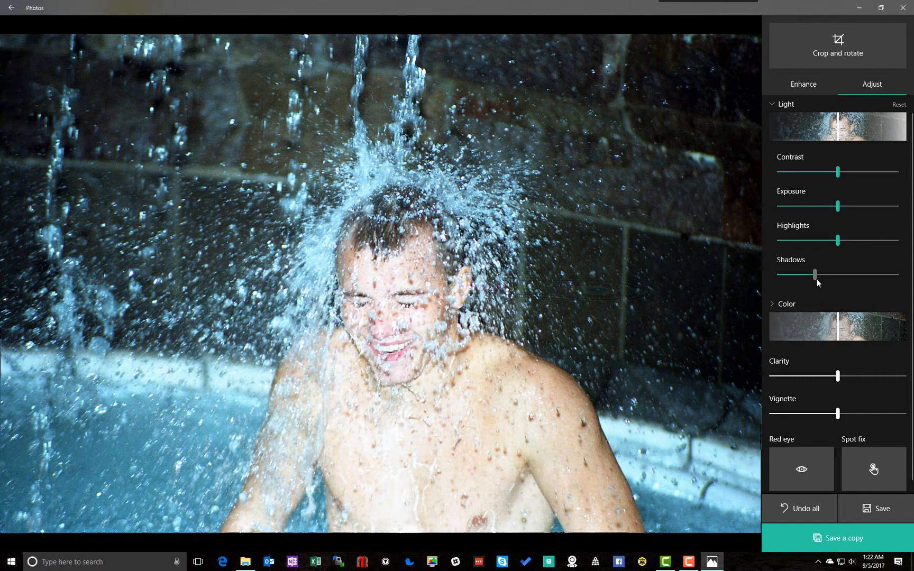
pyautogui.moveTo(815, 274); pyautogui.dragTo(814, 275)
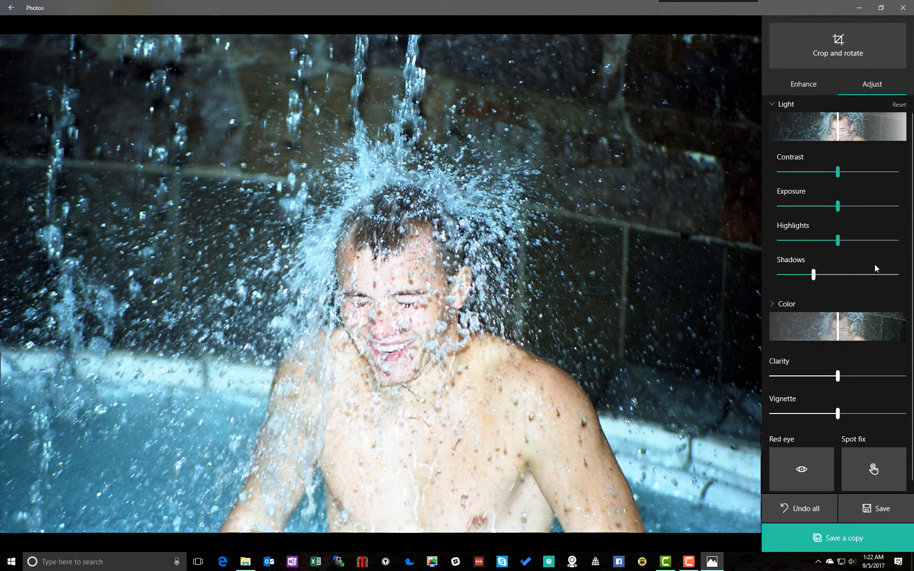
pyautogui.moveTo(839, 335)
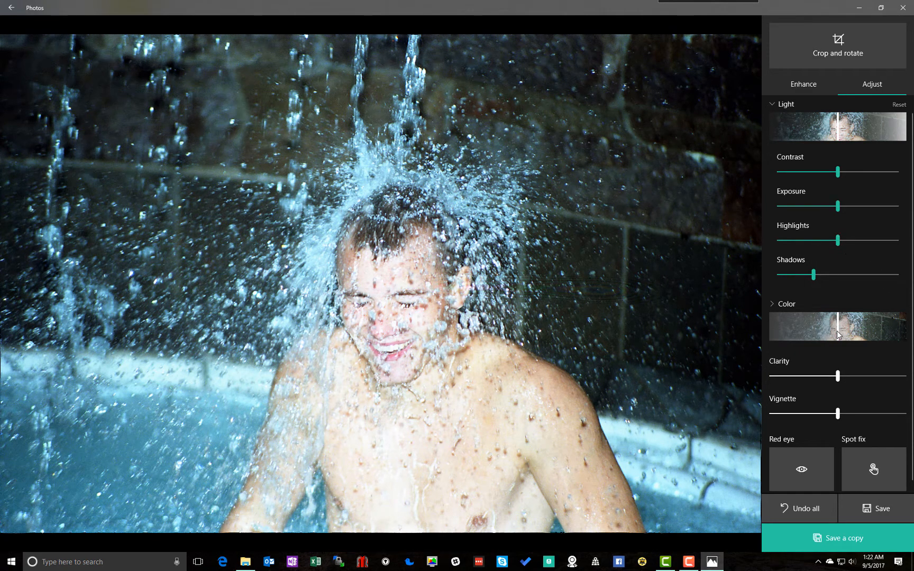
# Step: Compare the Color slider up to maximum, then settle on a modest setting
pyautogui.moveTo(837, 326); pyautogui.dragTo(853, 326)
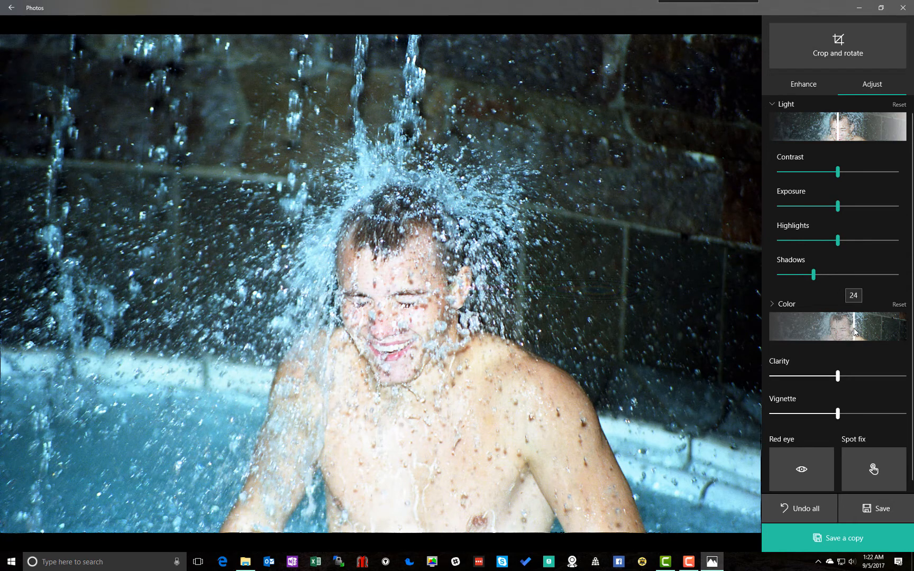
pyautogui.moveTo(851, 326); pyautogui.dragTo(863, 332)
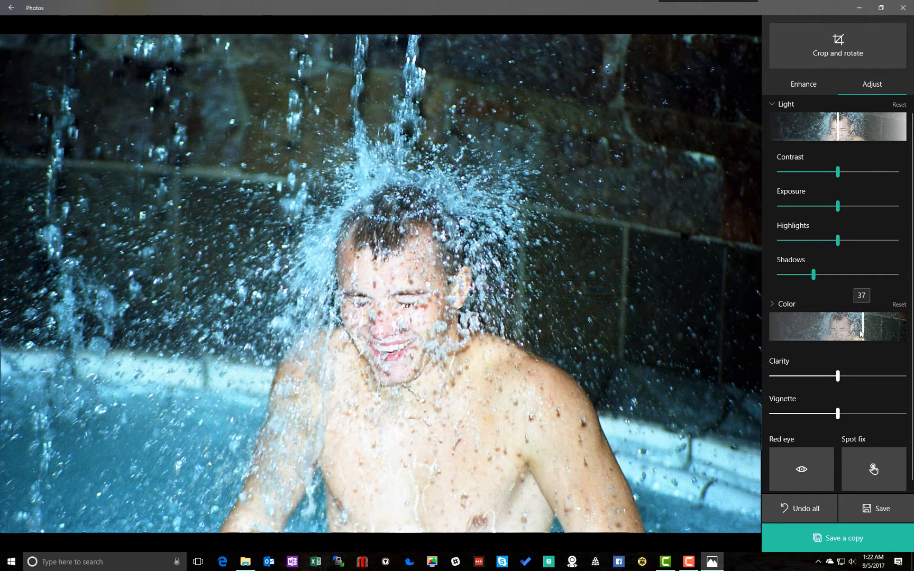
pyautogui.moveTo(861, 333); pyautogui.dragTo(907, 334)
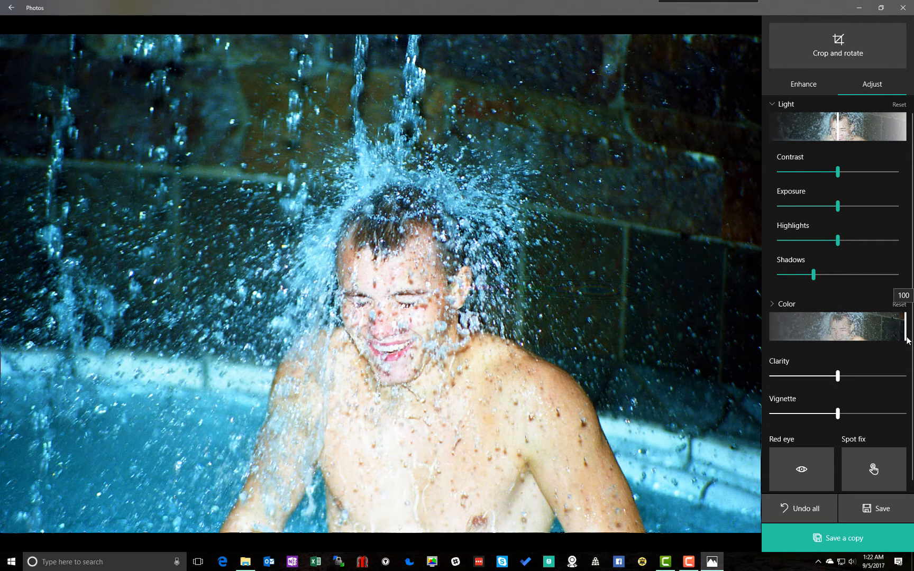
pyautogui.moveTo(907, 326); pyautogui.dragTo(853, 326)
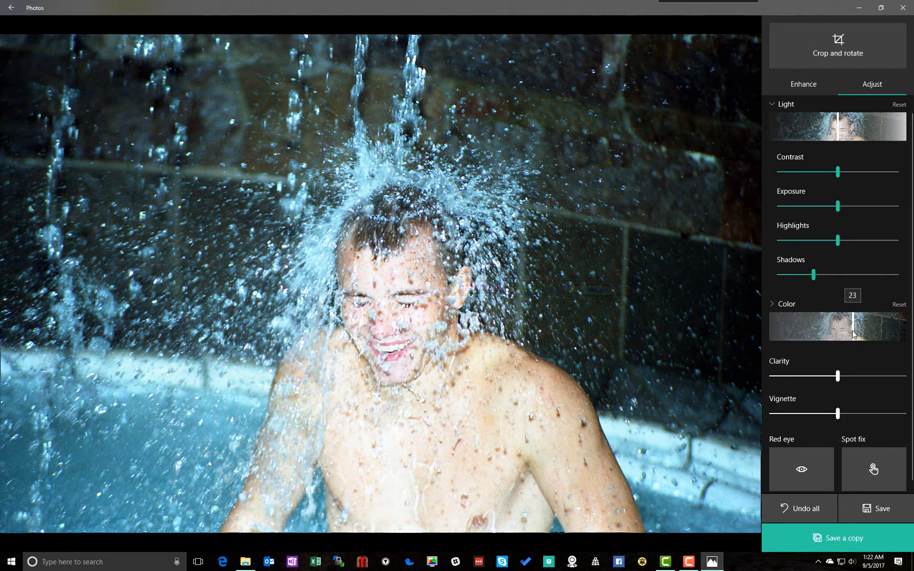
pyautogui.moveTo(857, 334); pyautogui.dragTo(846, 337)
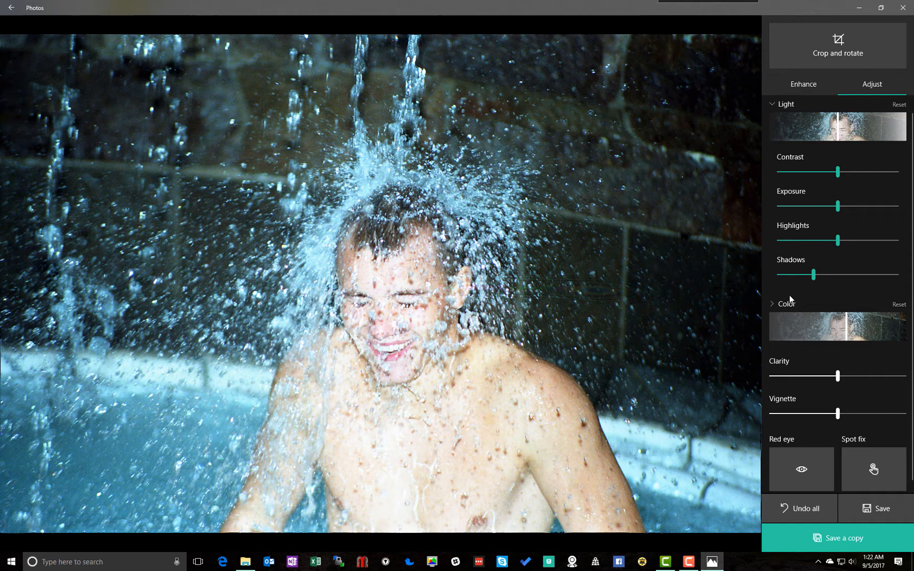
# Step: Expand the Color section and nudge Warmth slightly warmer
pyautogui.click(787, 303)
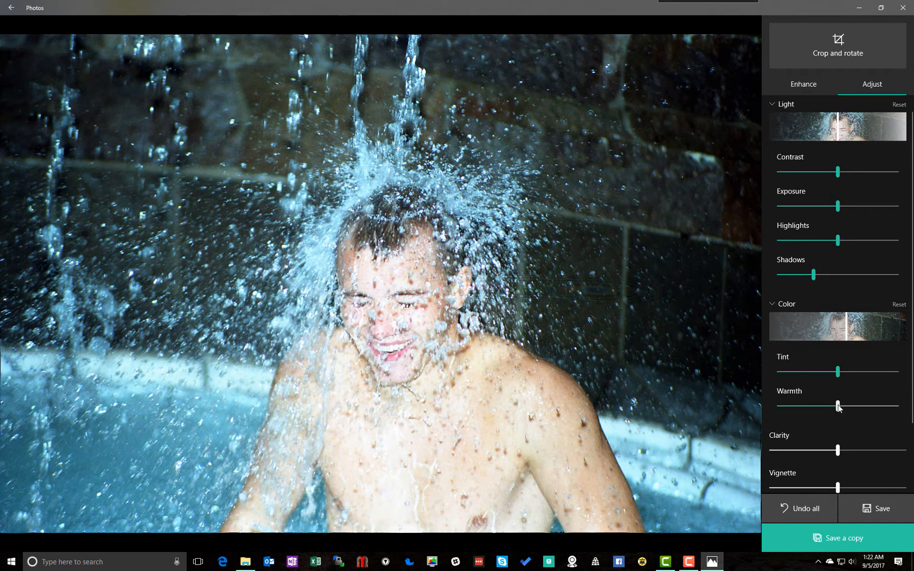
pyautogui.moveTo(836, 405); pyautogui.dragTo(839, 406)
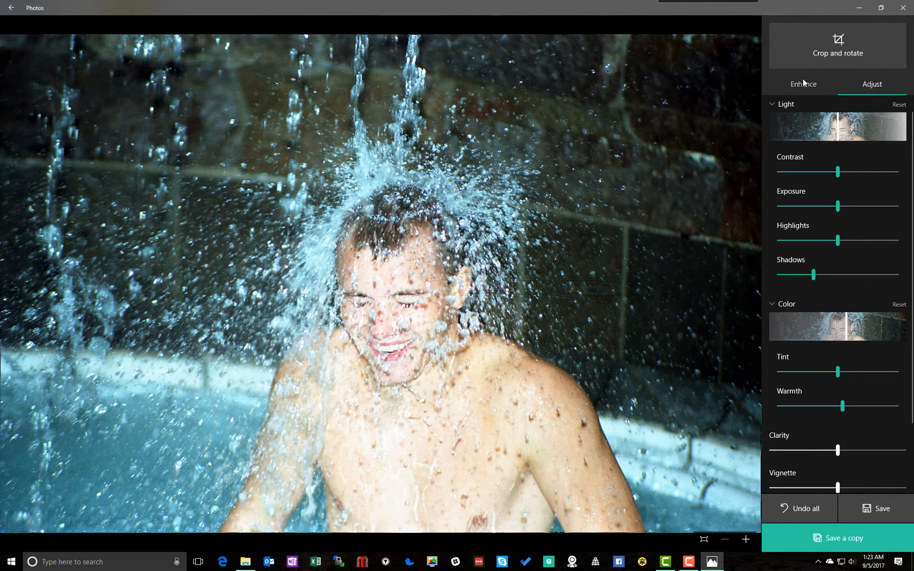
pyautogui.click(801, 83)
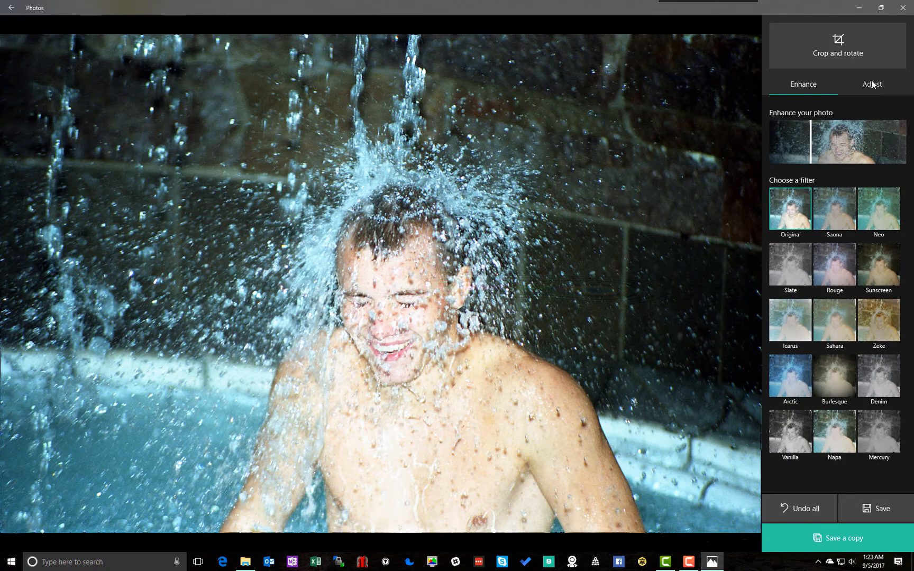
# Step: Return to Adjust and switch Spot fix back on for the dark background
pyautogui.click(870, 83)
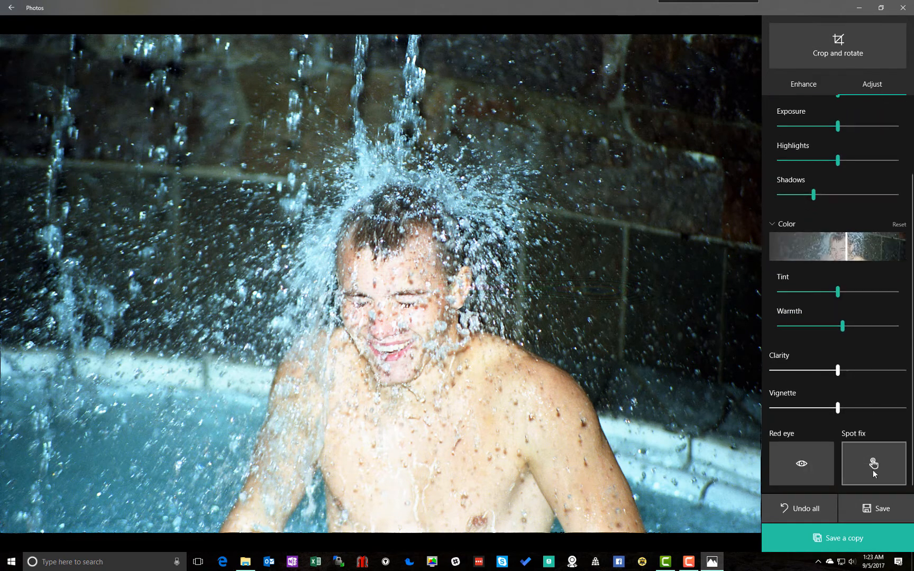
pyautogui.click(873, 463)
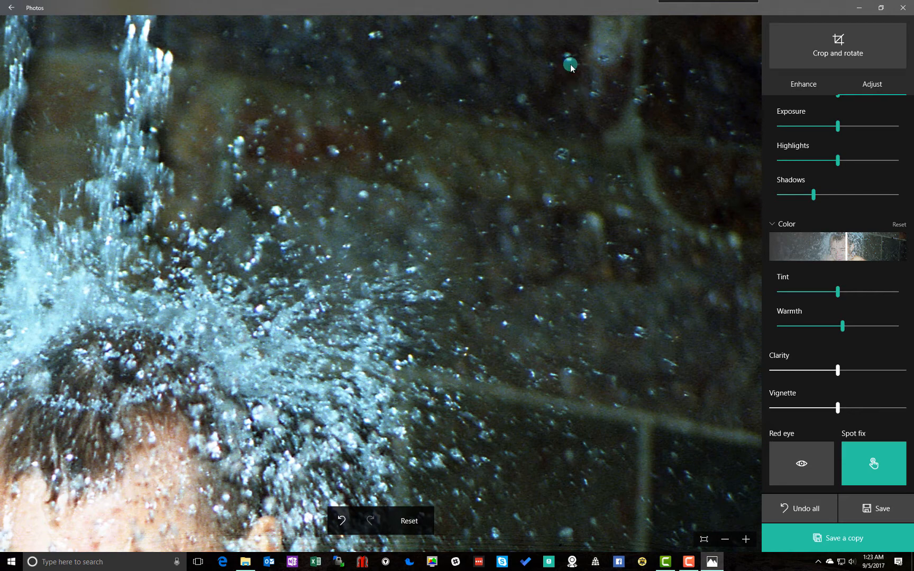
pyautogui.moveTo(599, 258)
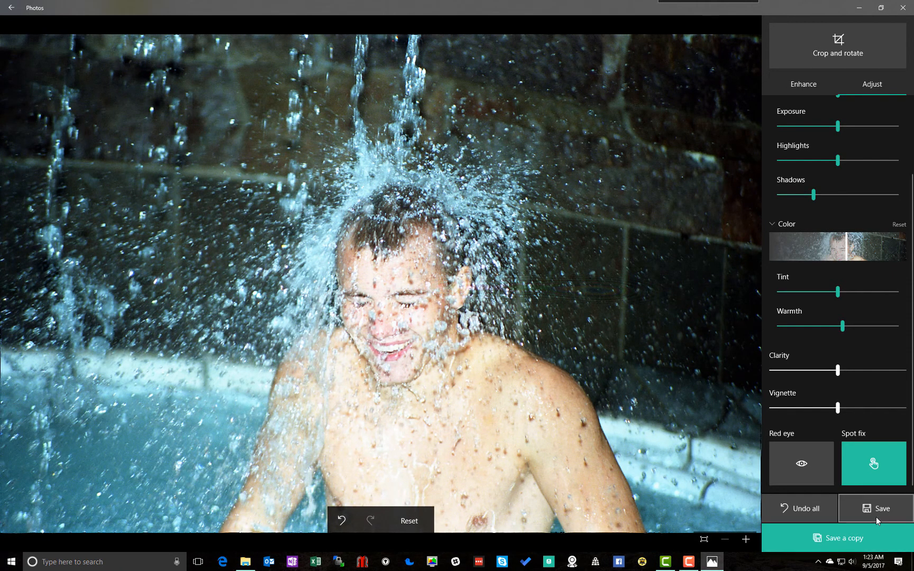
pyautogui.moveTo(882, 508)
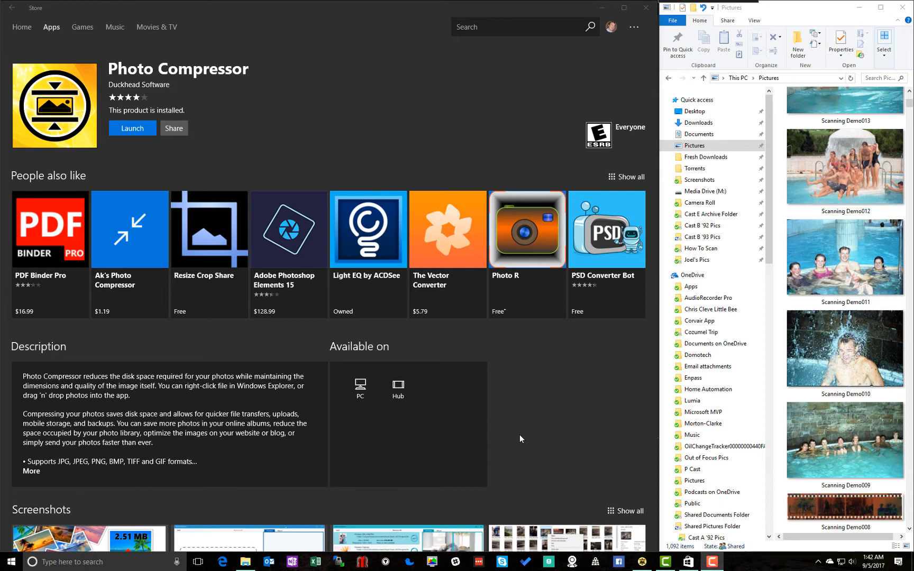
pyautogui.moveTo(495, 372)
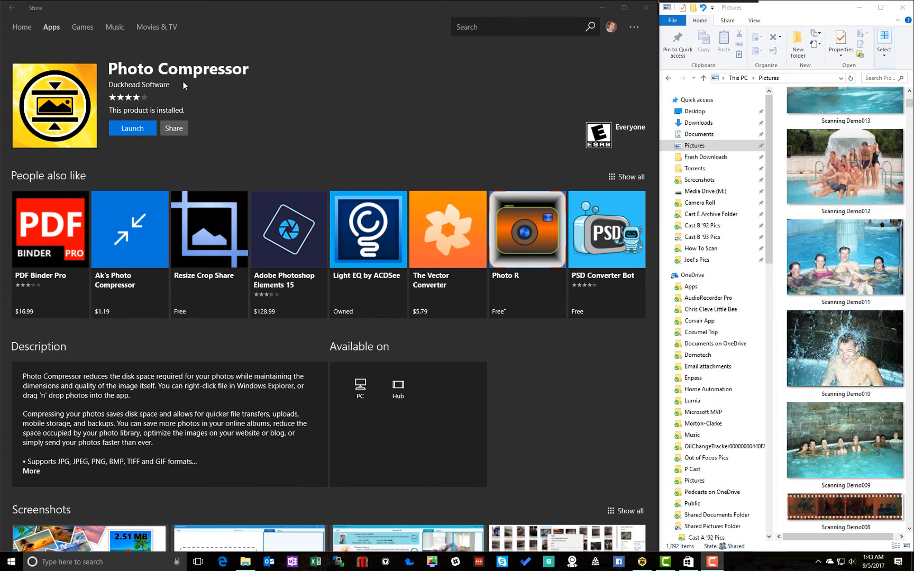
pyautogui.moveTo(238, 103)
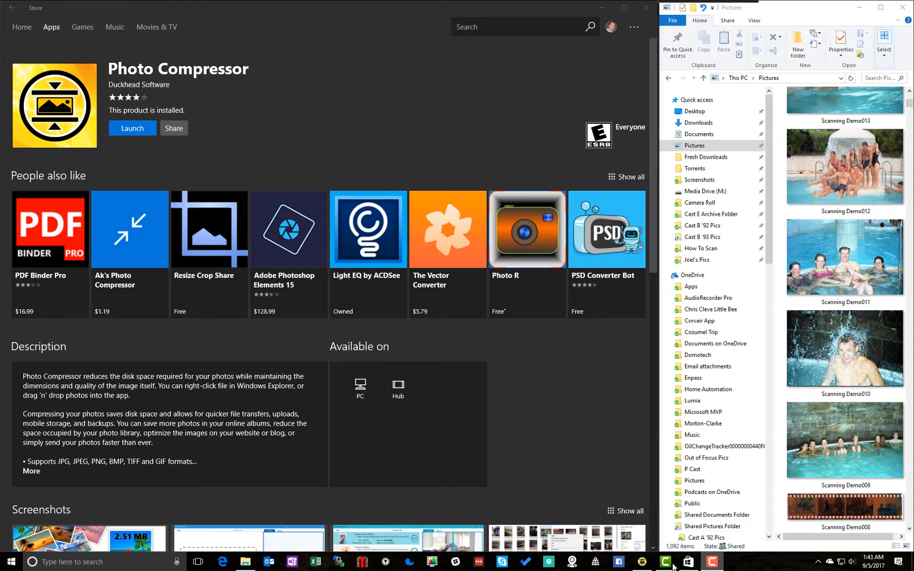
# Step: Open Photo Compressor and compare the original and compressed previews of the scan
pyautogui.click(132, 127)
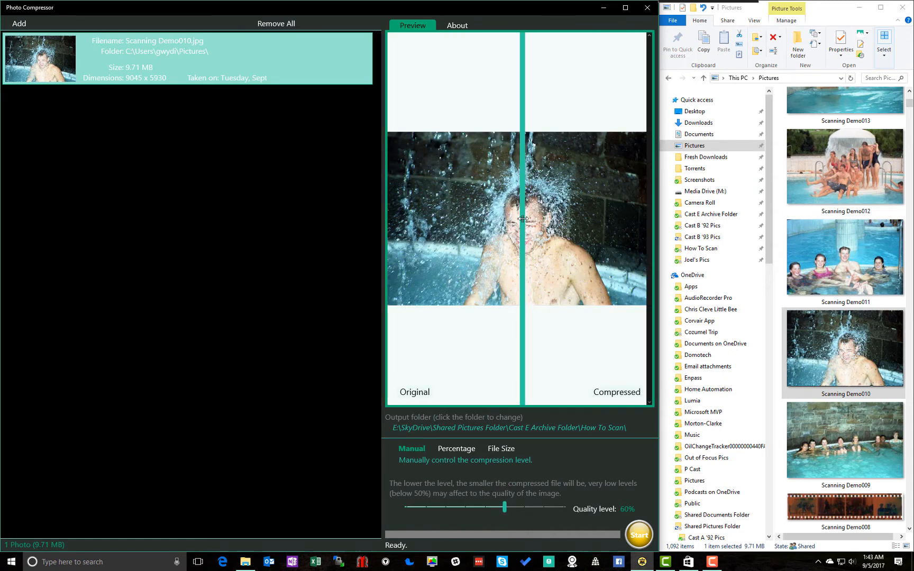
pyautogui.moveTo(522, 218); pyautogui.dragTo(396, 218)
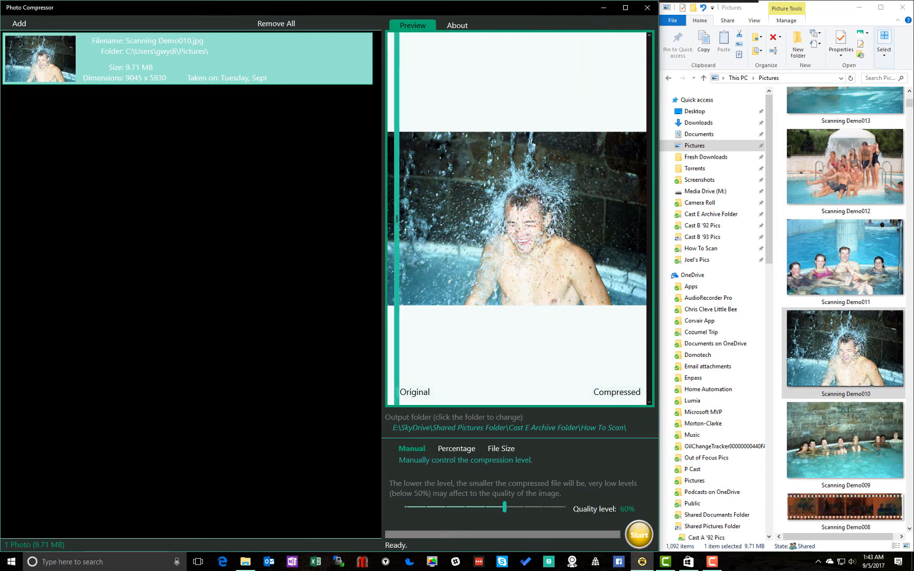
pyautogui.moveTo(396, 230); pyautogui.dragTo(512, 234)
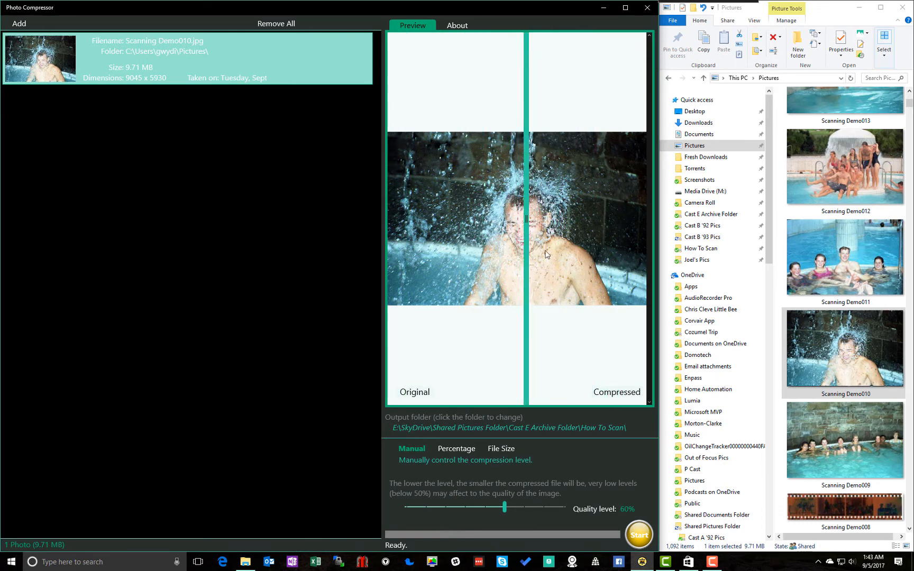
pyautogui.moveTo(566, 251)
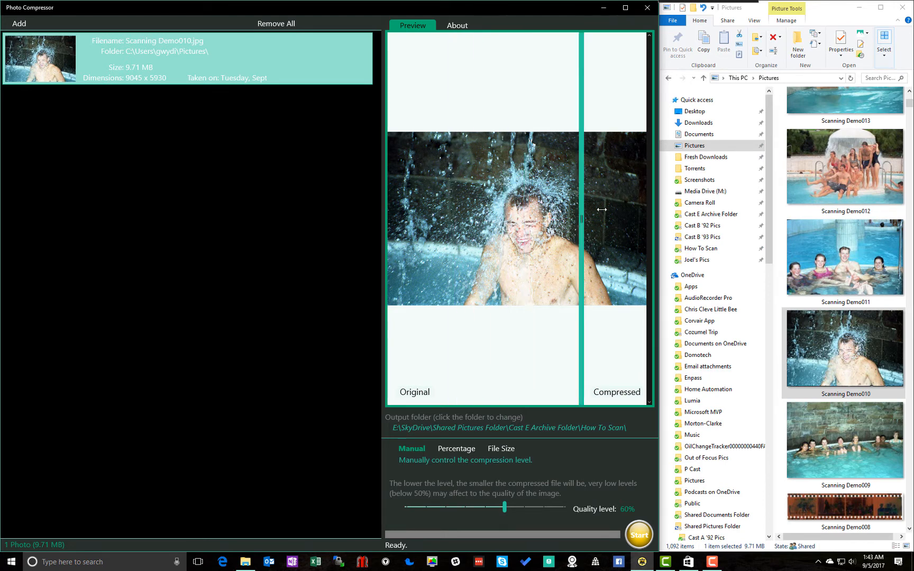
pyautogui.moveTo(580, 210); pyautogui.dragTo(529, 218)
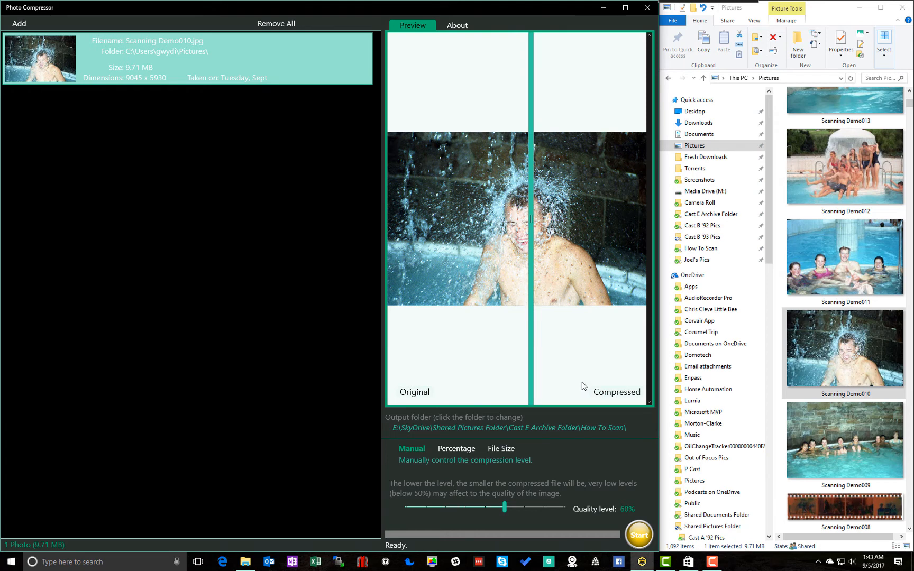
pyautogui.moveTo(626, 515)
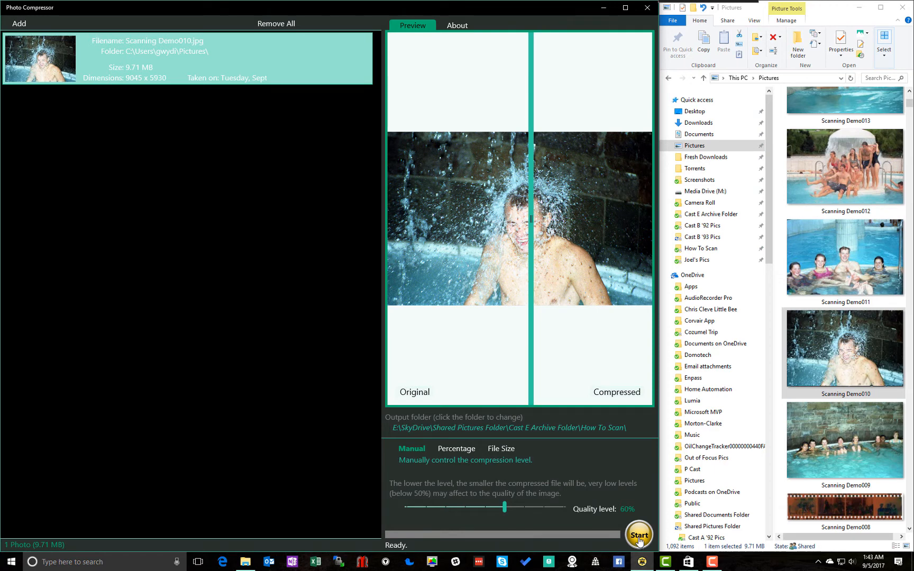
# Step: Compress Scanning Demo010.jpg at 60% quality (9.71 MB to 4.26 MB) and view it
pyautogui.click(638, 534)
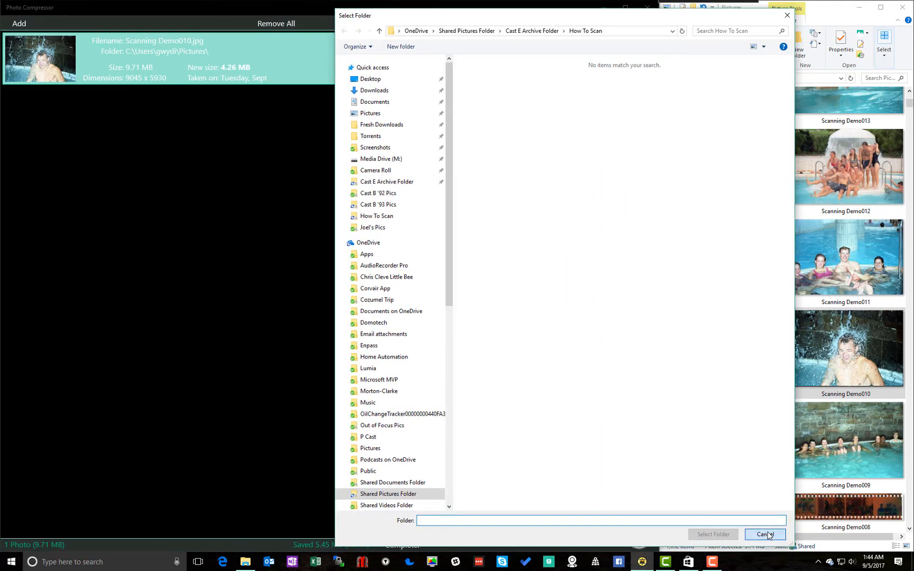
pyautogui.click(764, 534)
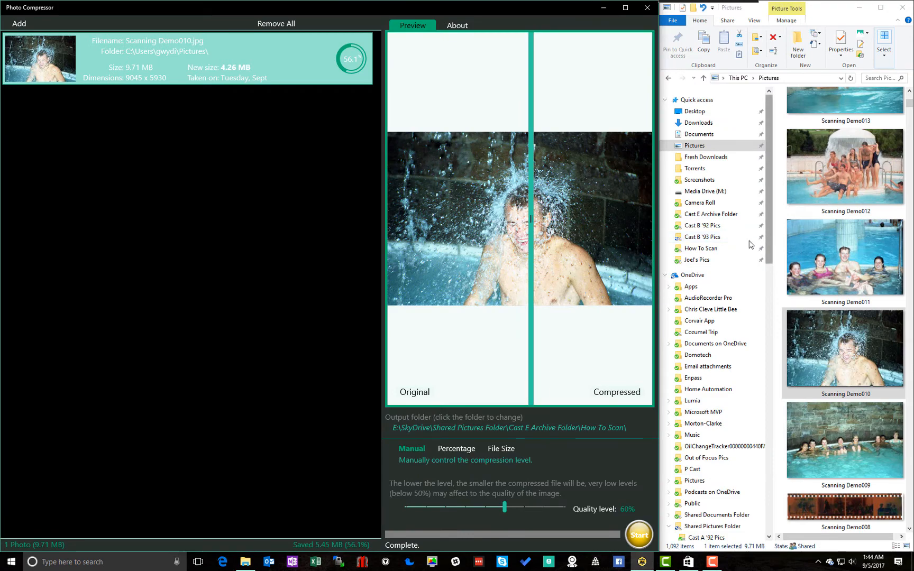
pyautogui.click(699, 248)
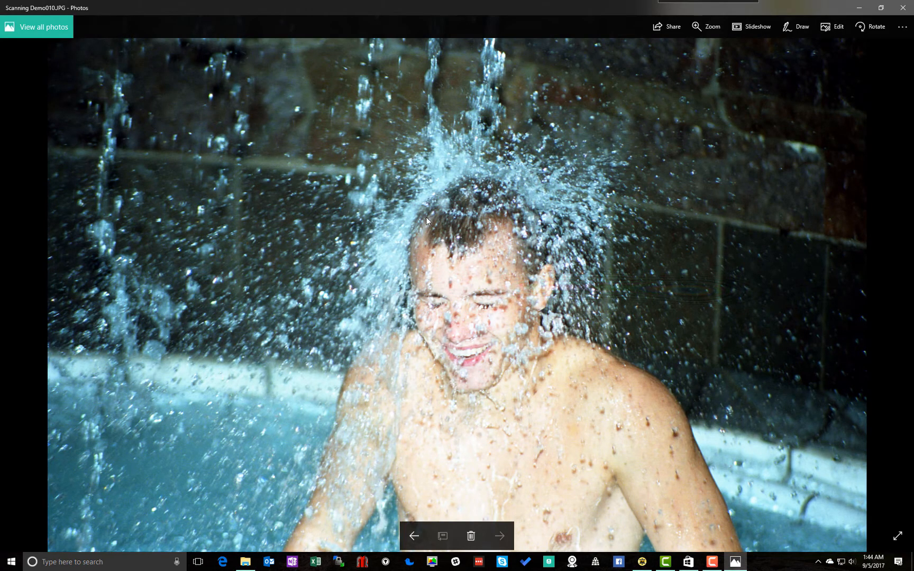
pyautogui.moveTo(441, 244)
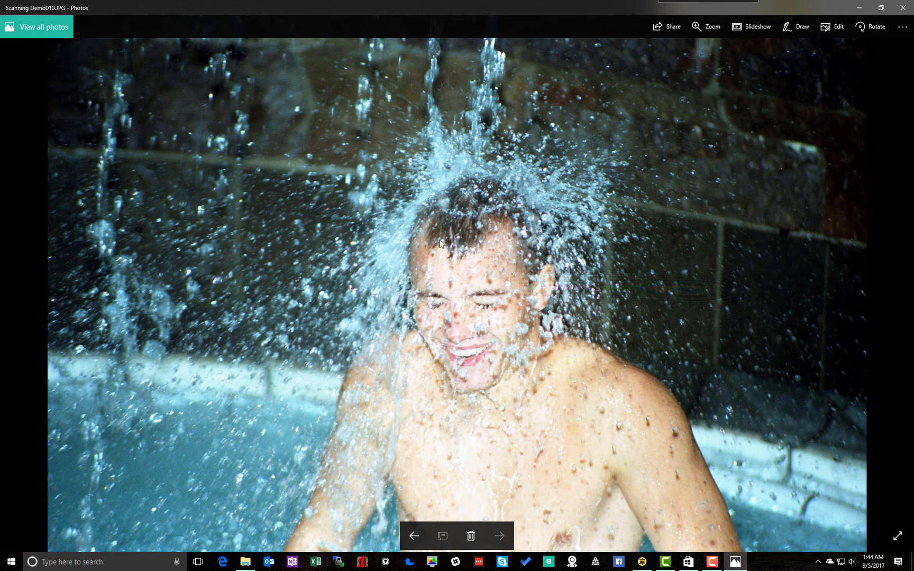
pyautogui.moveTo(904, 8)
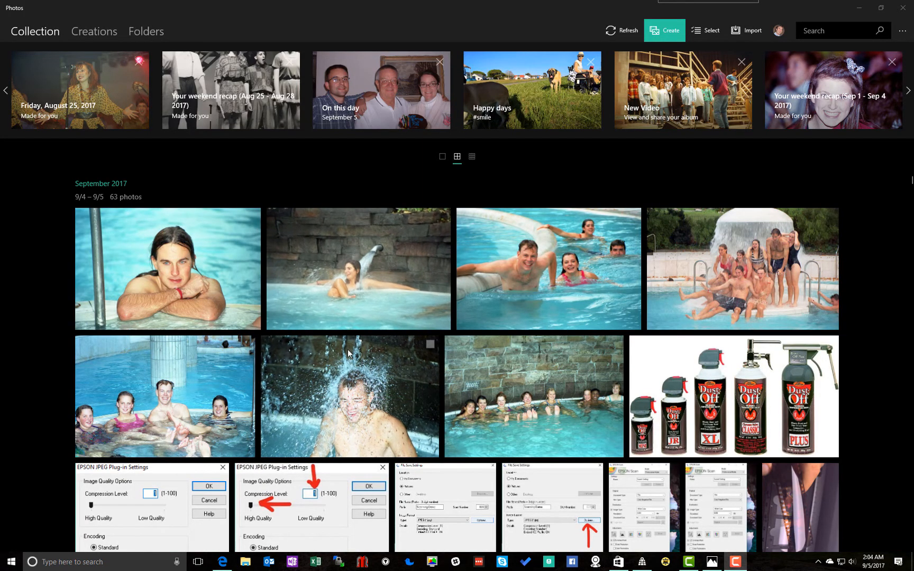
pyautogui.moveTo(351, 390)
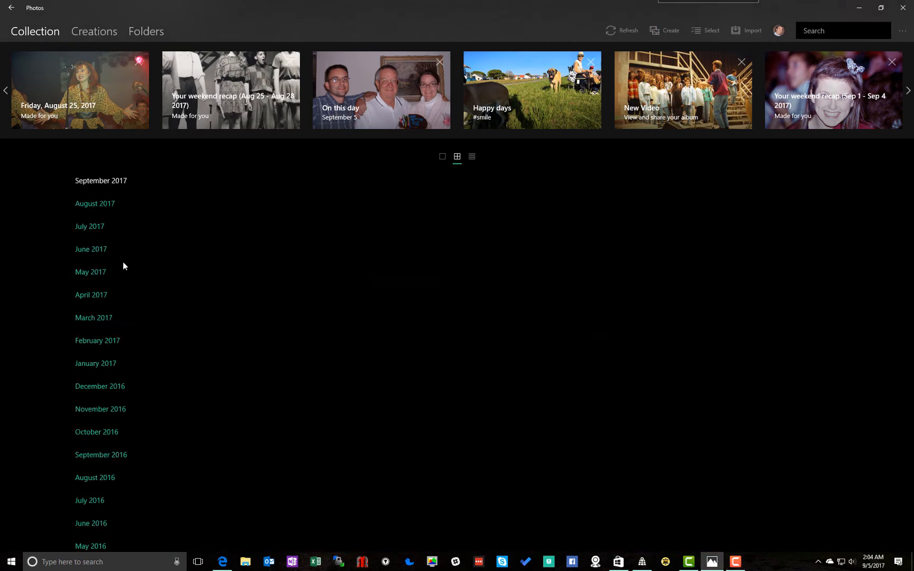
# Step: Scroll the month list and jump to the January 1992 photos
pyautogui.scroll(-3)
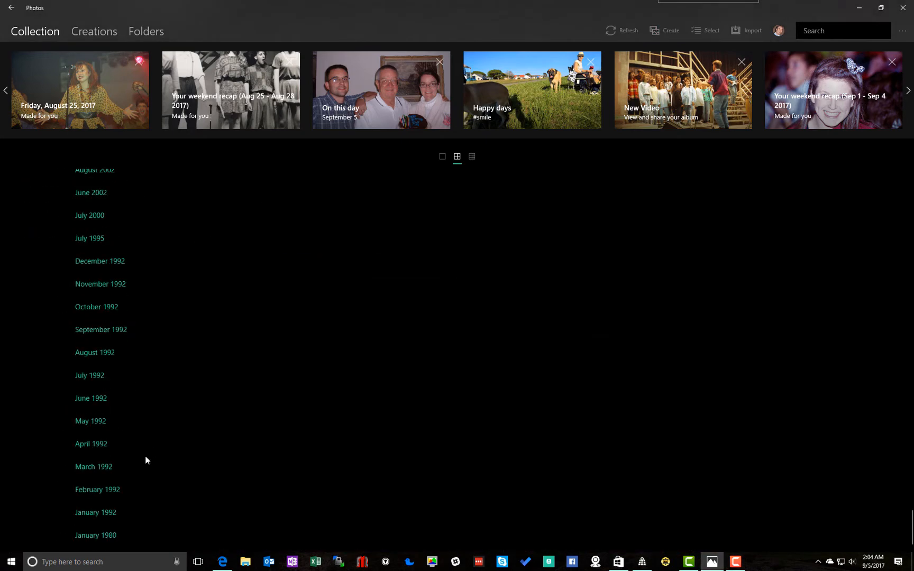
pyautogui.click(95, 512)
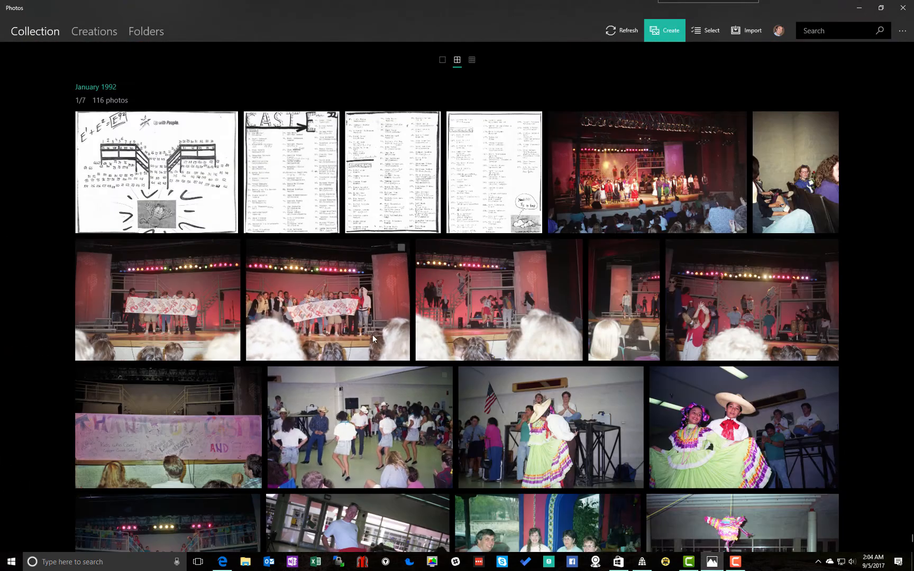
pyautogui.scroll(-3)
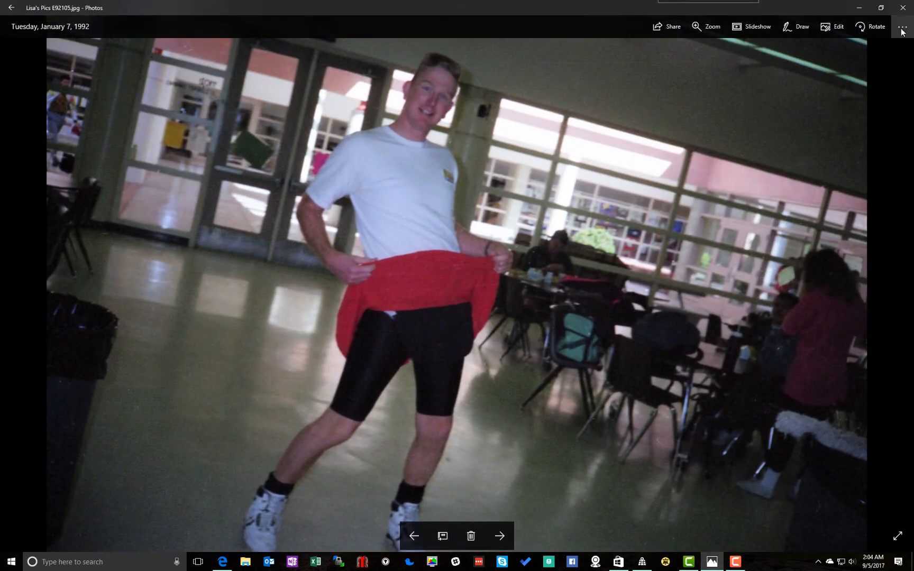
# Step: Show the See more options for Lisa's Pics E92105
pyautogui.click(903, 27)
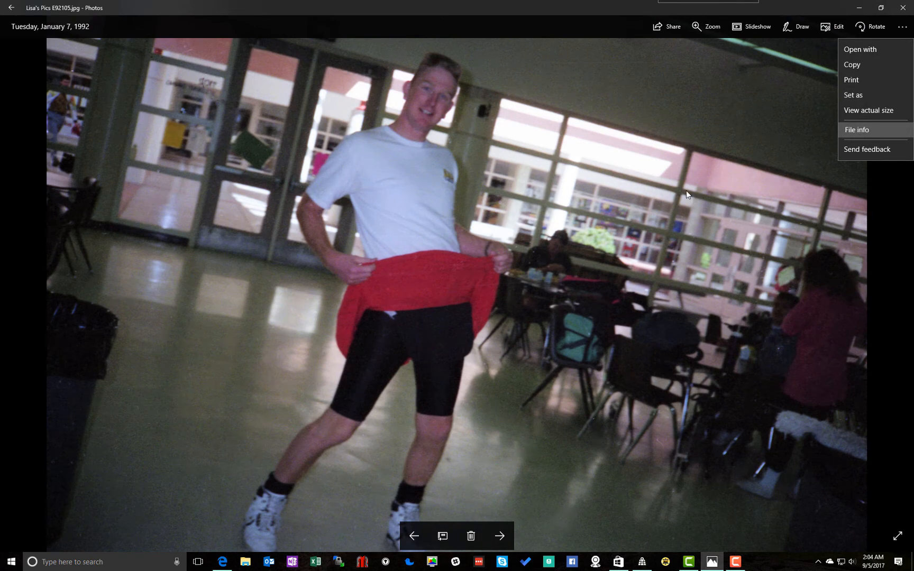
# Step: View the photo's Tucson location in aerial Maps view, then return to the Caracalla Spa page
pyautogui.click(857, 129)
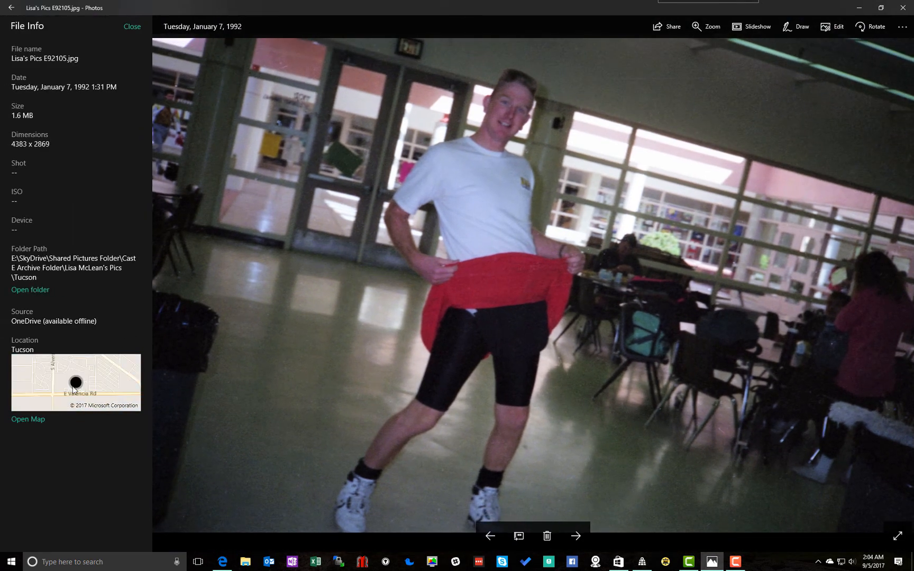
pyautogui.moveTo(28, 418)
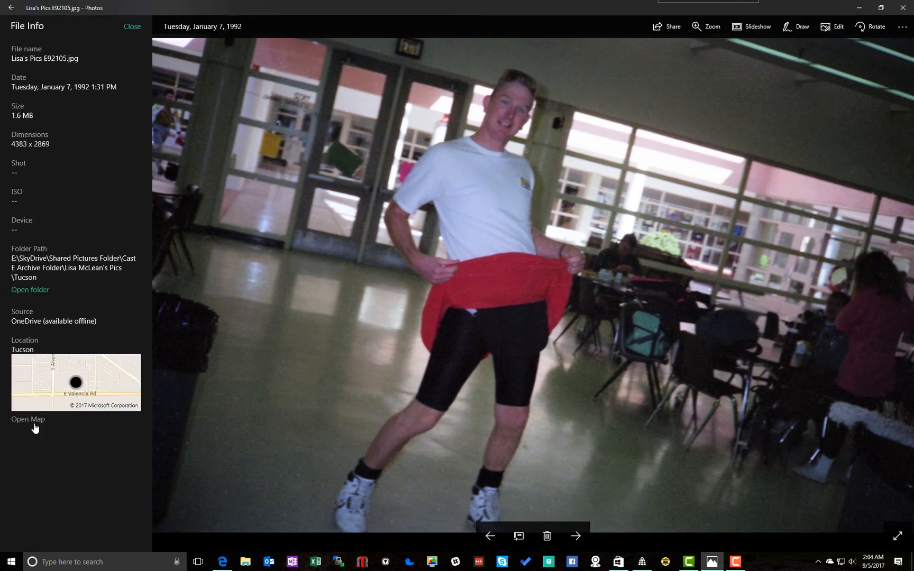
pyautogui.click(27, 419)
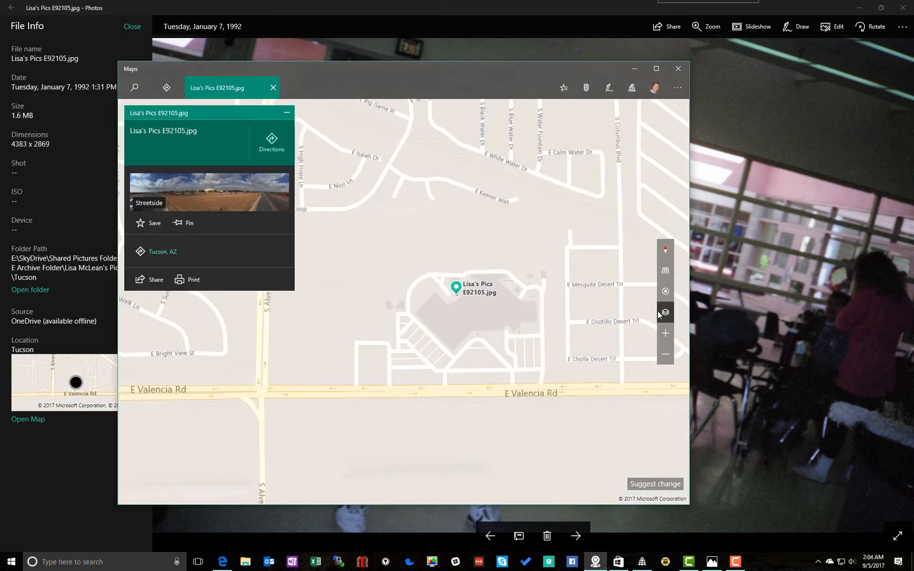
pyautogui.moveTo(665, 312)
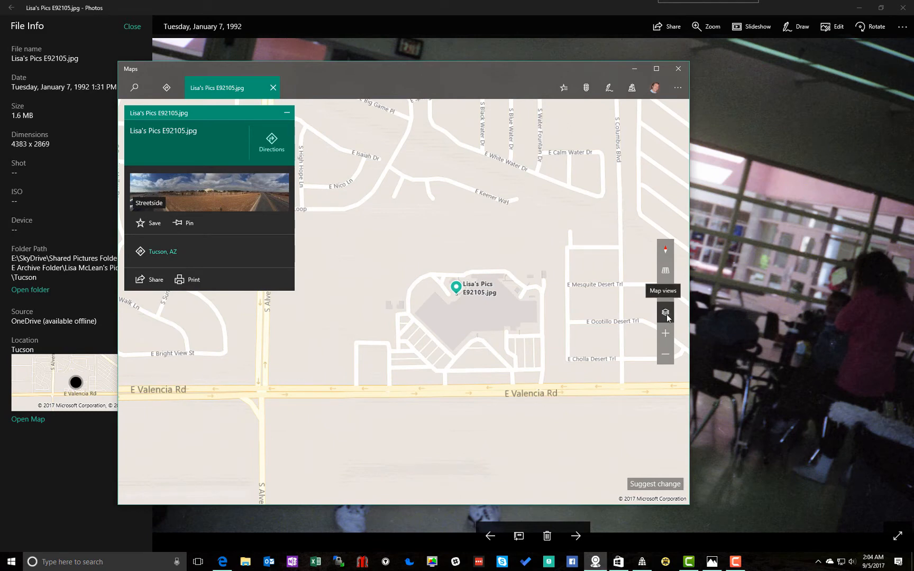
pyautogui.click(665, 312)
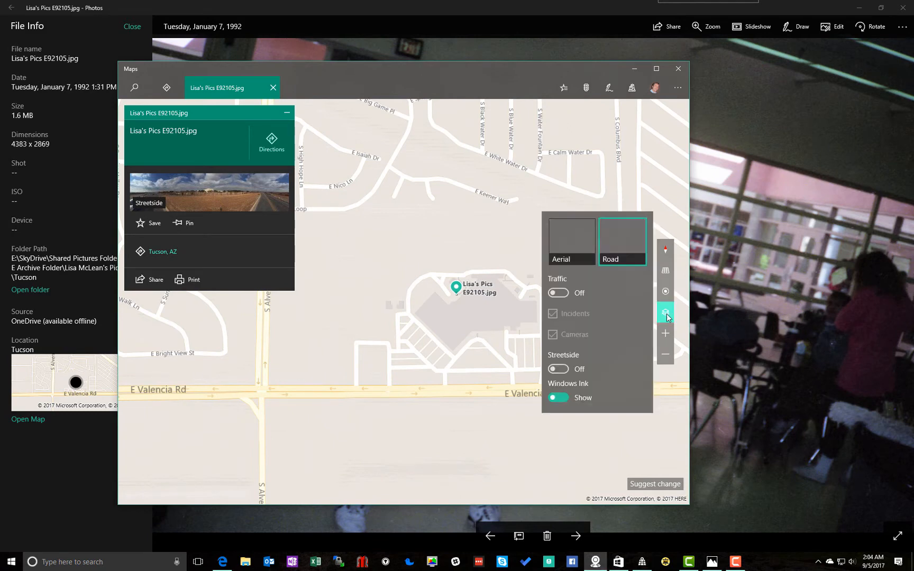
pyautogui.click(571, 240)
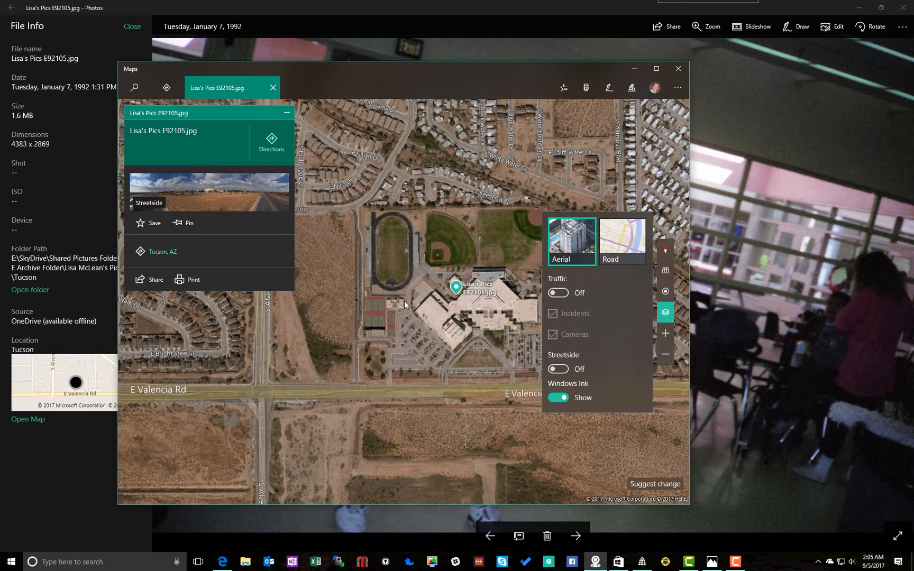
pyautogui.moveTo(405, 296)
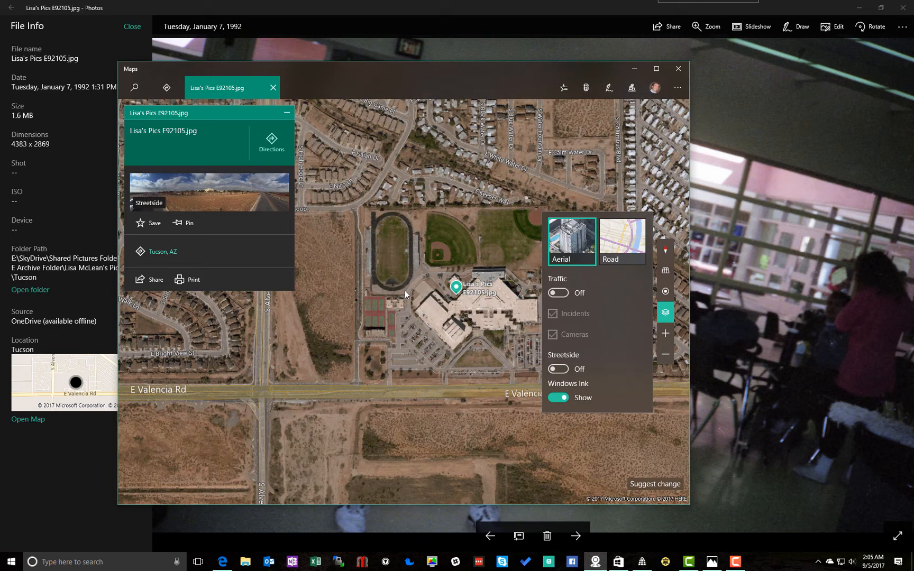
pyautogui.click(677, 68)
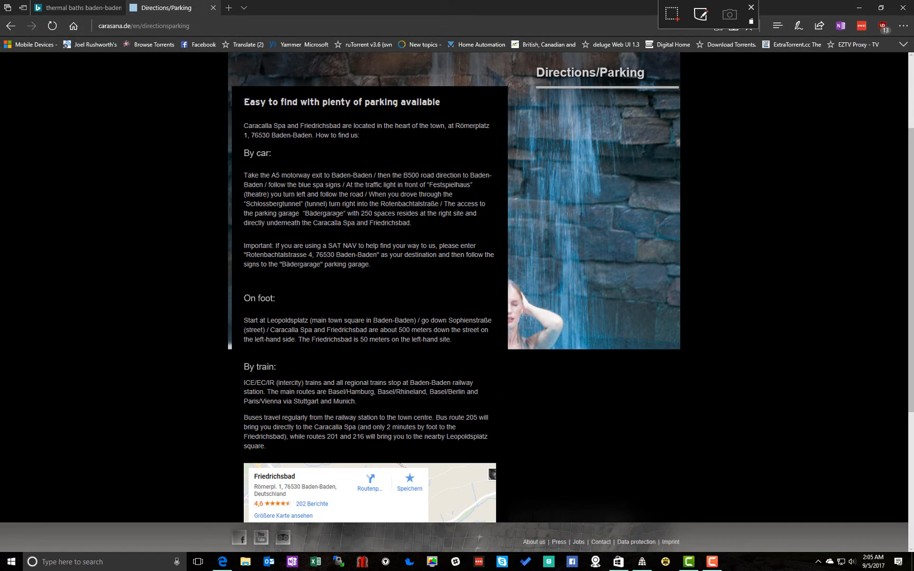
pyautogui.click(76, 8)
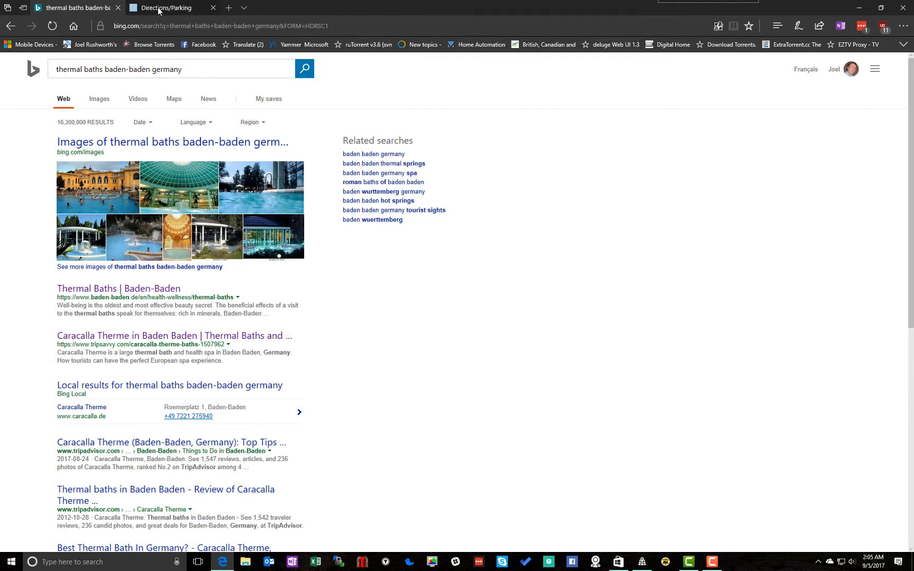
pyautogui.click(167, 8)
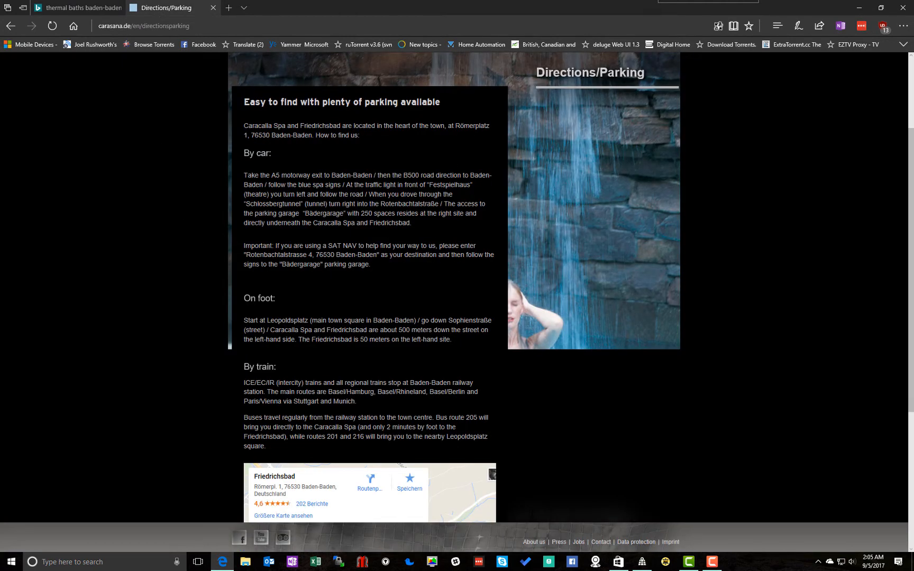
pyautogui.moveTo(445, 142)
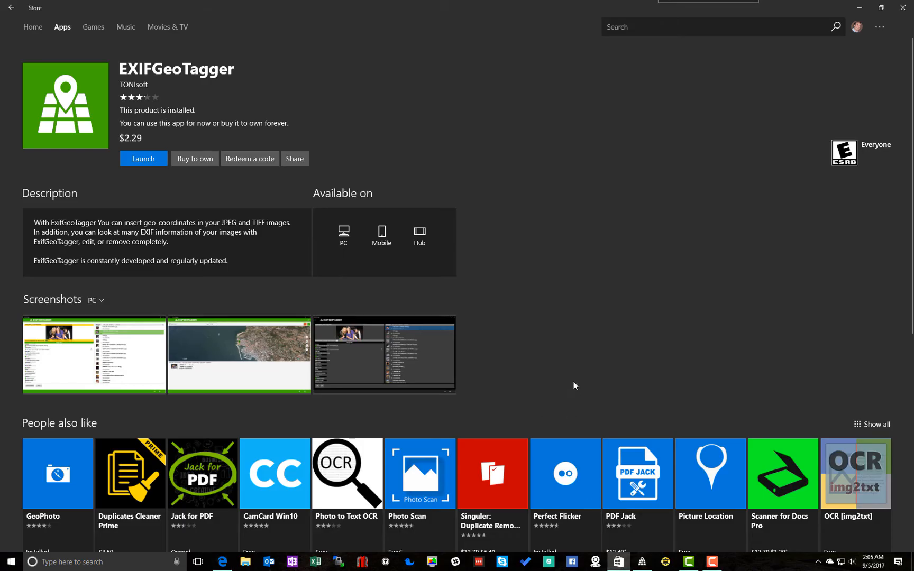
pyautogui.moveTo(574, 325)
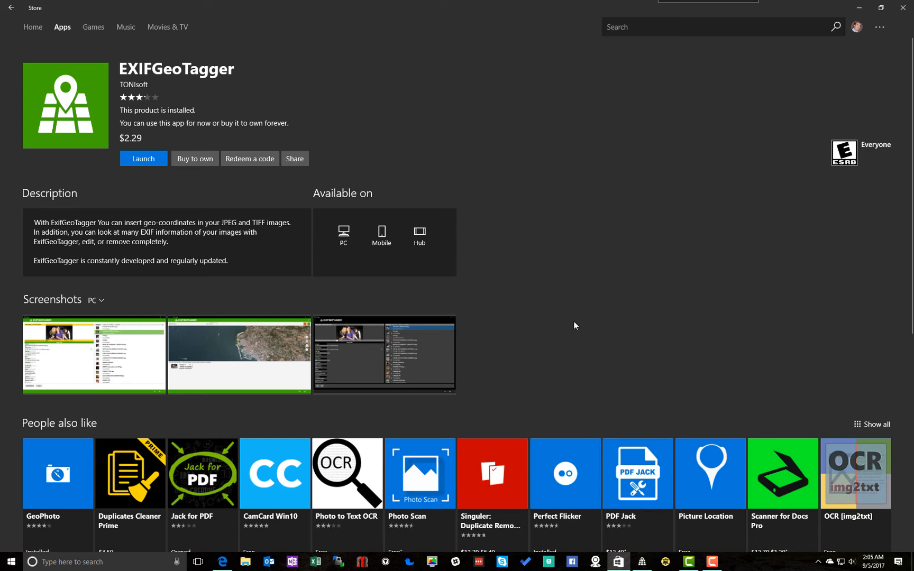
pyautogui.moveTo(195, 79)
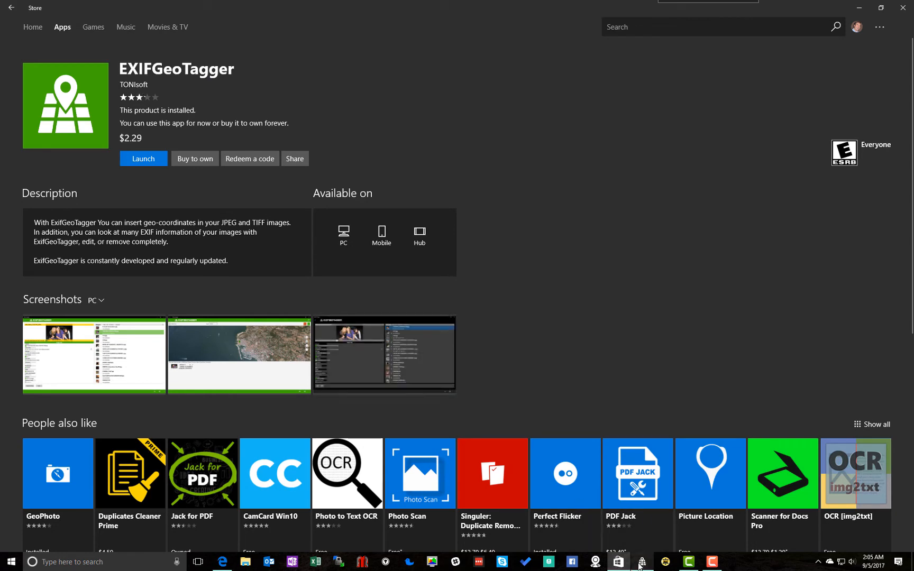
# Step: Launch EXIFGeoTagger and load the EXIF Updater folder containing Scanning Demo010.JPG
pyautogui.click(143, 159)
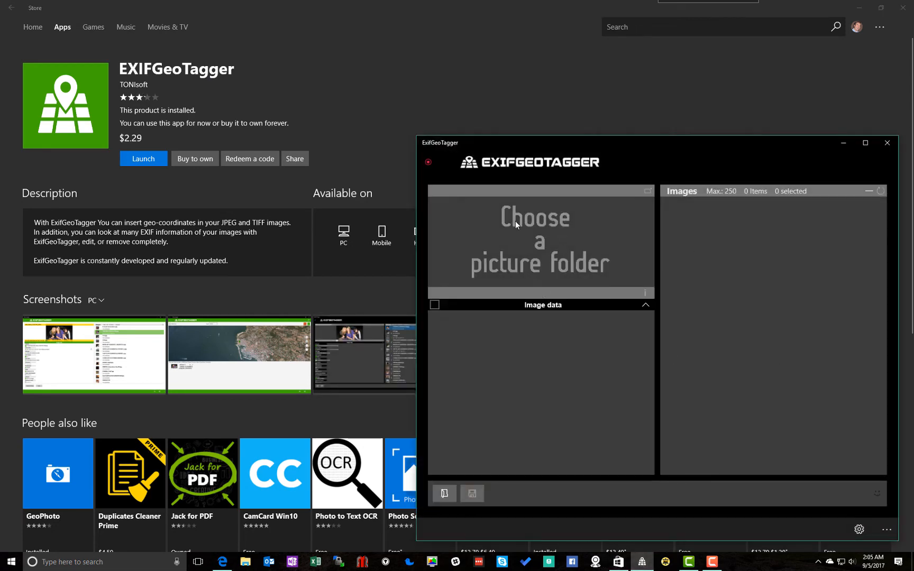
pyautogui.moveTo(705, 200)
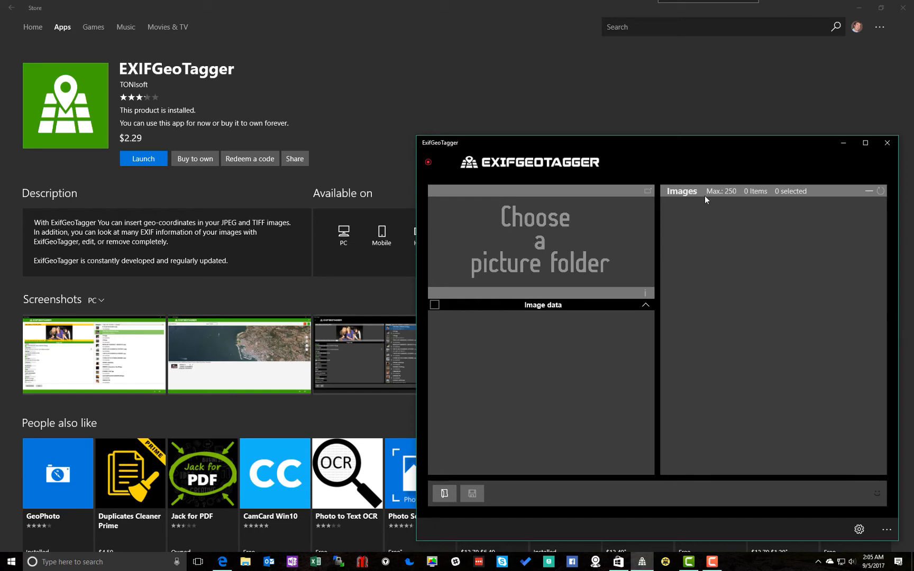
pyautogui.click(865, 143)
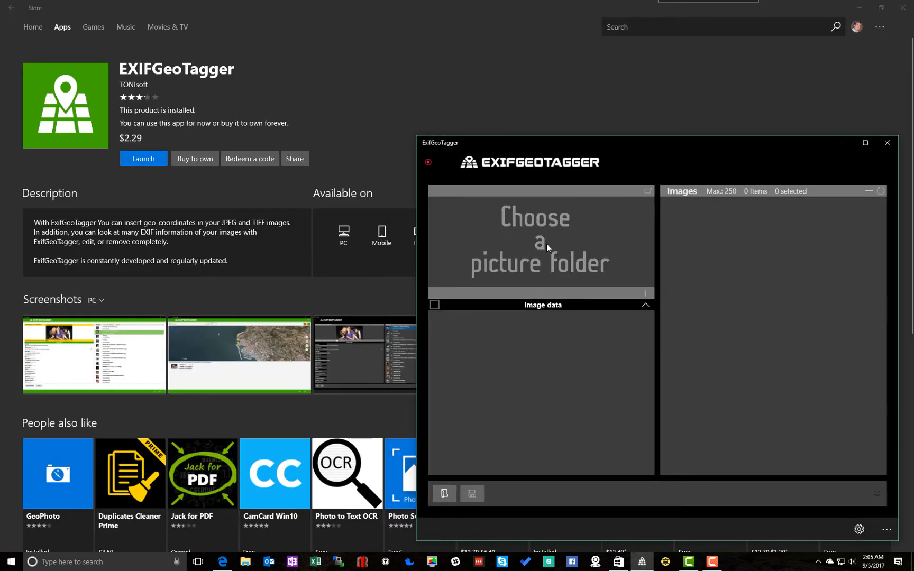
pyautogui.click(538, 239)
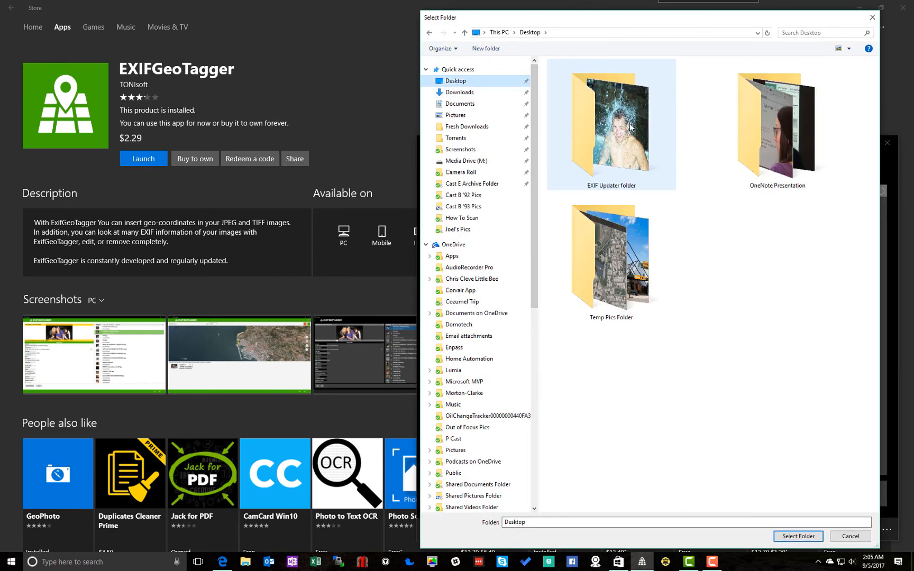
pyautogui.doubleClick(611, 125)
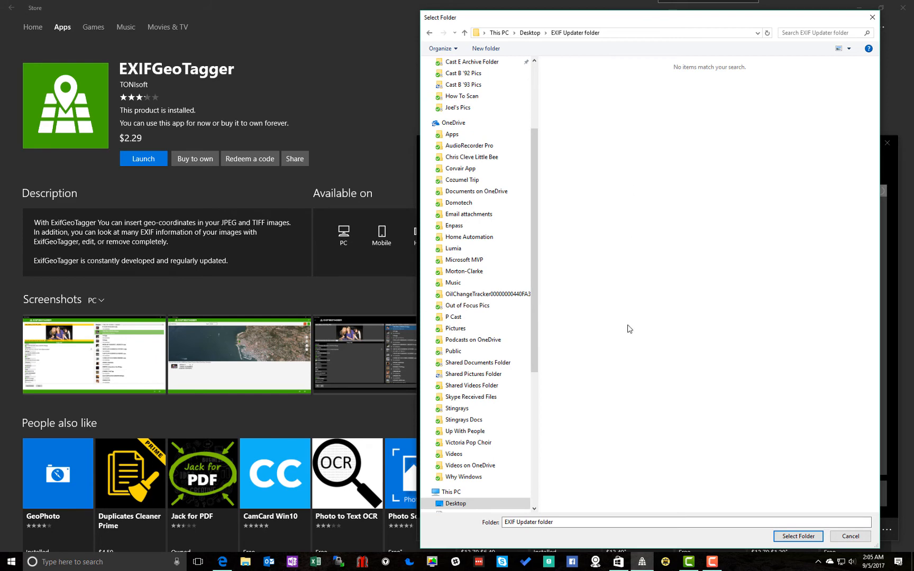
pyautogui.click(797, 536)
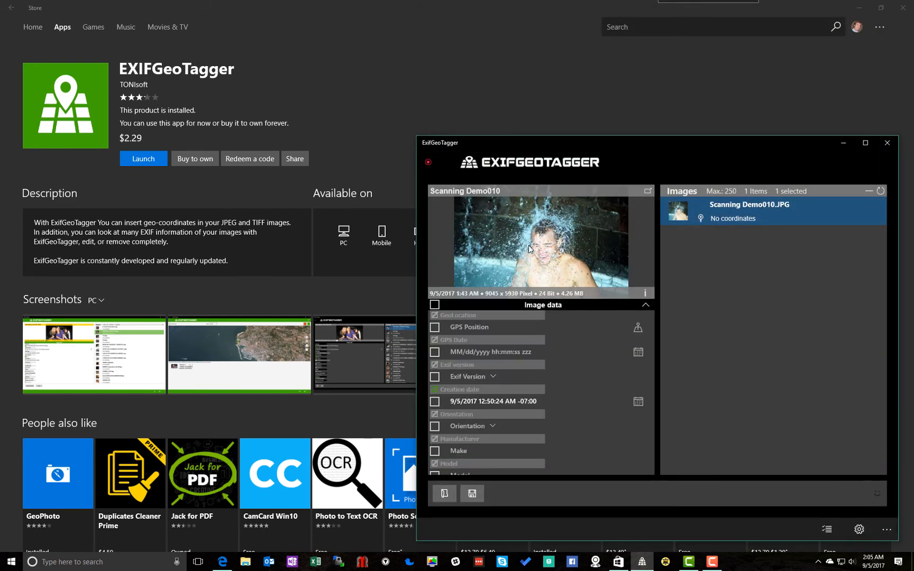
pyautogui.moveTo(473, 303)
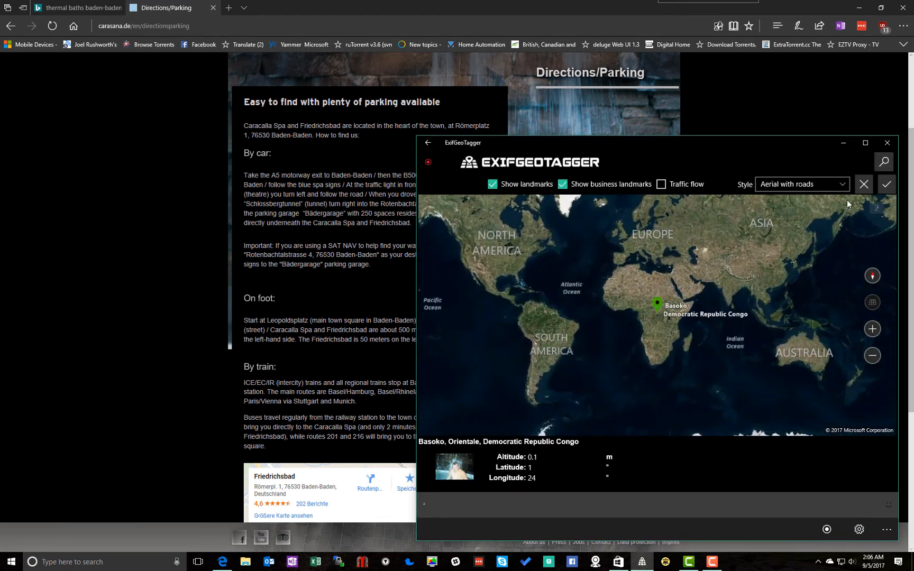
# Step: Search for Römerplatz 1, 76530, Baden-Baden, Germany and apply that position to Scanning Demo010
pyautogui.click(883, 162)
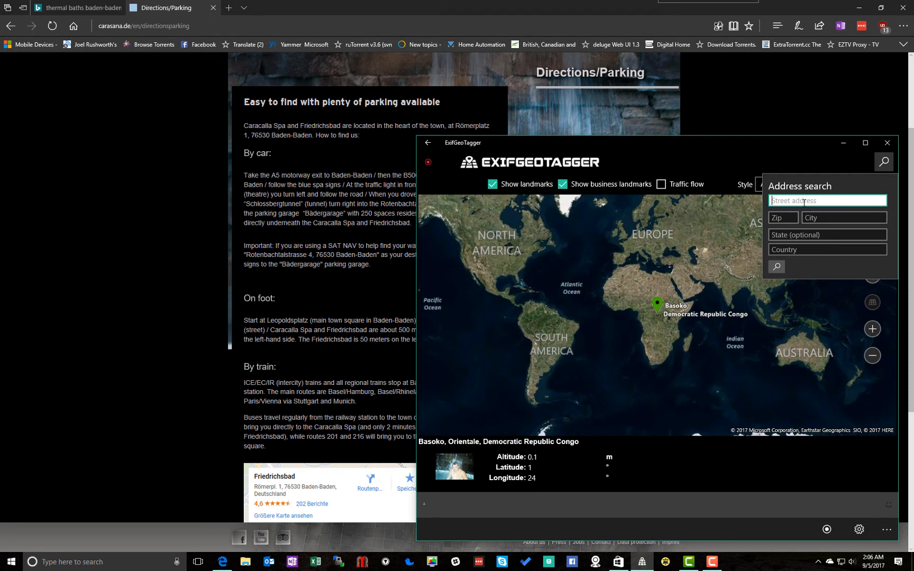
pyautogui.write('romerplatz 1')
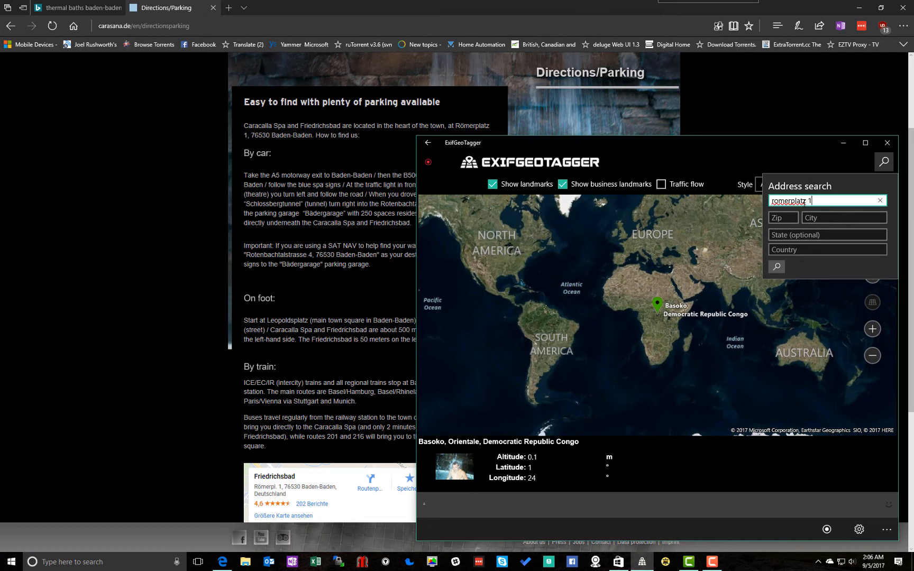
pyautogui.write('796')
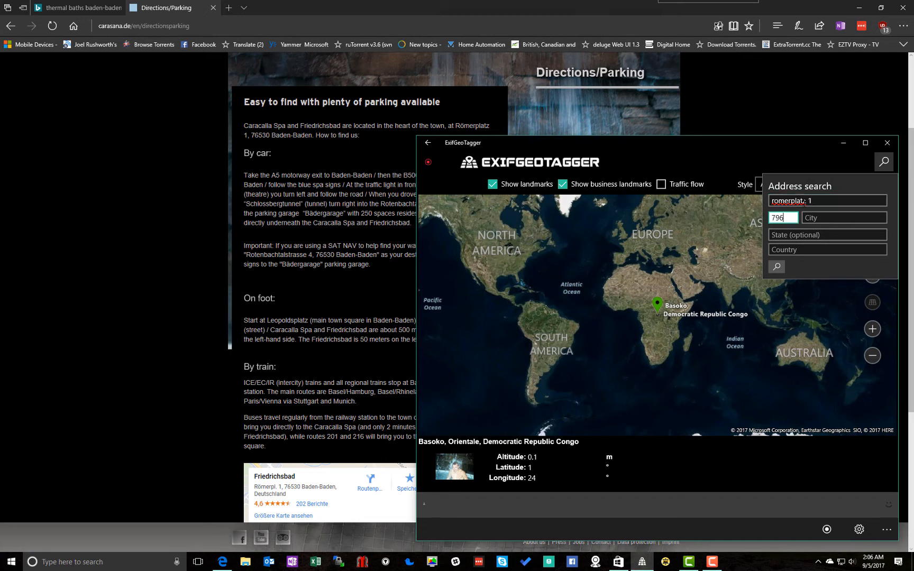
pyautogui.press('Backspace')
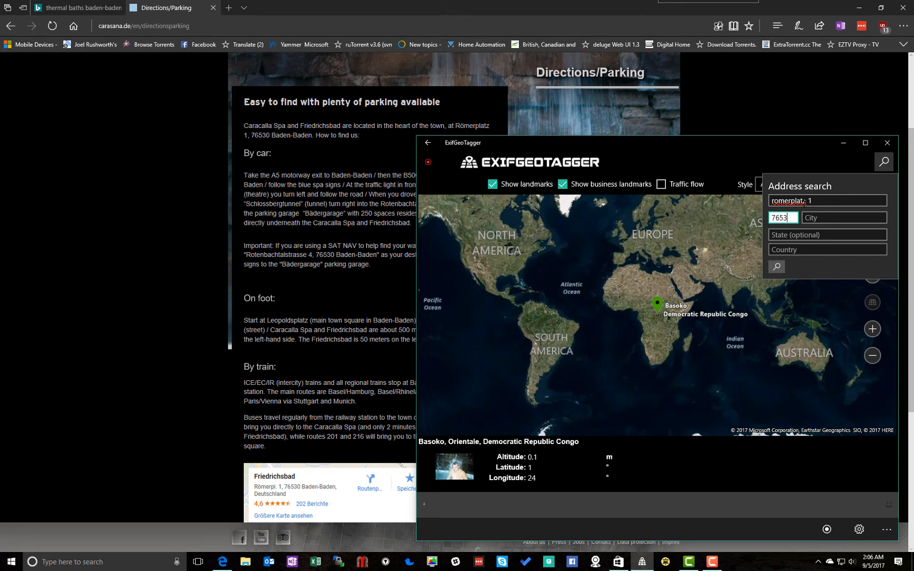
pyautogui.write('Baden')
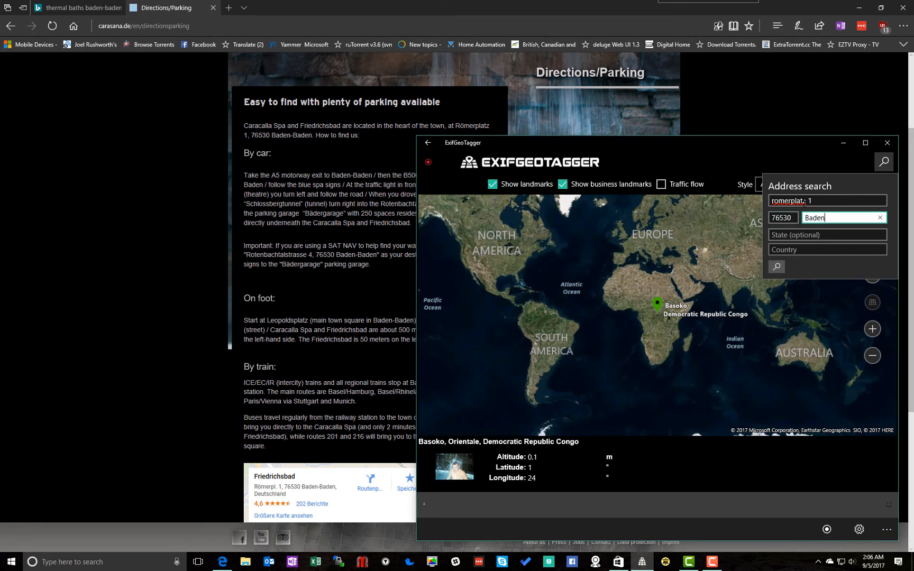
pyautogui.click(826, 250)
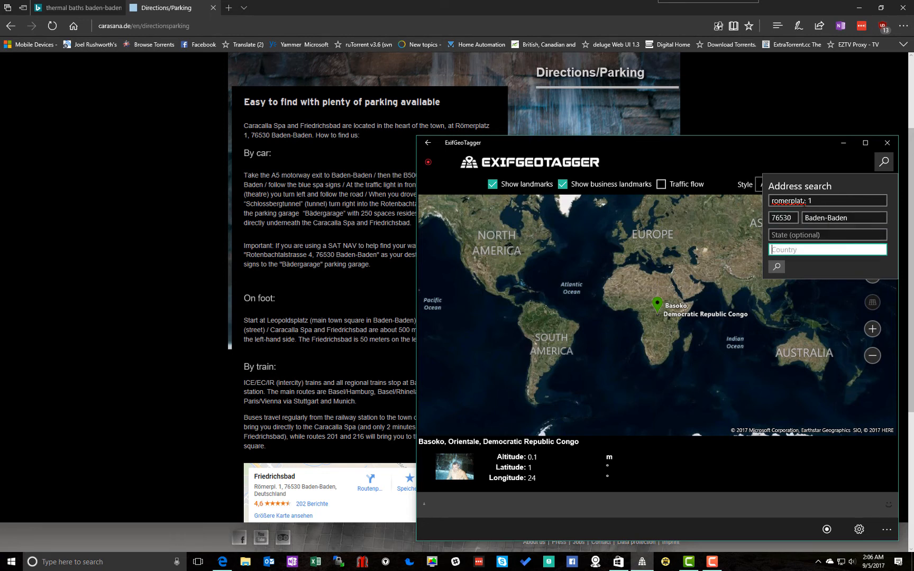
pyautogui.write('Germany')
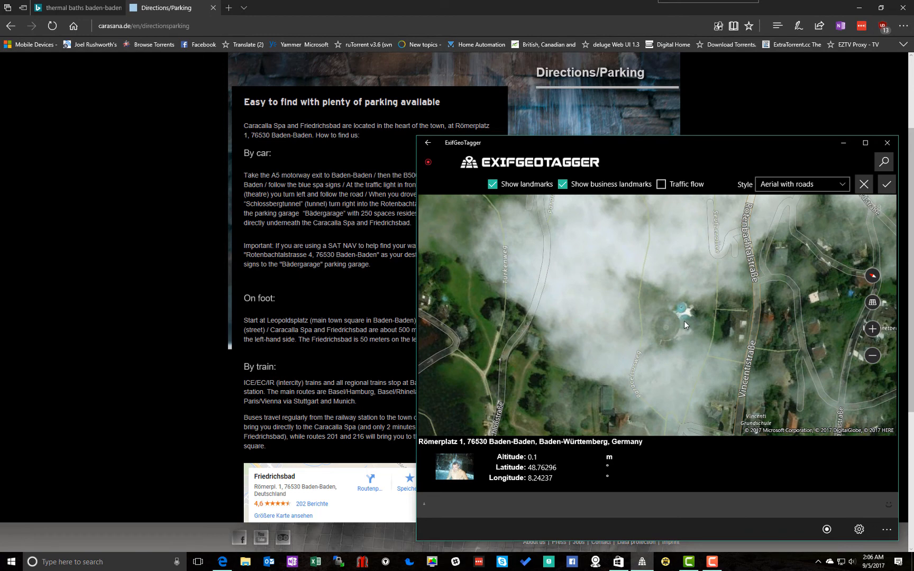
pyautogui.click(685, 309)
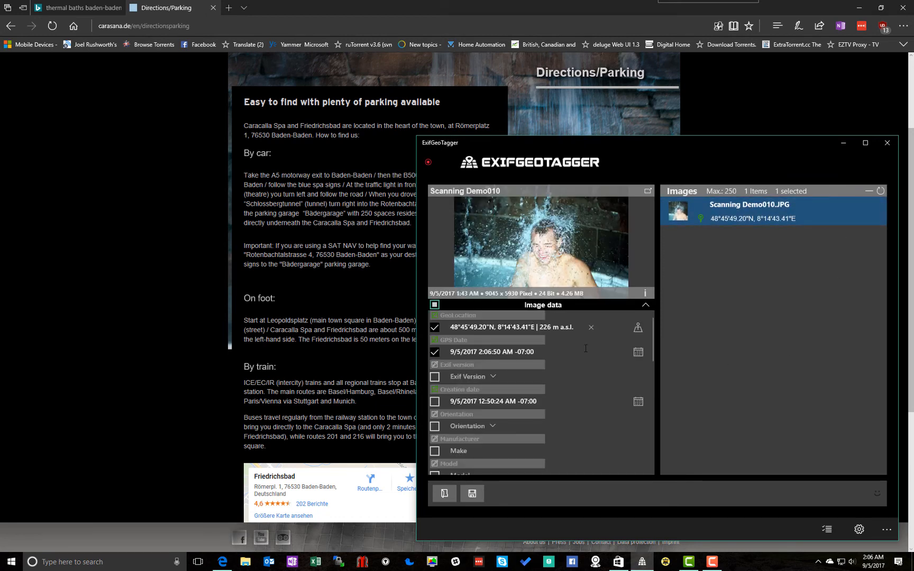
# Step: Set the photo's GPS date to October 13, 1992
pyautogui.click(638, 352)
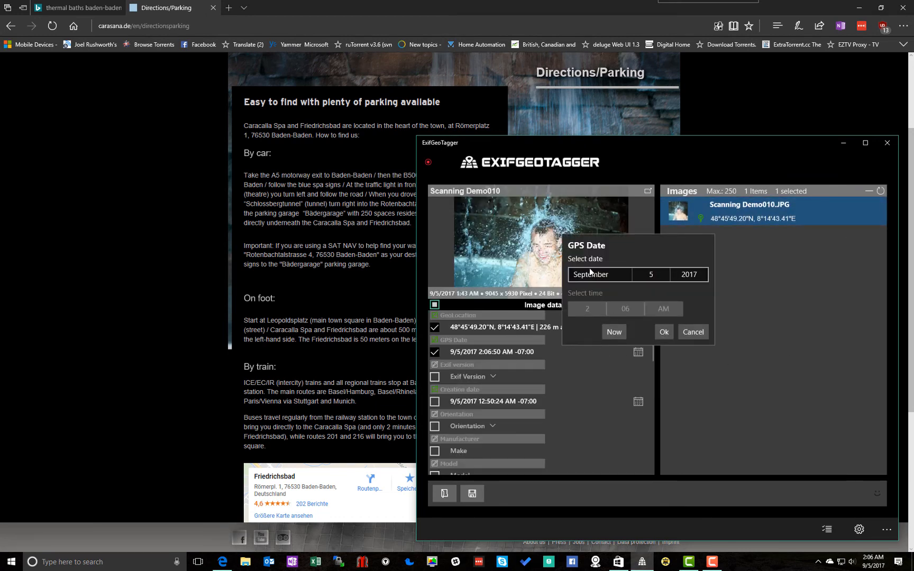
pyautogui.click(599, 275)
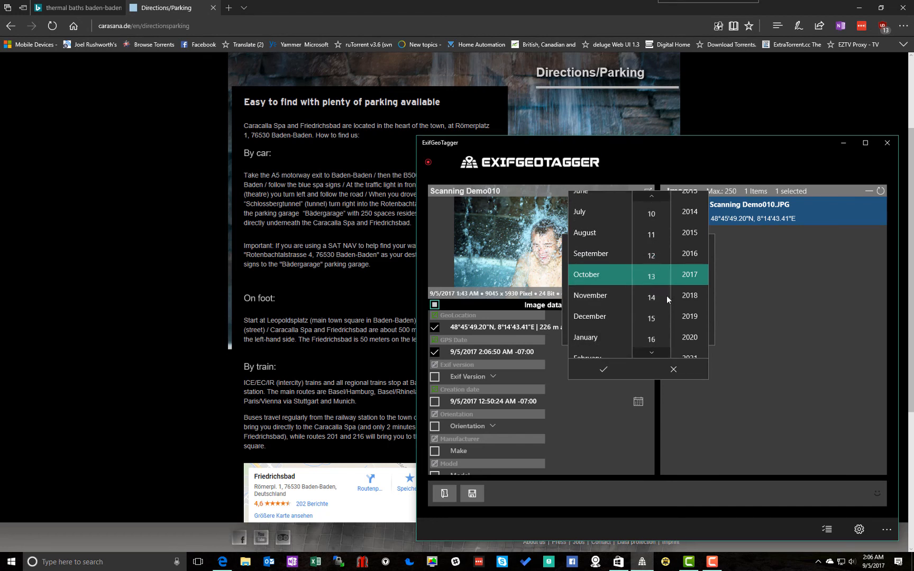
pyautogui.scroll(-3)
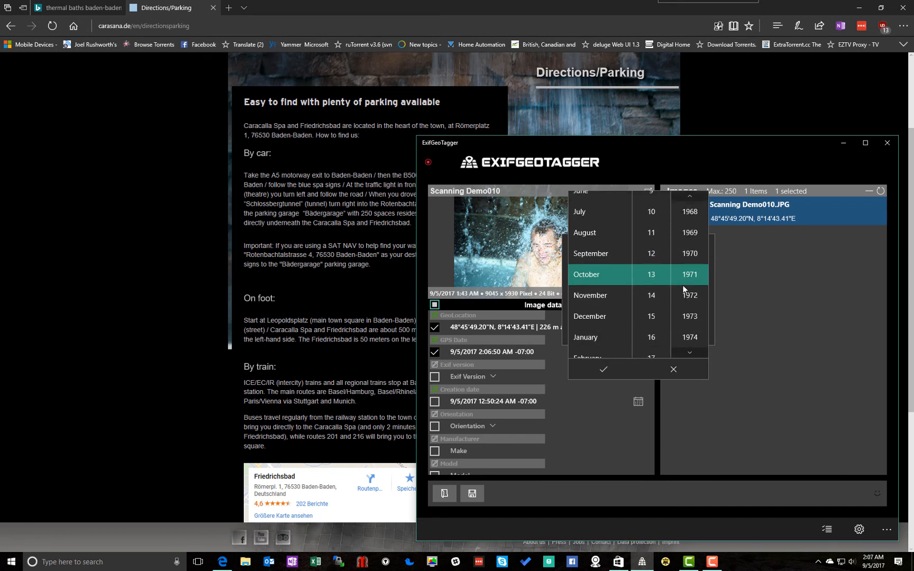
pyautogui.scroll(-3)
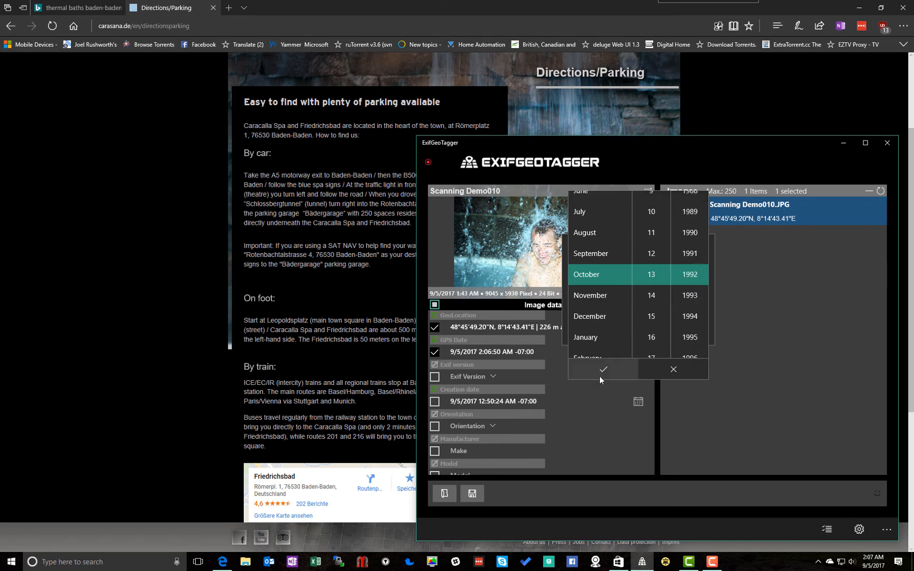
pyautogui.click(603, 369)
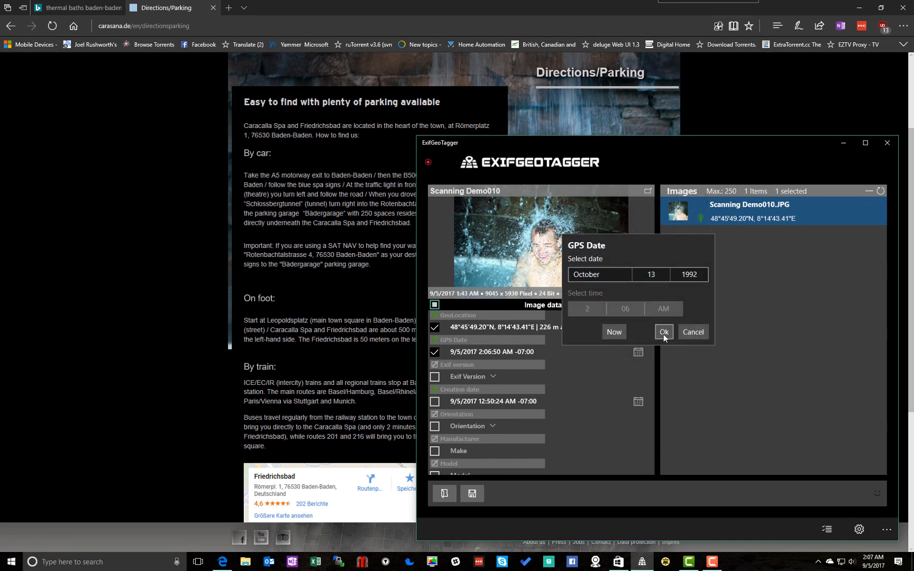
pyautogui.click(663, 332)
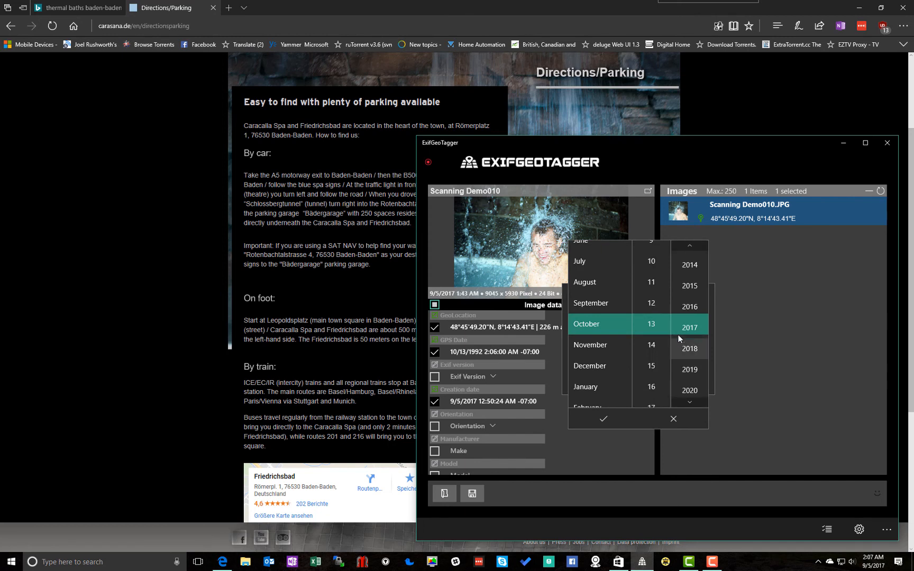
# Step: Set the creation date to October 13, 1992 and save the photo's metadata
pyautogui.scroll(-3)
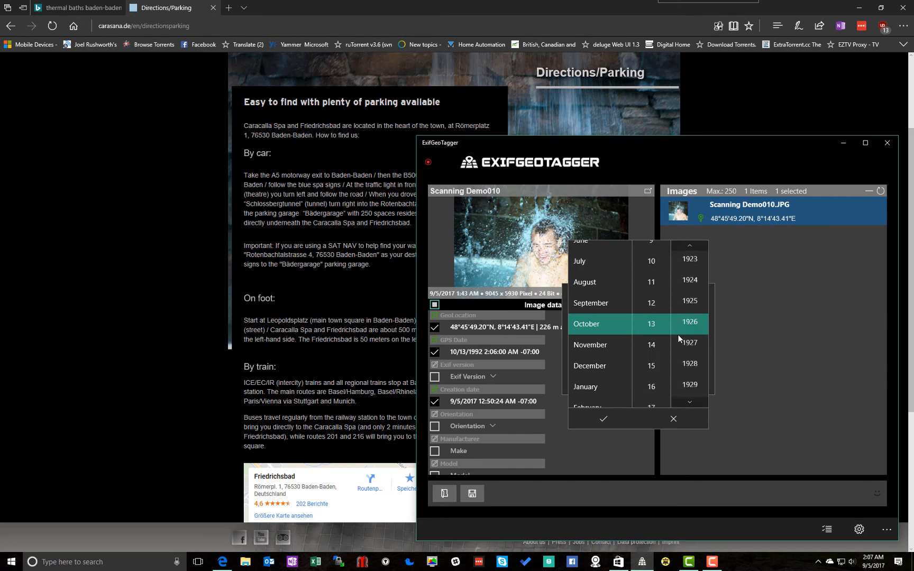
pyautogui.scroll(-3)
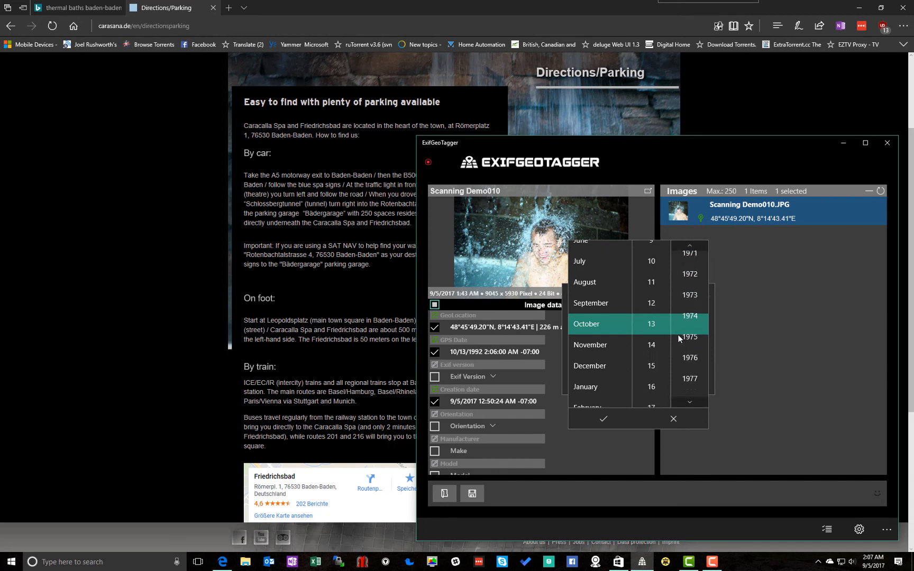
pyautogui.scroll(-3)
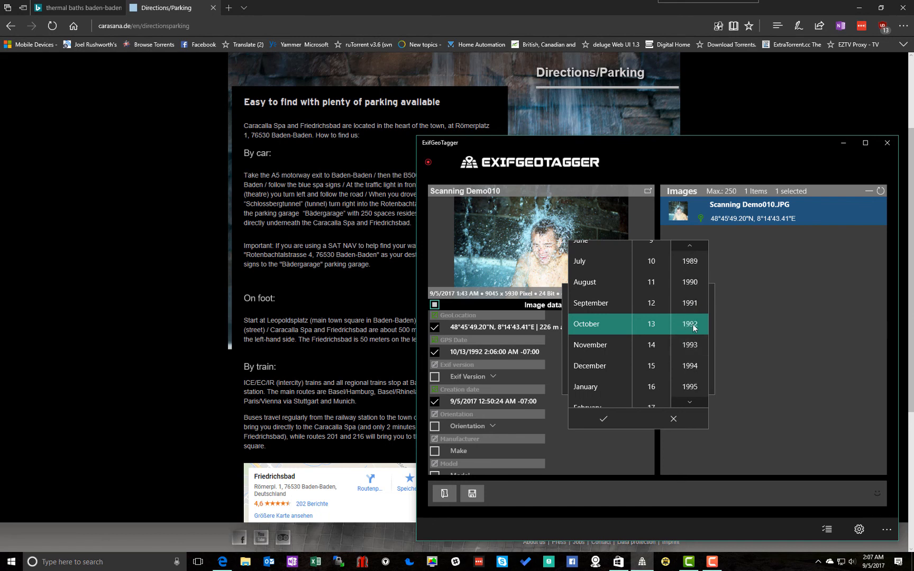
pyautogui.click(603, 418)
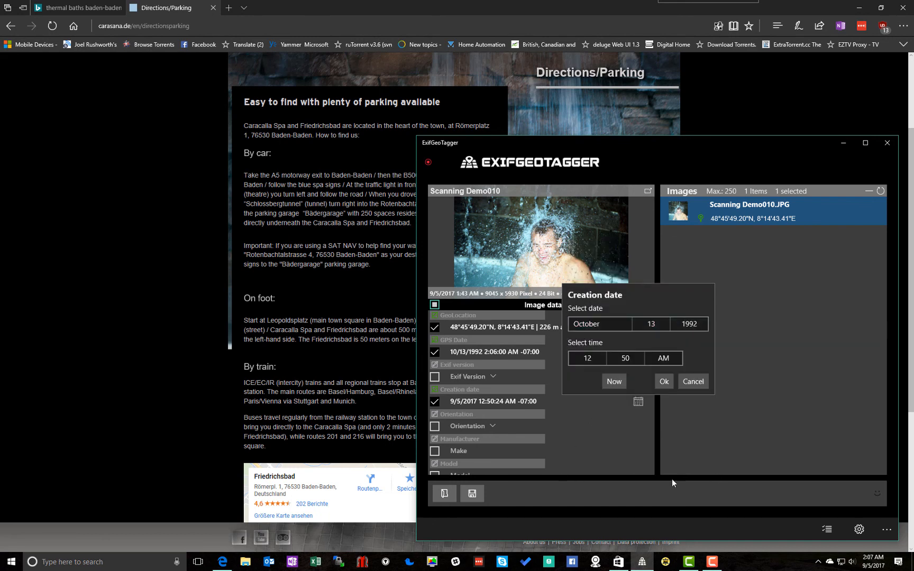
pyautogui.click(662, 381)
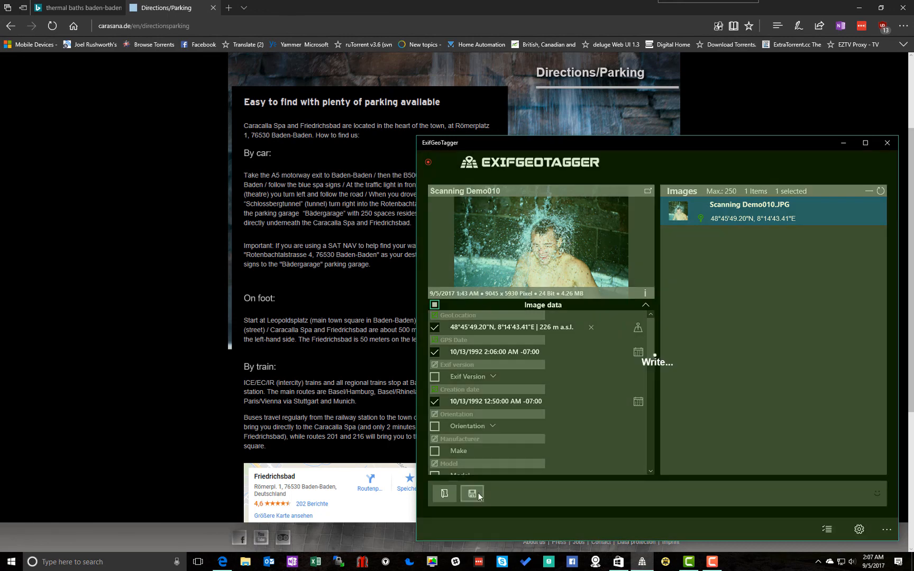
pyautogui.click(472, 493)
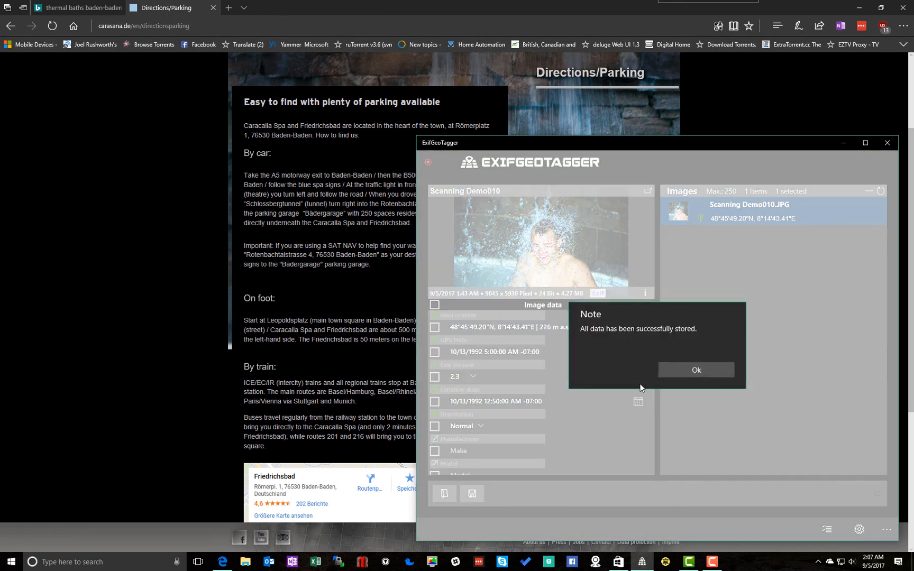
pyautogui.click(695, 369)
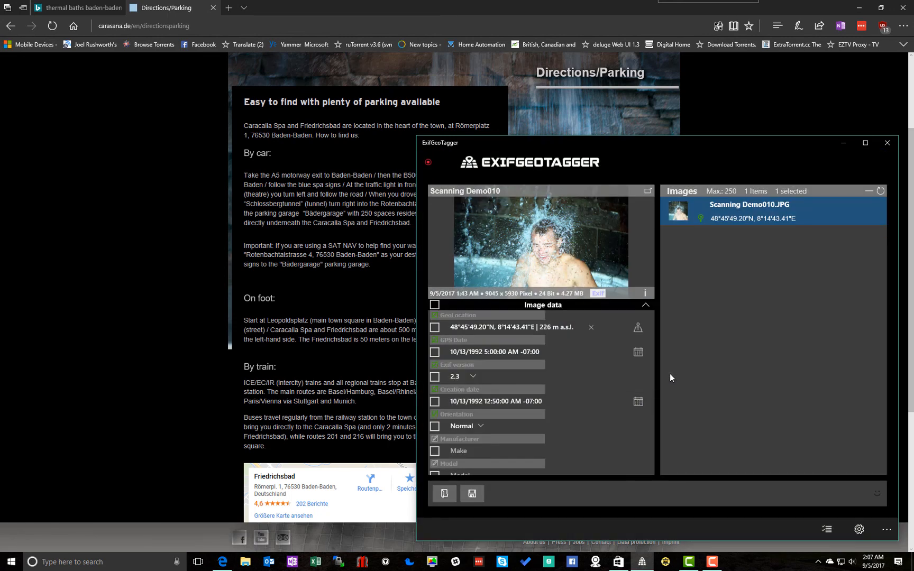